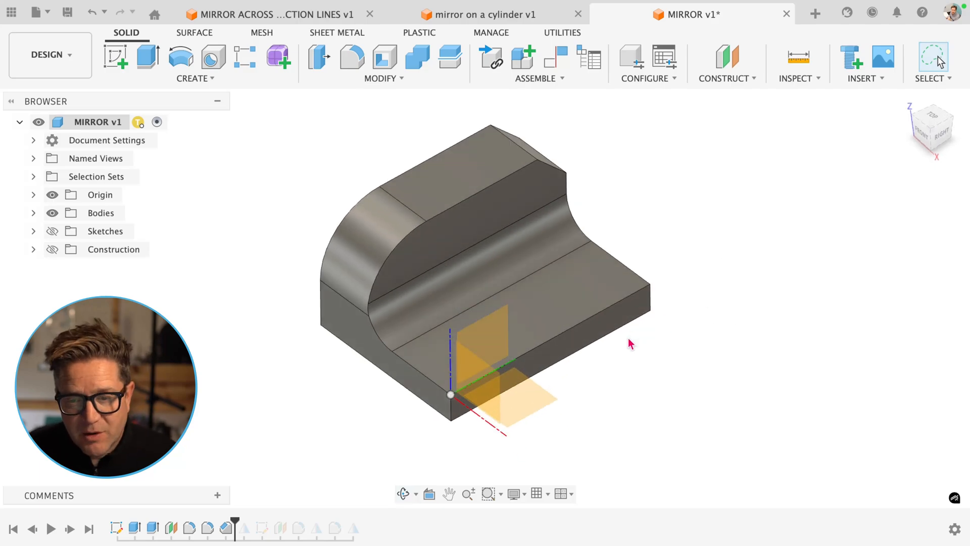
# Search for the Mirror command and pick the sketch Mirror result, landing in a new design's empty sketch.
pyautogui.write('mirror')
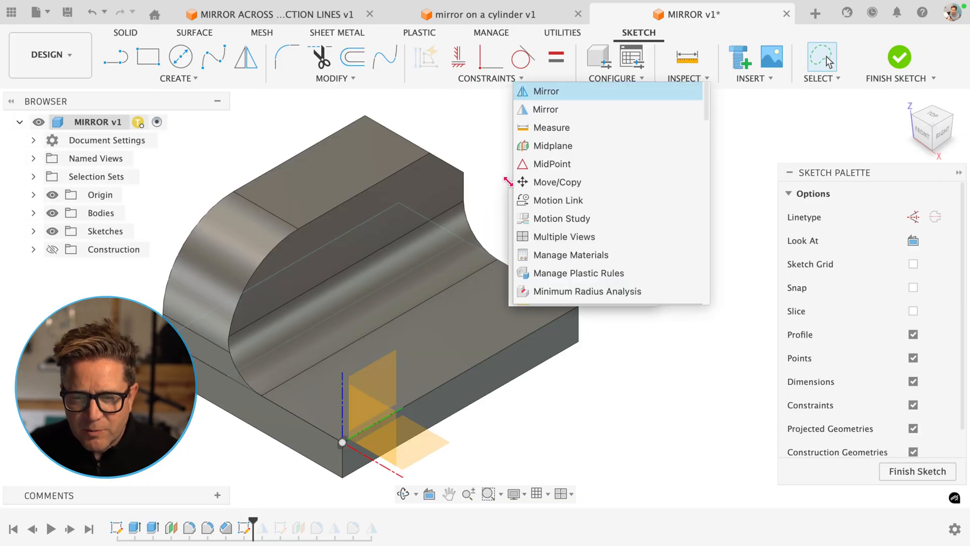
pyautogui.write('mirr')
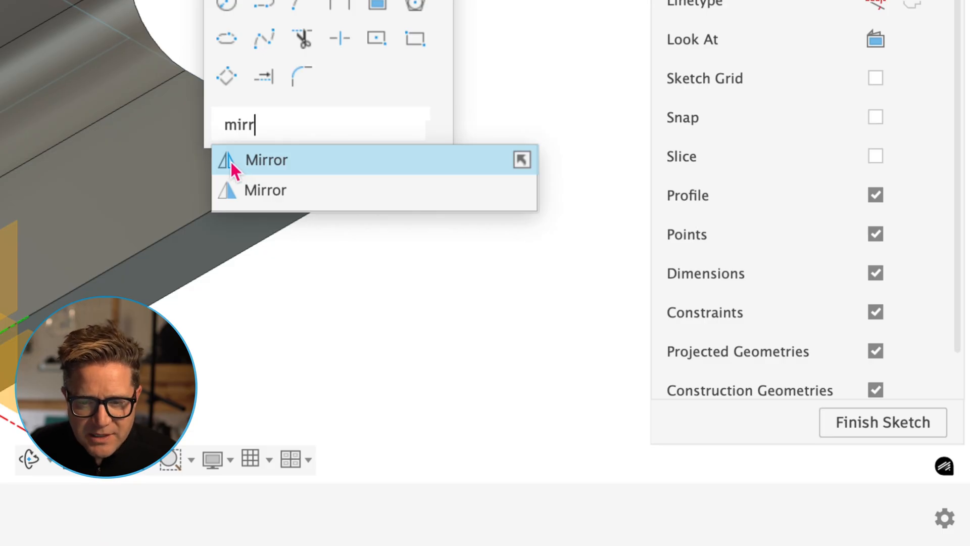
pyautogui.moveTo(236, 198)
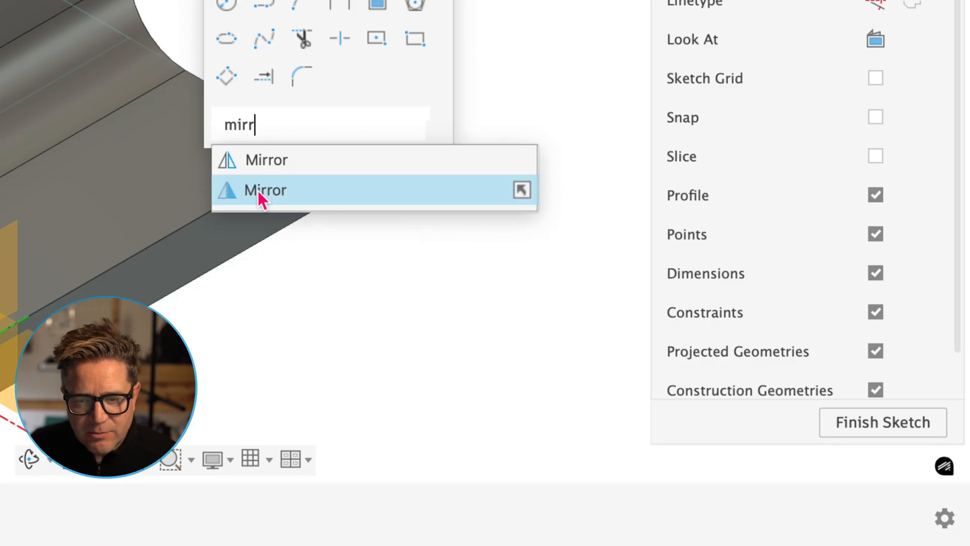
pyautogui.click(265, 190)
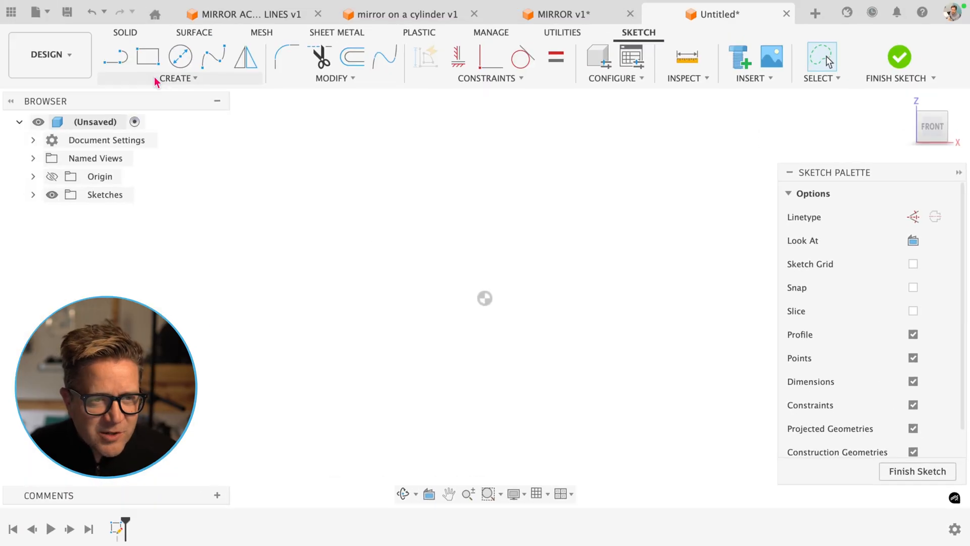
# Draw a small and a large circle with a vertical construction line to their right, then search Mirror.
pyautogui.click(180, 57)
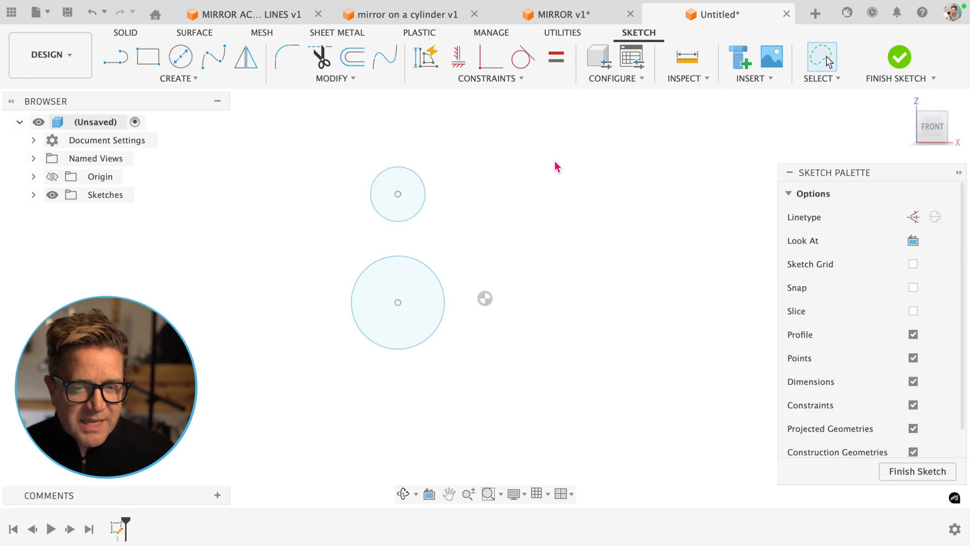
pyautogui.moveTo(519, 220)
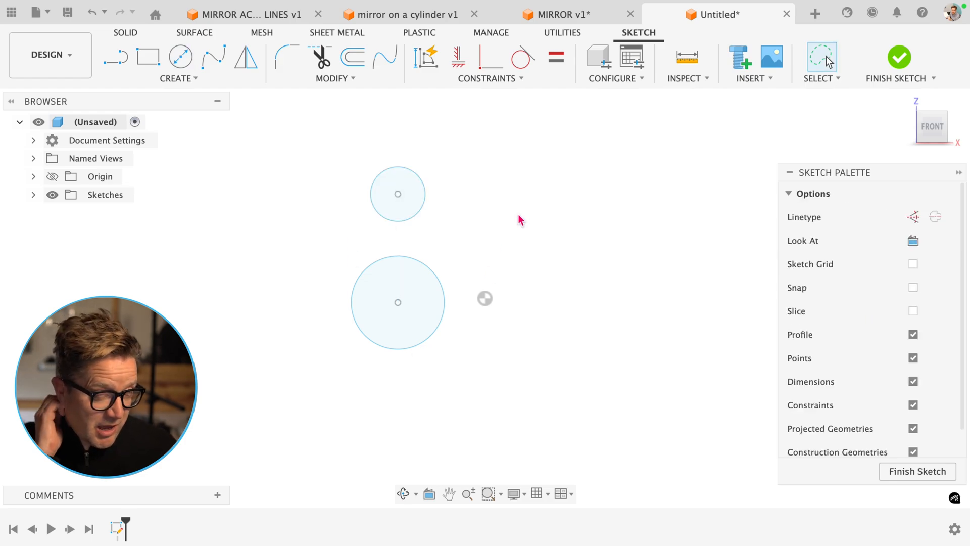
pyautogui.moveTo(423, 209)
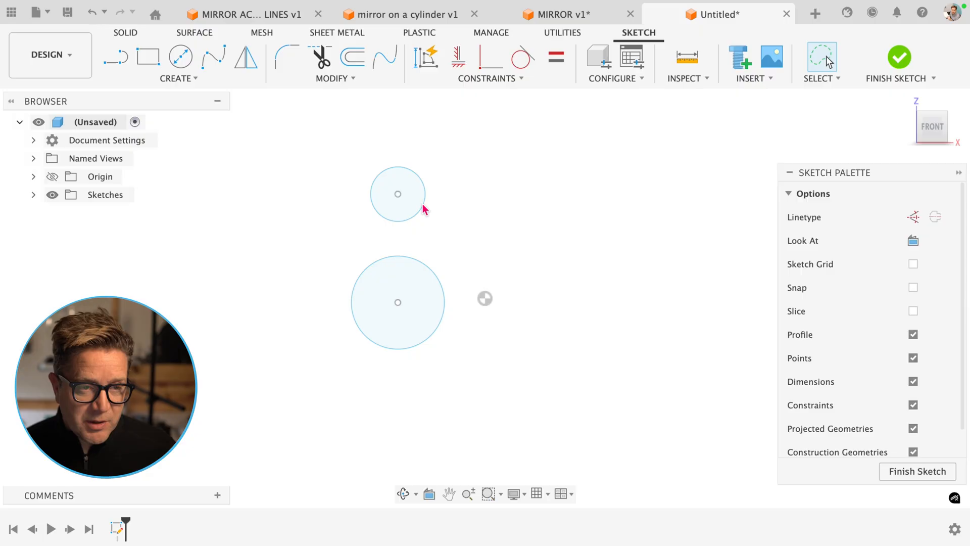
pyautogui.click(115, 58)
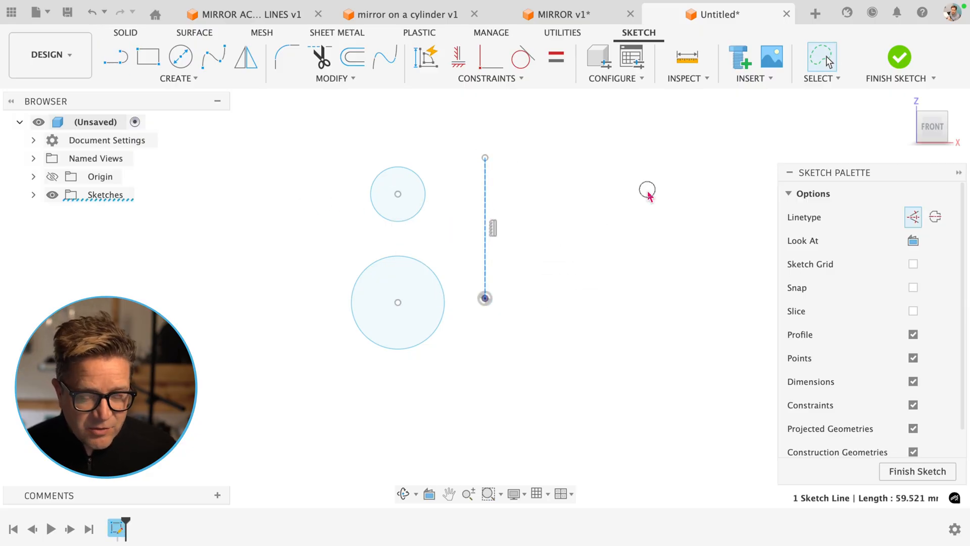
pyautogui.write('mirr')
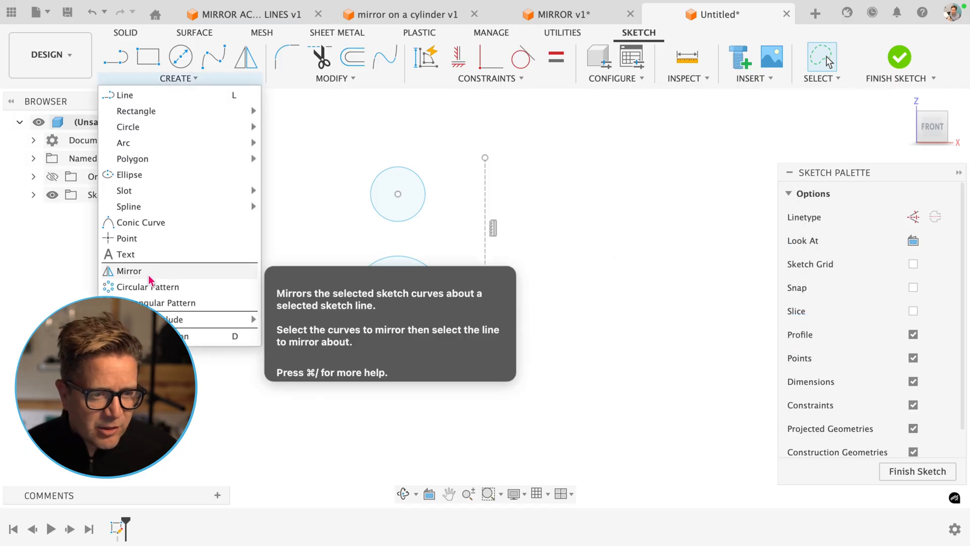
# Mirror both circles across the vertical line with the sketch Mirror dialog.
pyautogui.click(129, 271)
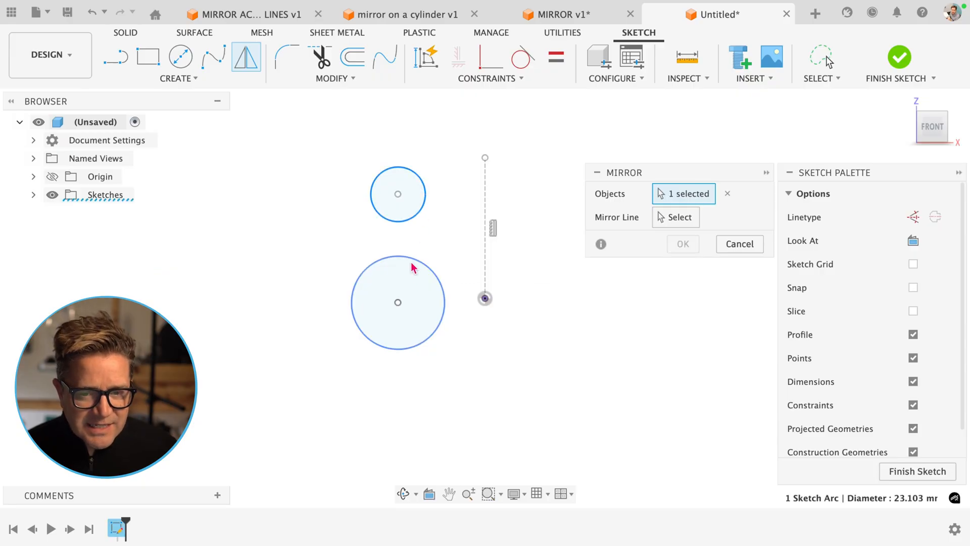
pyautogui.click(398, 193)
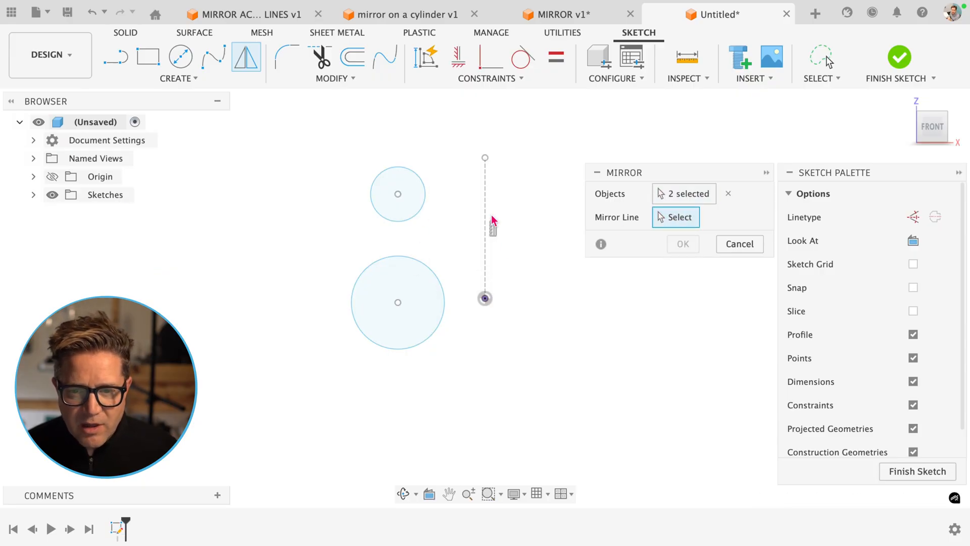
pyautogui.click(485, 225)
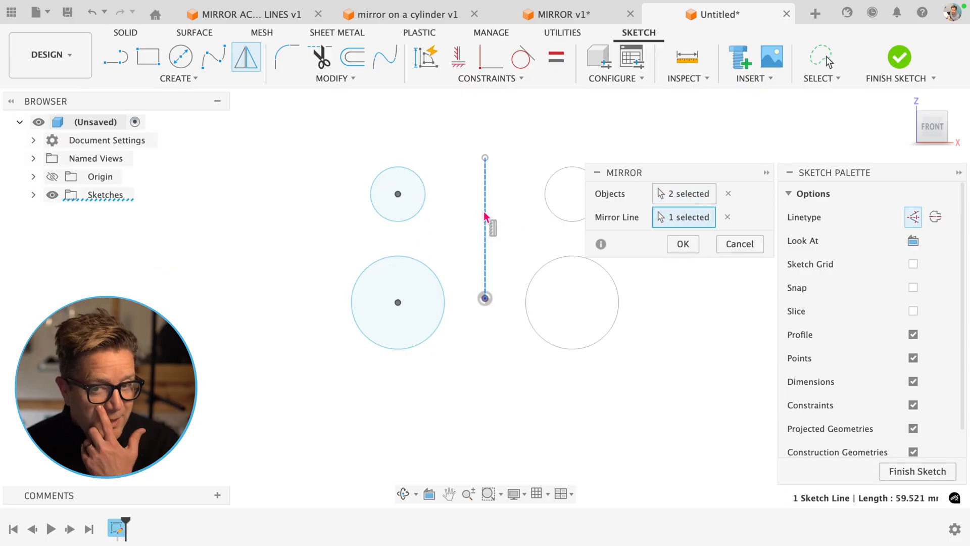
pyautogui.click(682, 244)
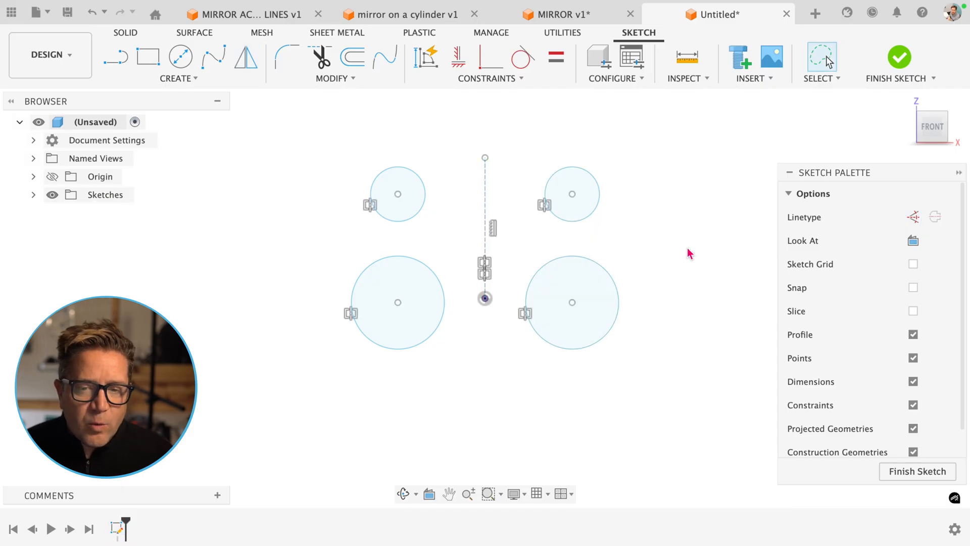
# Drag the circles to show symmetry holds, then return to the MIRROR v1 design.
pyautogui.click(572, 194)
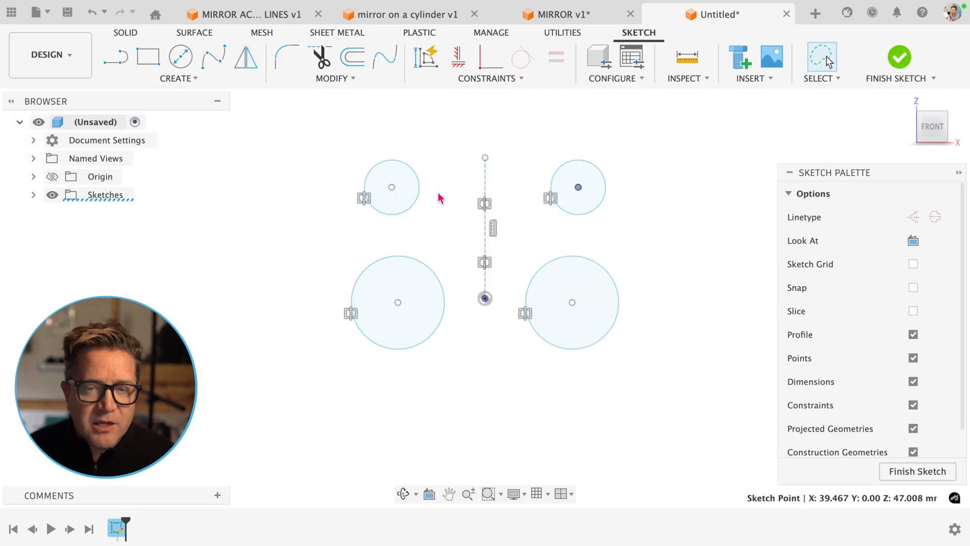
pyautogui.click(577, 186)
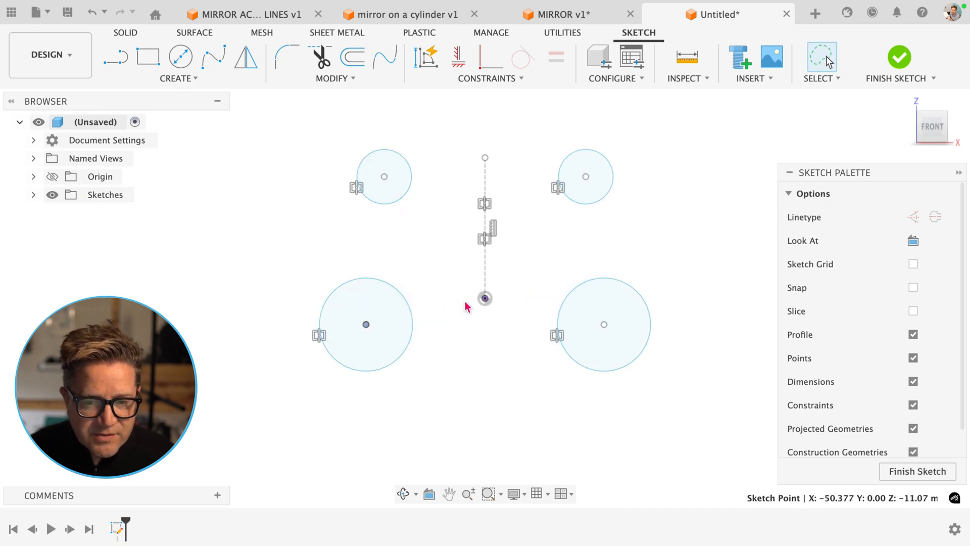
pyautogui.moveTo(698, 251)
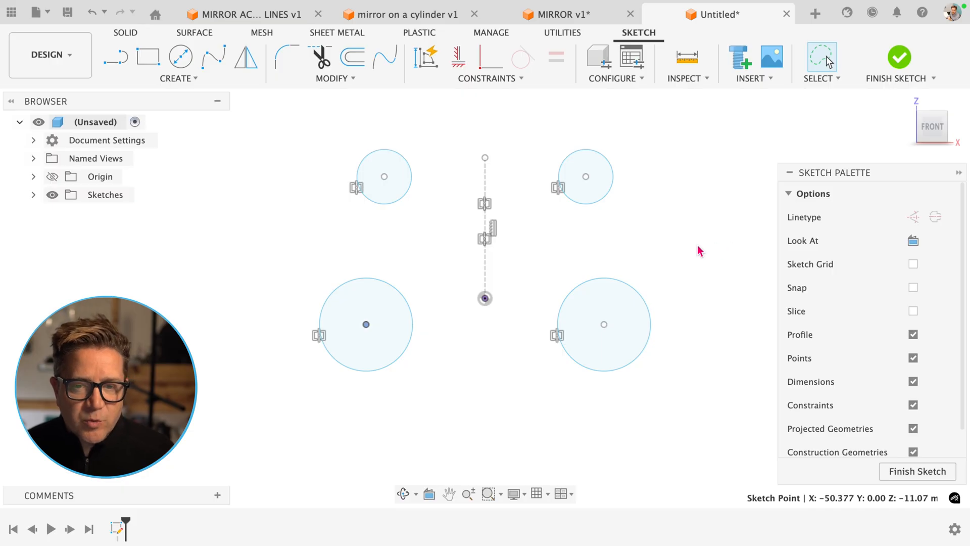
pyautogui.moveTo(624, 266)
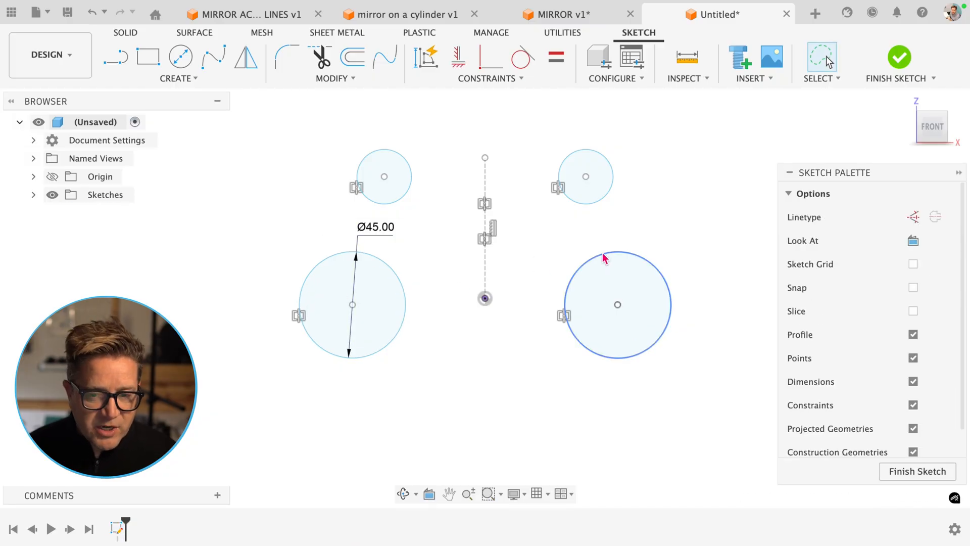
pyautogui.click(559, 13)
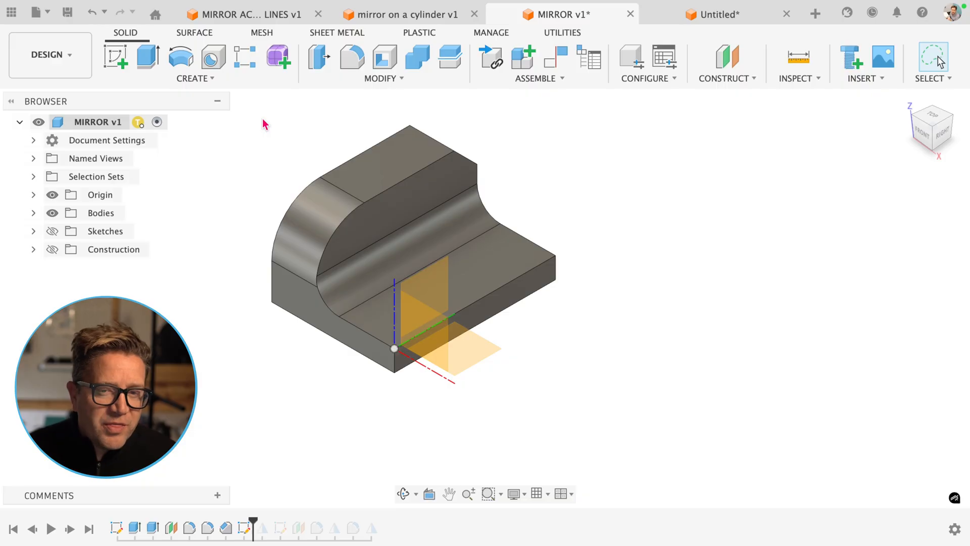
pyautogui.moveTo(199, 89)
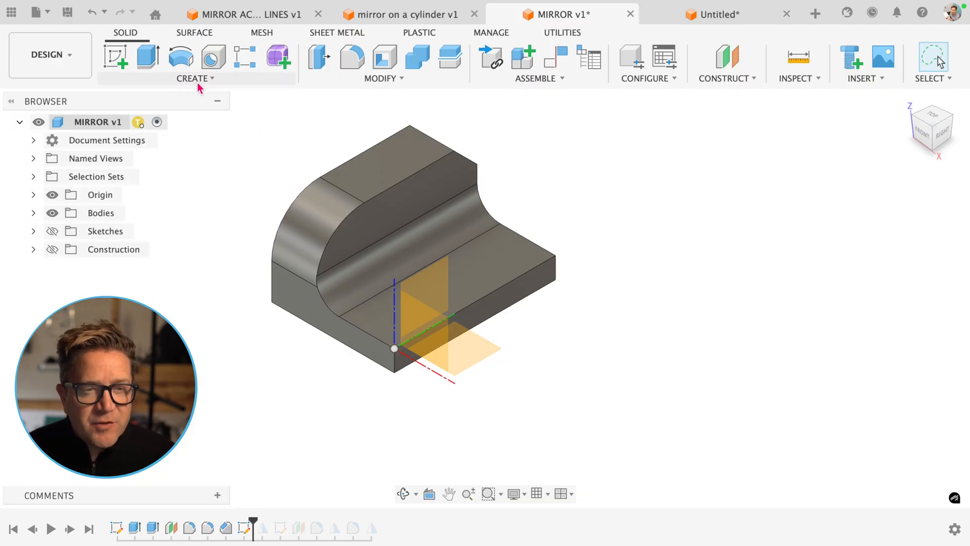
# Start the solid Mirror command from Create with Object Type kept as Bodies.
pyautogui.click(195, 78)
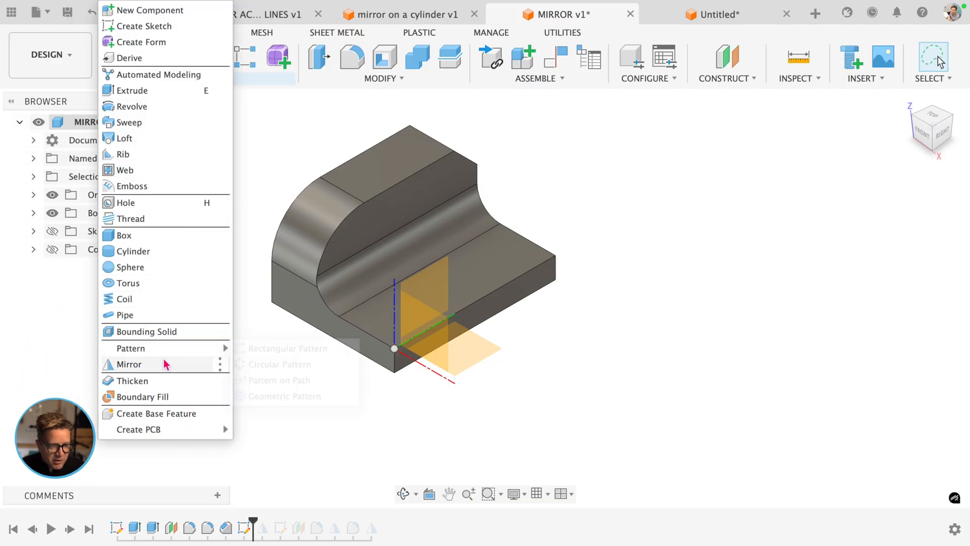
pyautogui.click(128, 364)
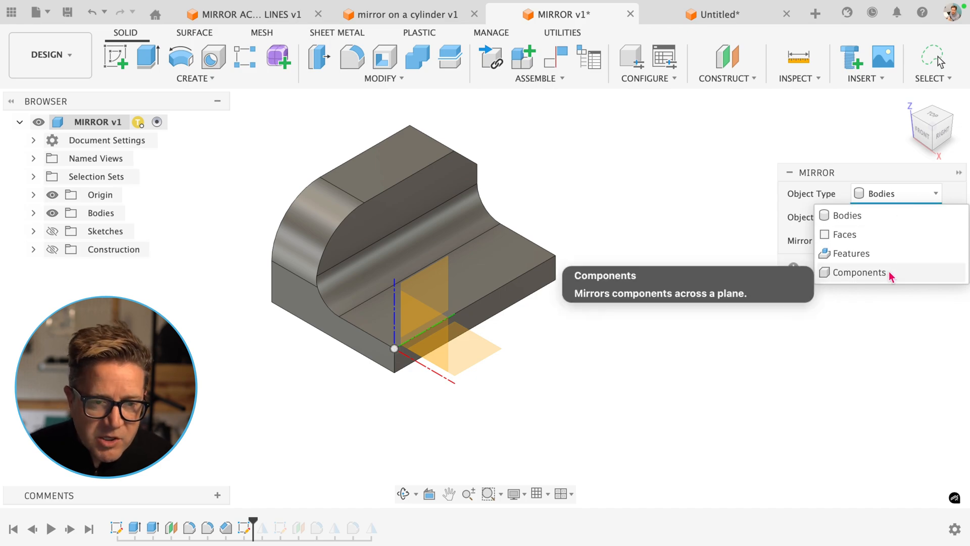
pyautogui.moveTo(843, 214)
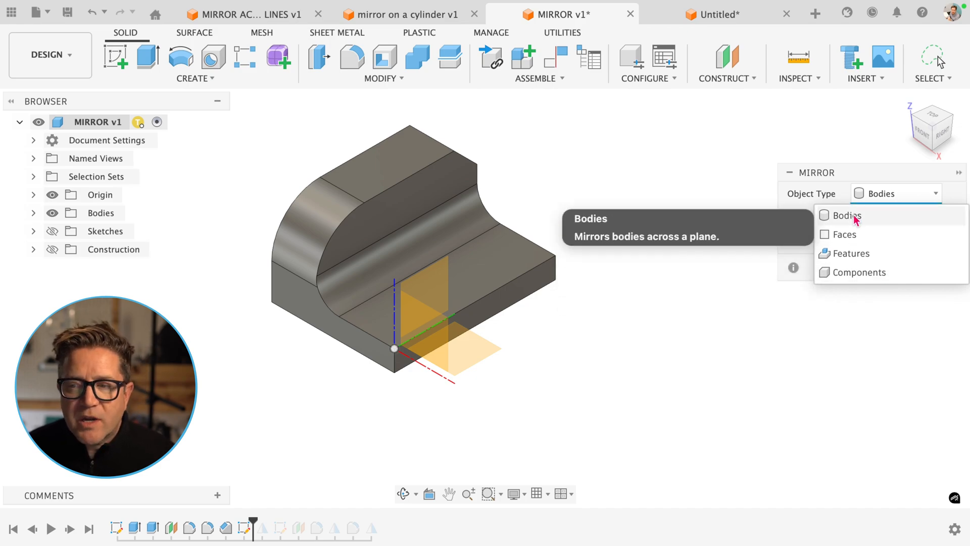
pyautogui.moveTo(851, 252)
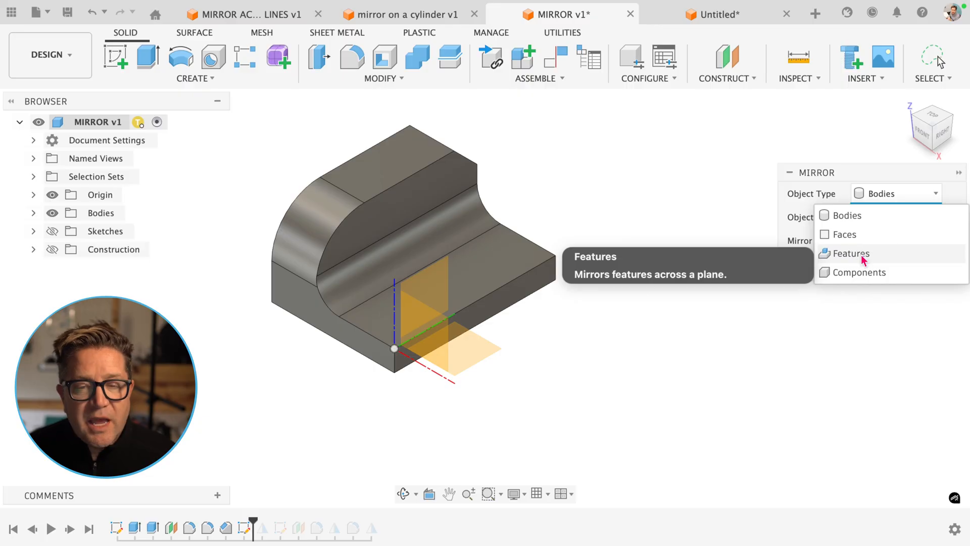
pyautogui.moveTo(857, 215)
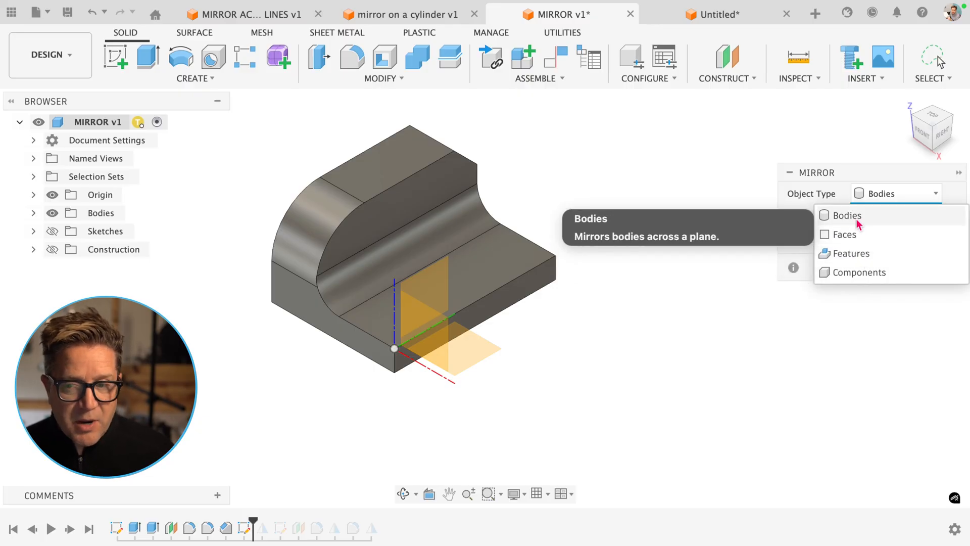
pyautogui.moveTo(845, 233)
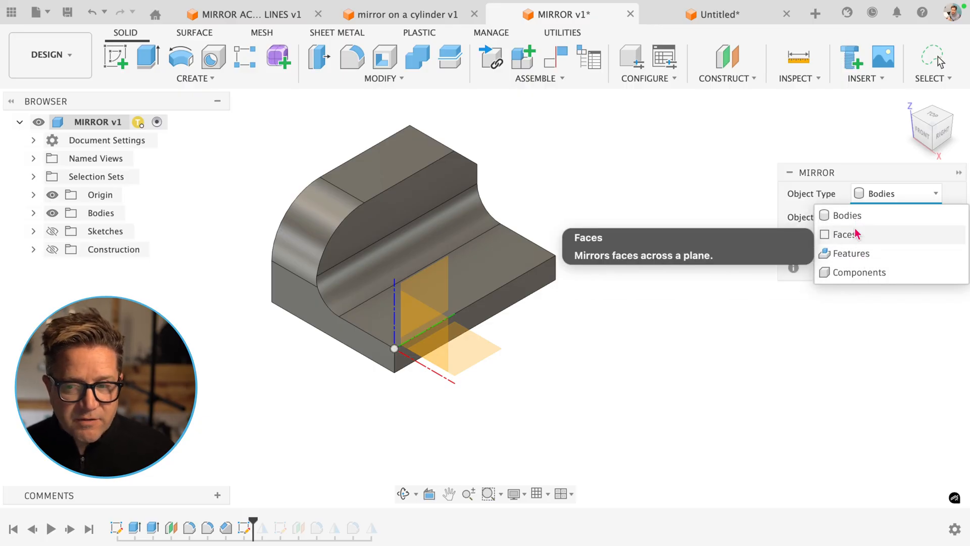
pyautogui.moveTo(593, 145)
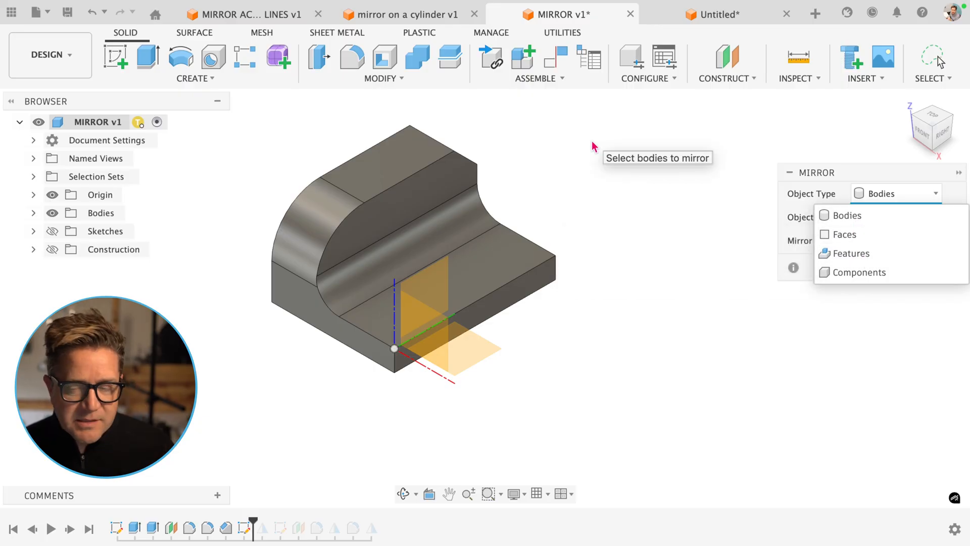
pyautogui.click(845, 214)
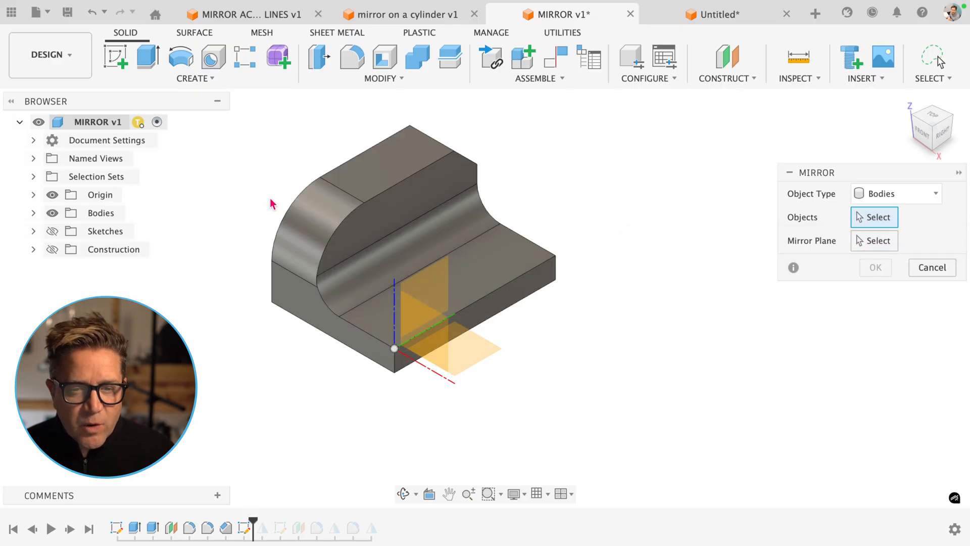
pyautogui.moveTo(565, 216)
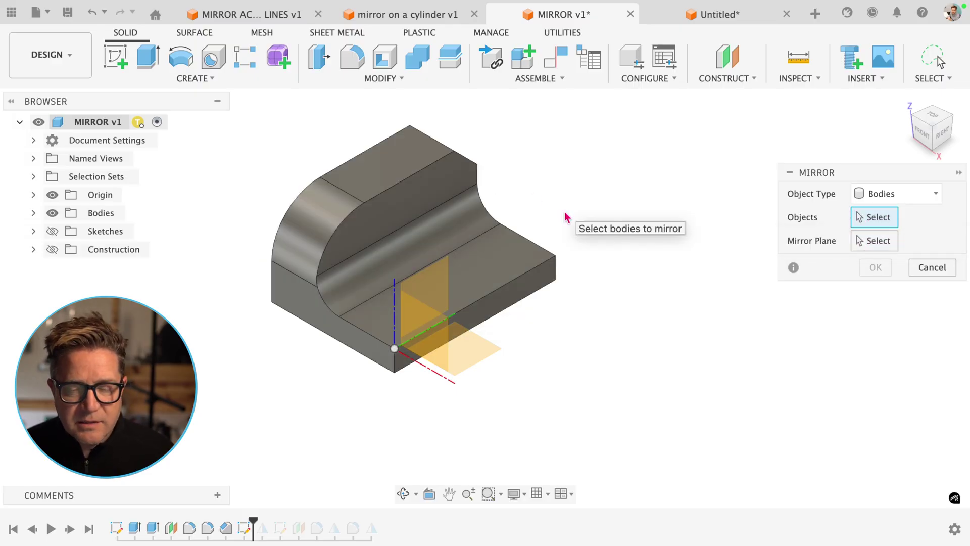
pyautogui.moveTo(376, 254)
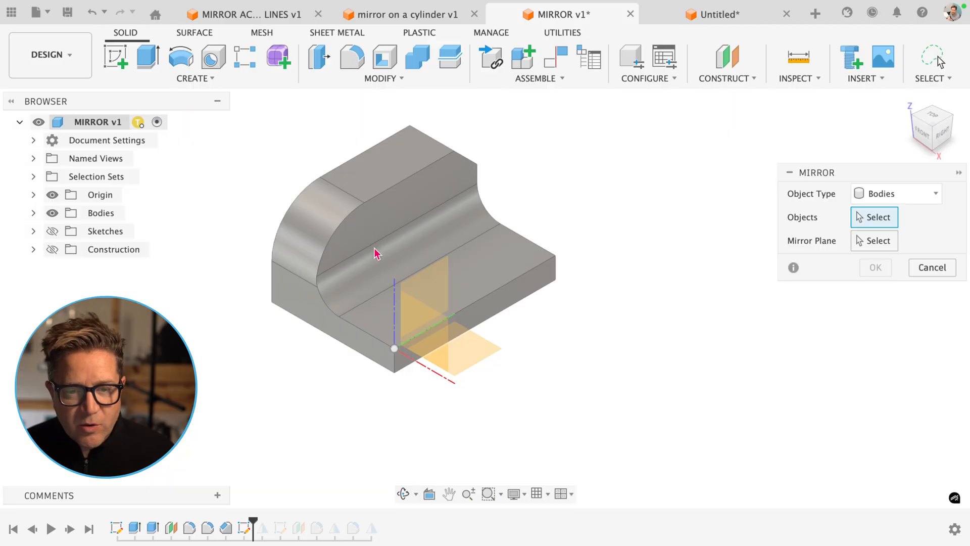
pyautogui.moveTo(499, 301)
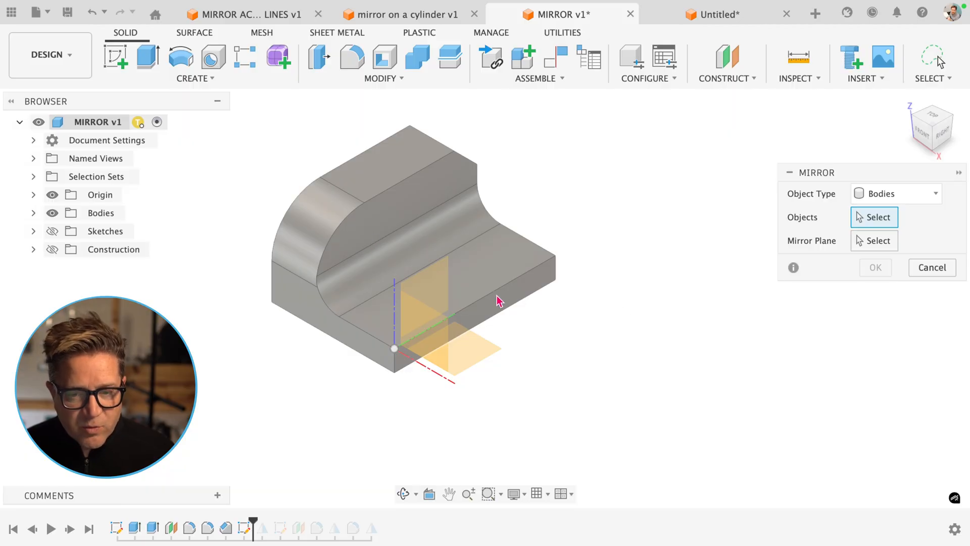
pyautogui.moveTo(502, 307)
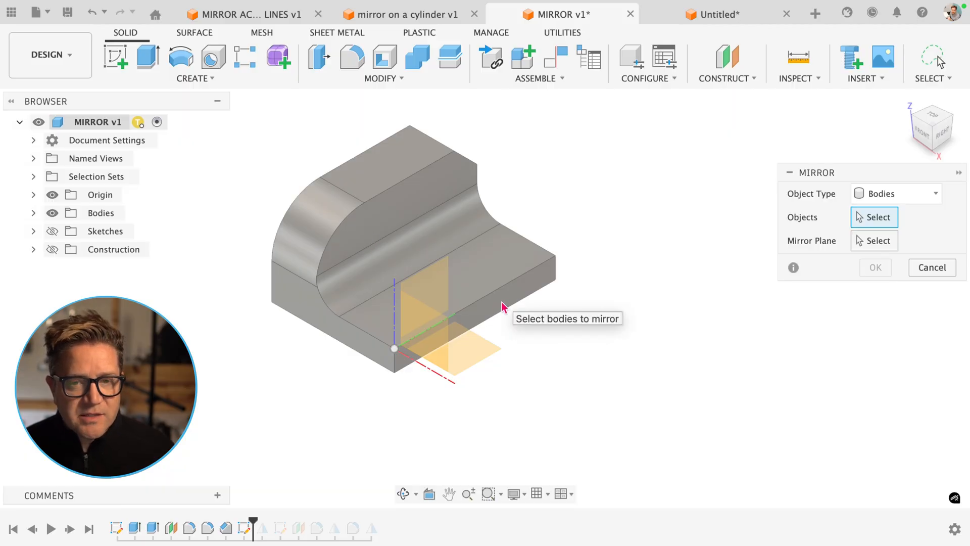
pyautogui.moveTo(556, 297)
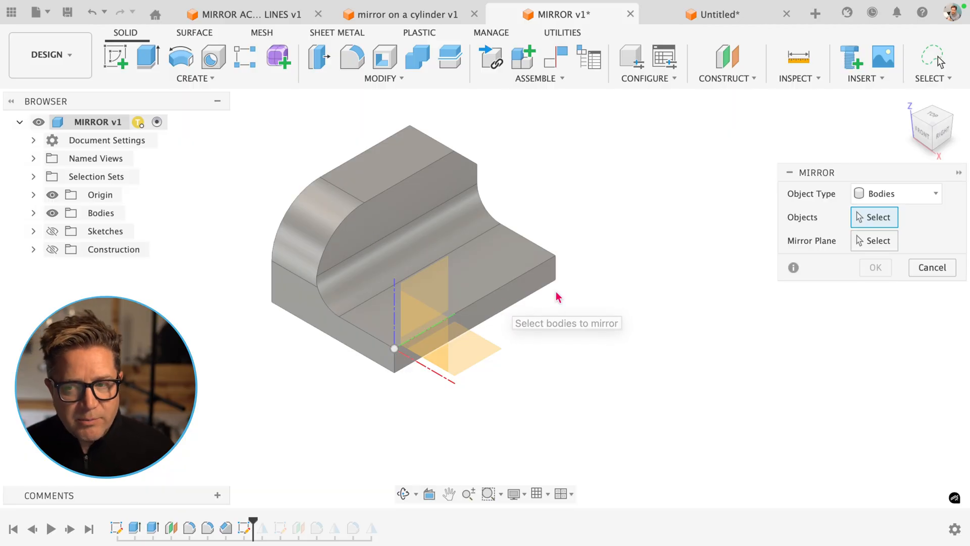
# Preview the half plate mirrored across the construction plane with Operation Join, without committing.
pyautogui.click(396, 216)
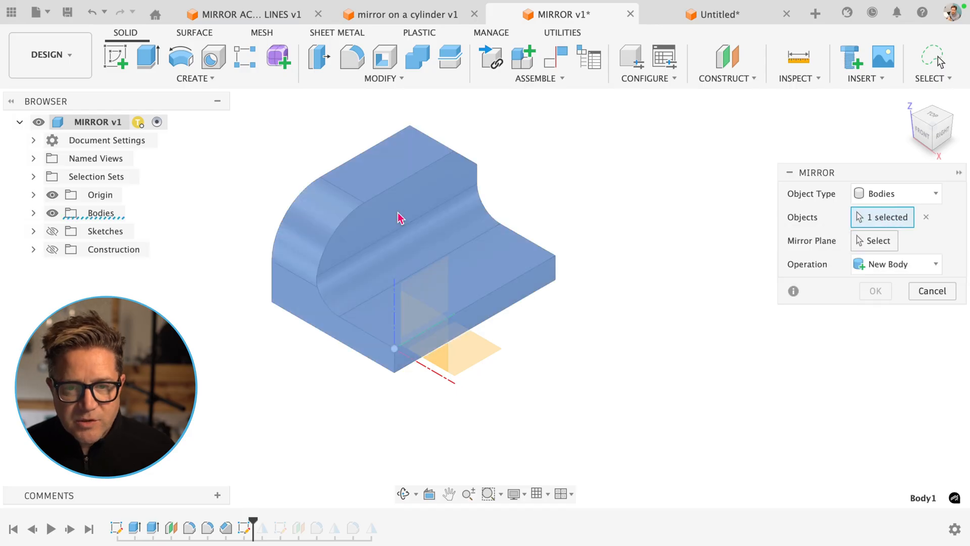
pyautogui.click(874, 240)
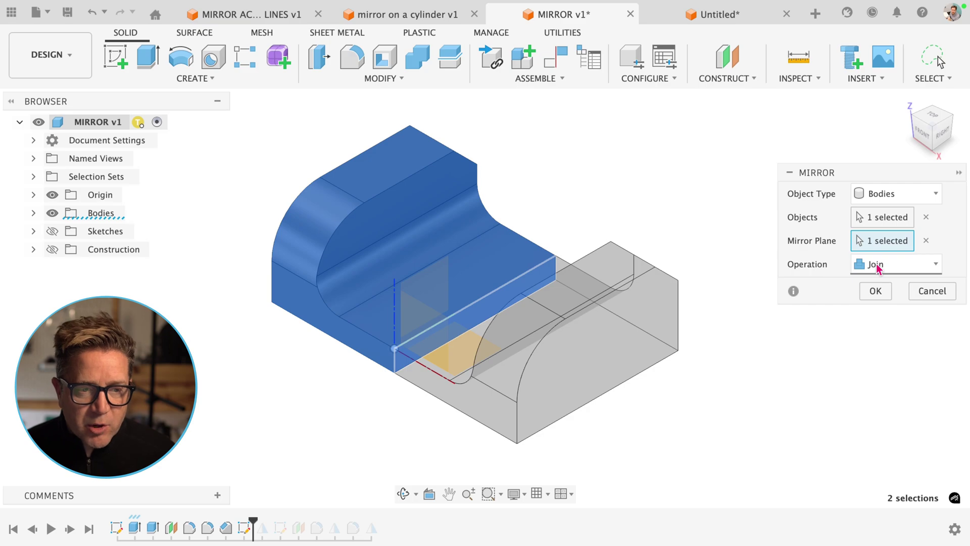
pyautogui.click(875, 291)
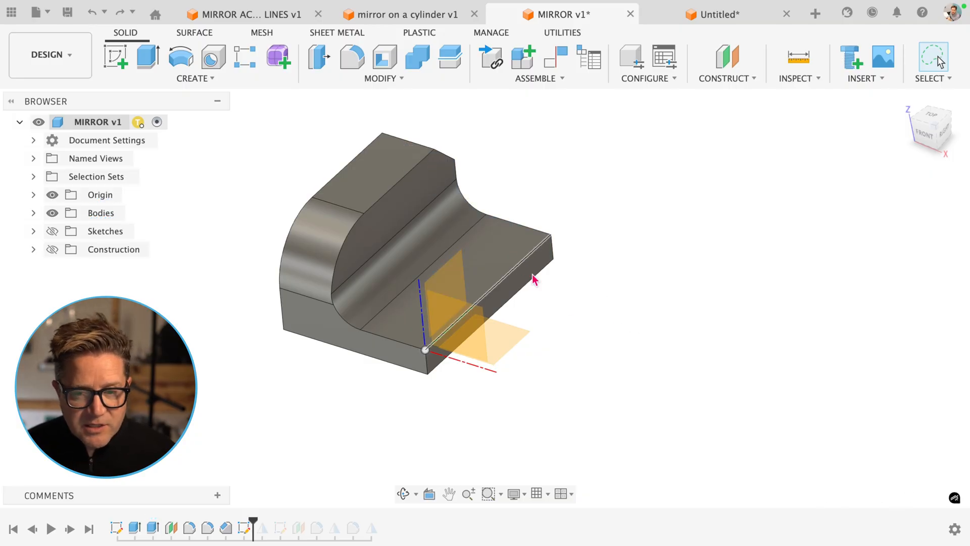
# Mirror the half plate across the construction plane with Operation Join into a full U-shaped plate.
pyautogui.write('miro')
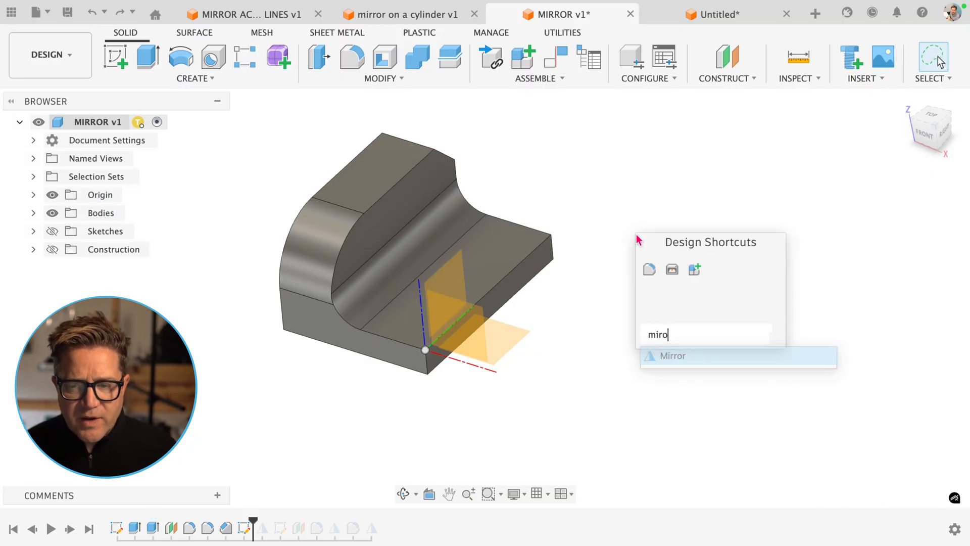
pyautogui.click(673, 354)
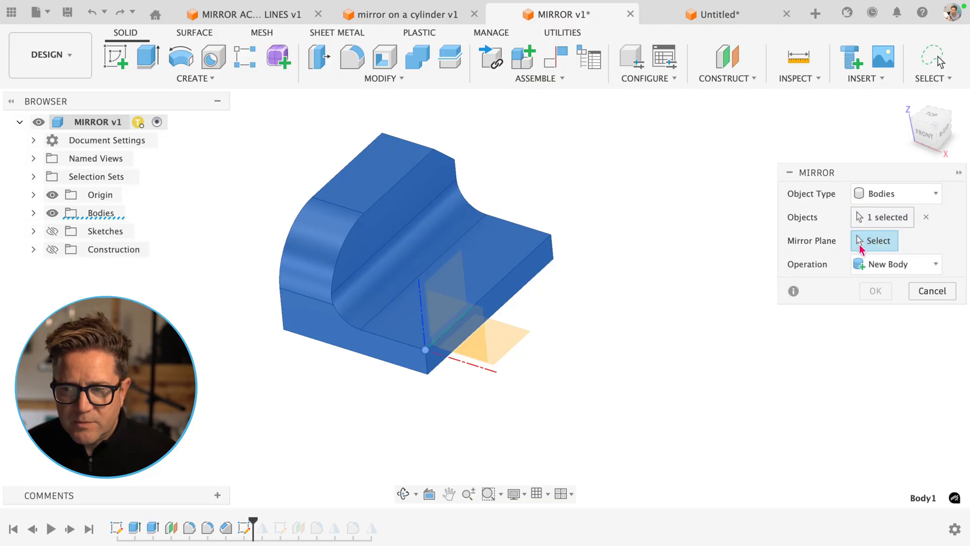
pyautogui.click(895, 264)
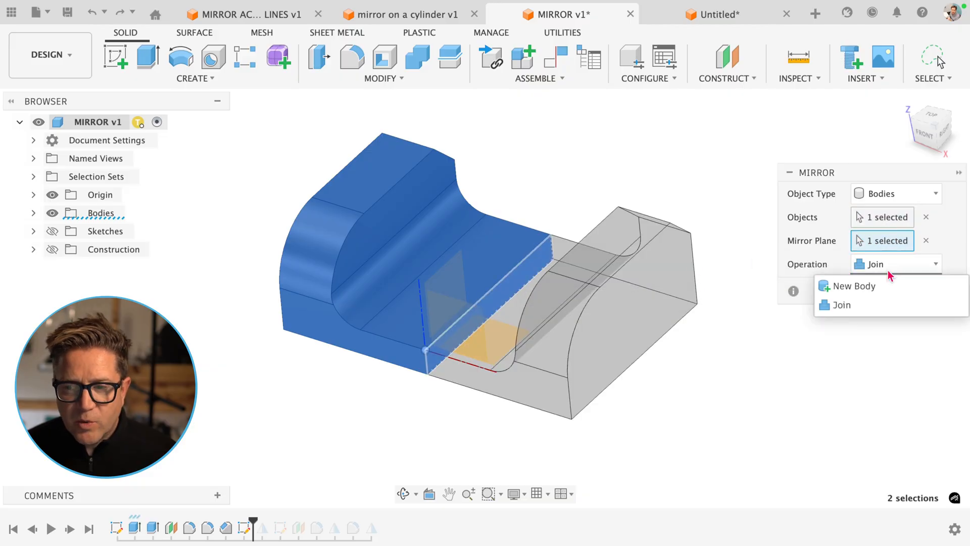
pyautogui.click(842, 304)
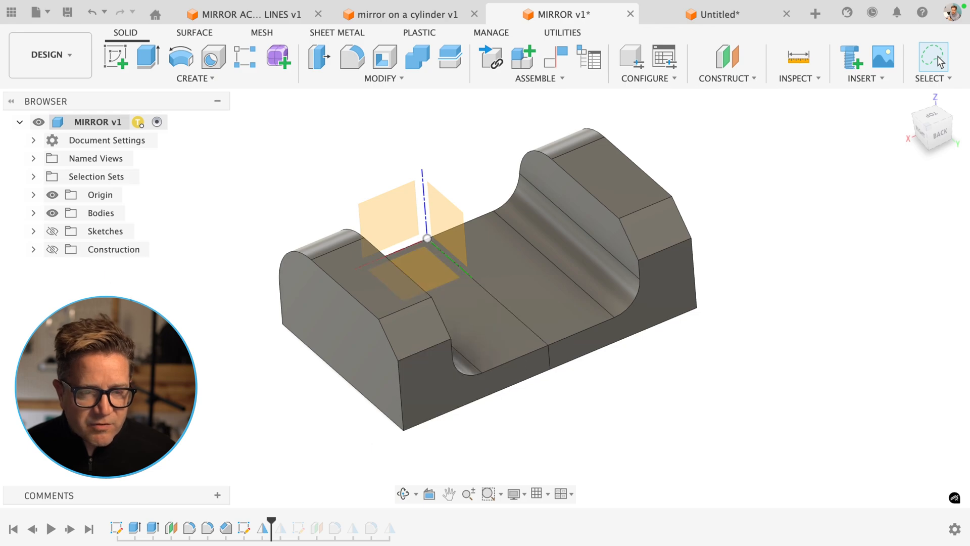
# Expand Bodies in the Browser and toggle Body1's visibility to reveal Body1 and Body4.
pyautogui.click(33, 213)
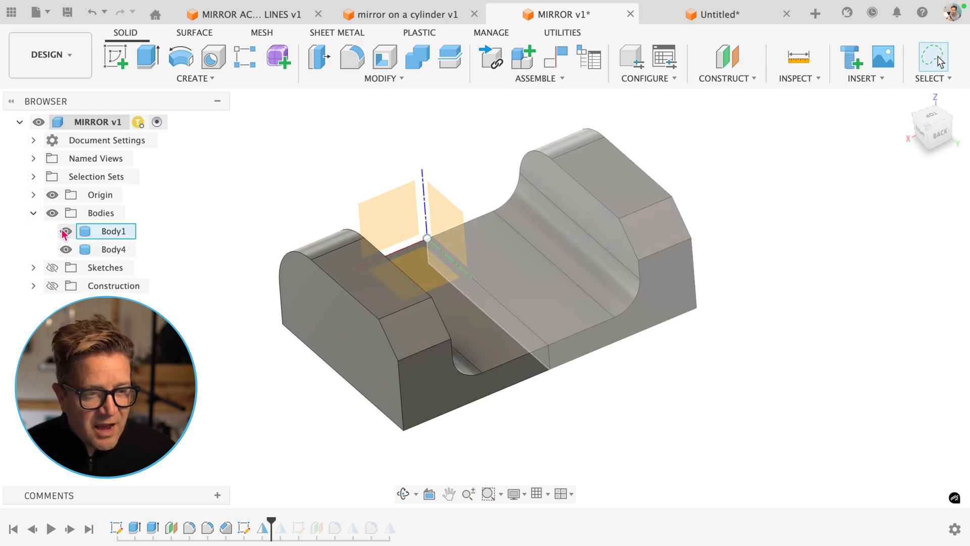
pyautogui.click(67, 230)
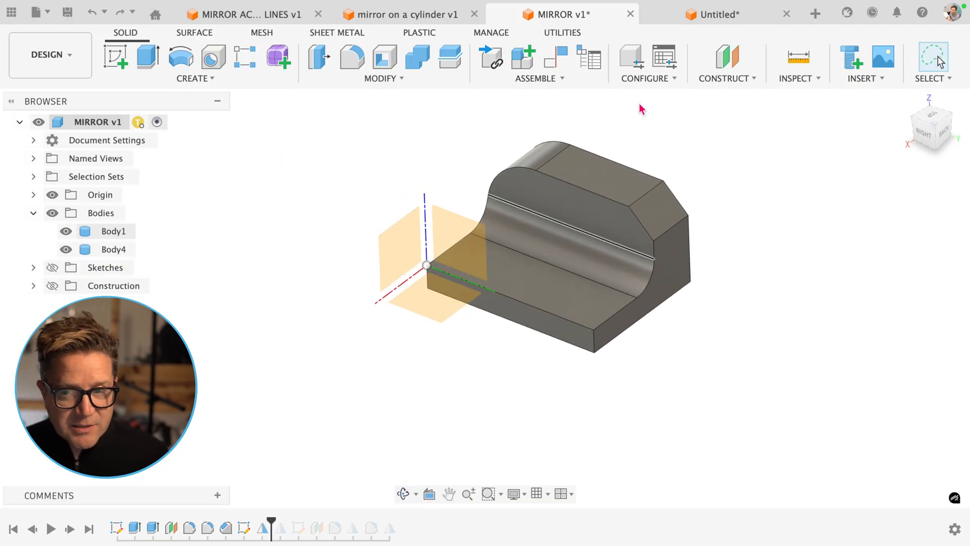
# Mirror Body1 across the offset plane as a separate New Body.
pyautogui.write('mir')
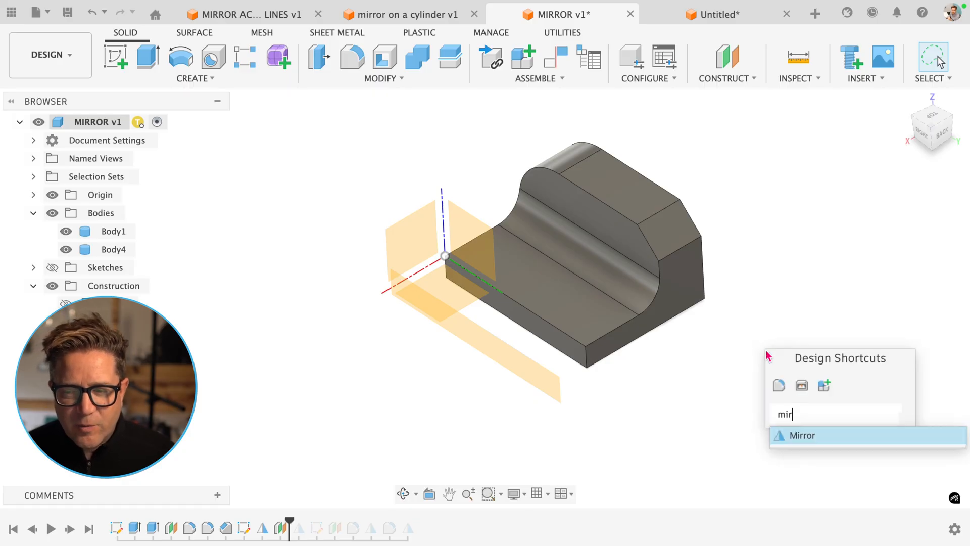
pyautogui.click(801, 435)
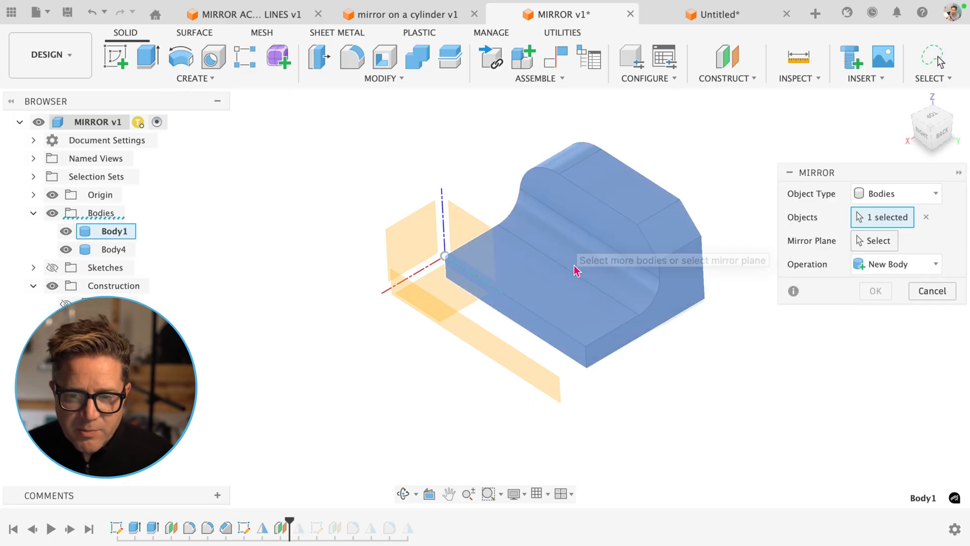
pyautogui.click(420, 248)
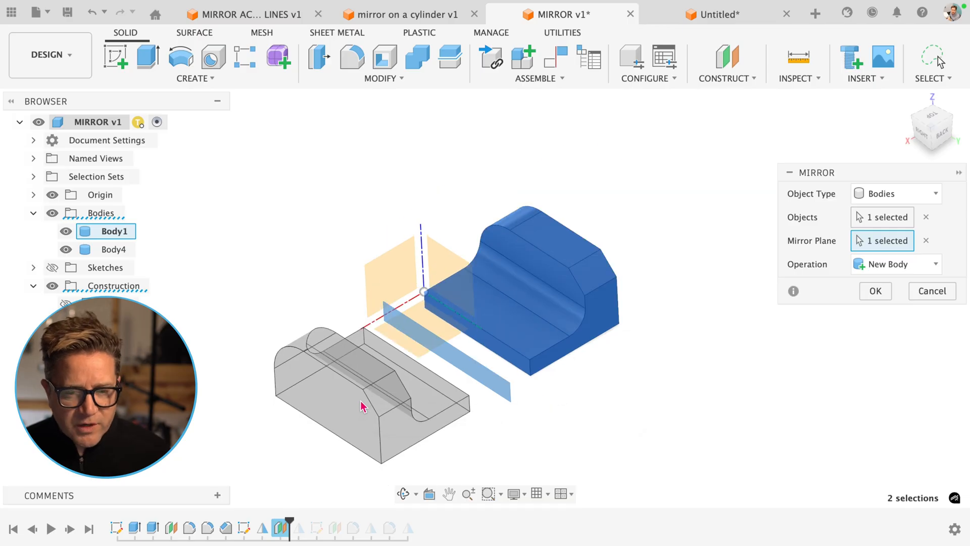
pyautogui.click(874, 291)
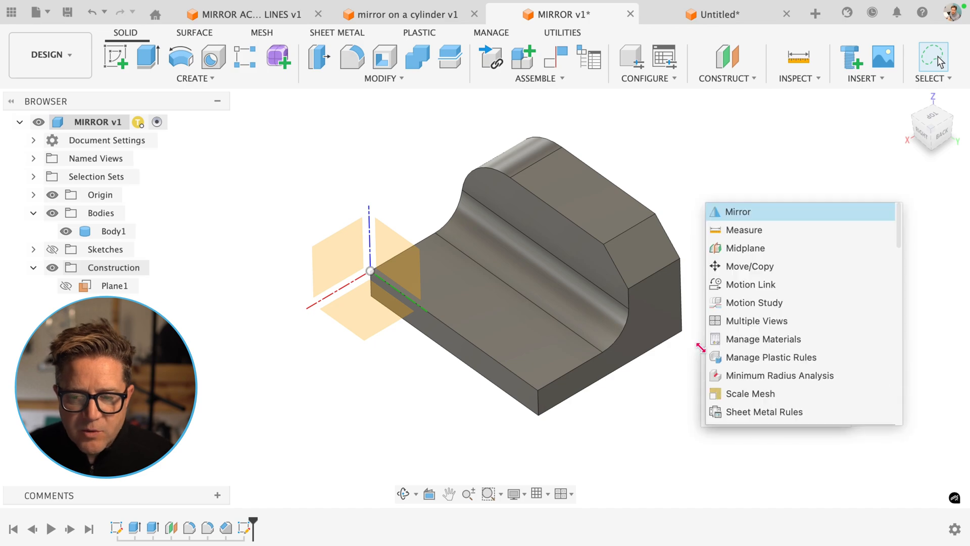
# Mirror Body1 about its flat end face with Operation Join into one U-shaped plate.
pyautogui.click(737, 211)
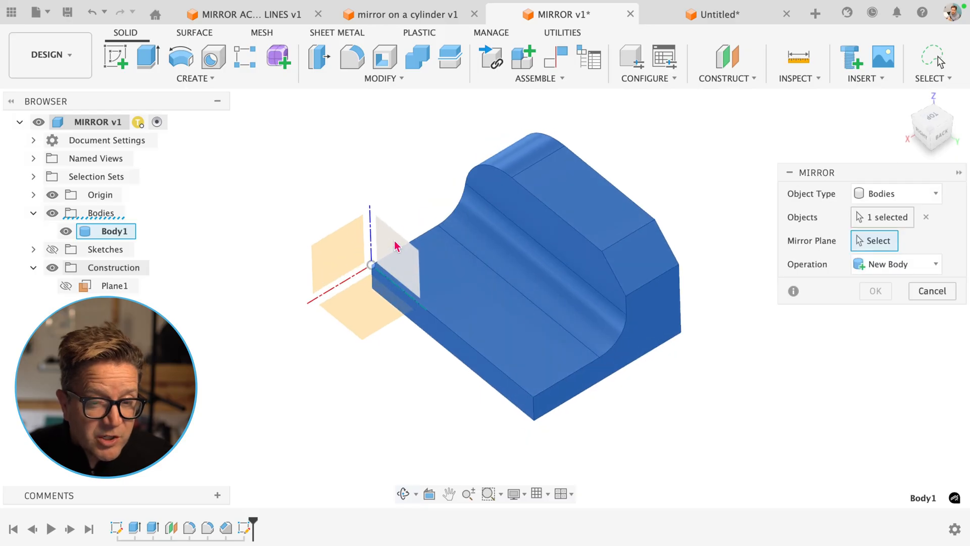
pyautogui.moveTo(397, 247)
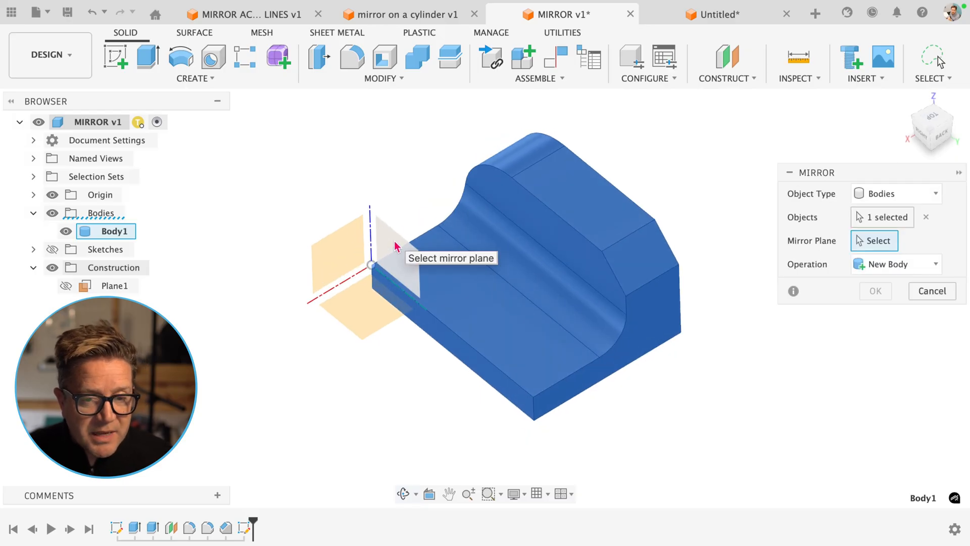
pyautogui.click(396, 247)
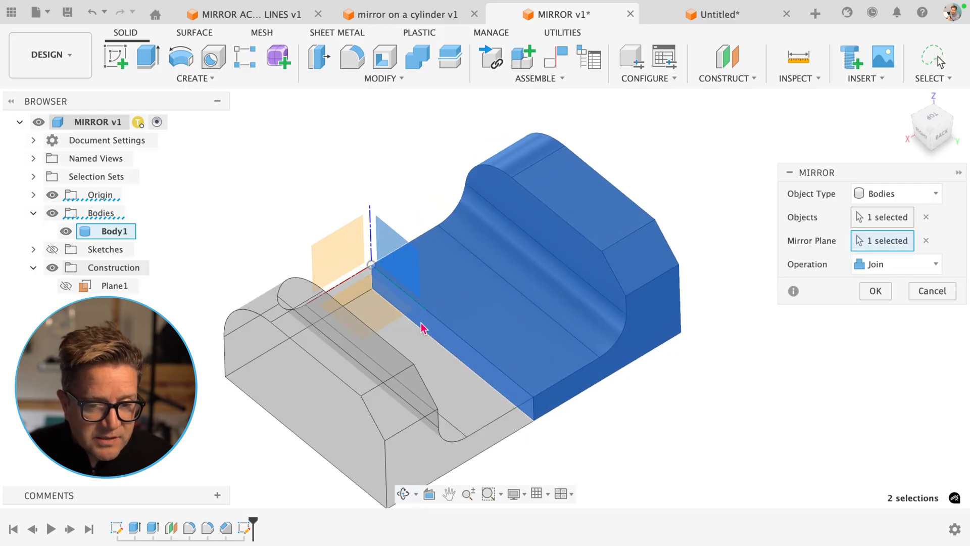
pyautogui.moveTo(447, 320)
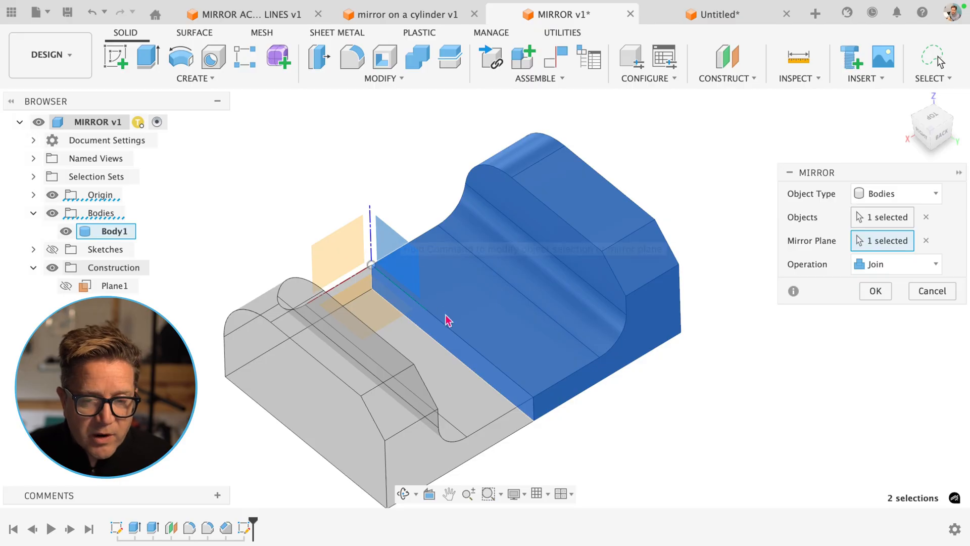
pyautogui.moveTo(798, 305)
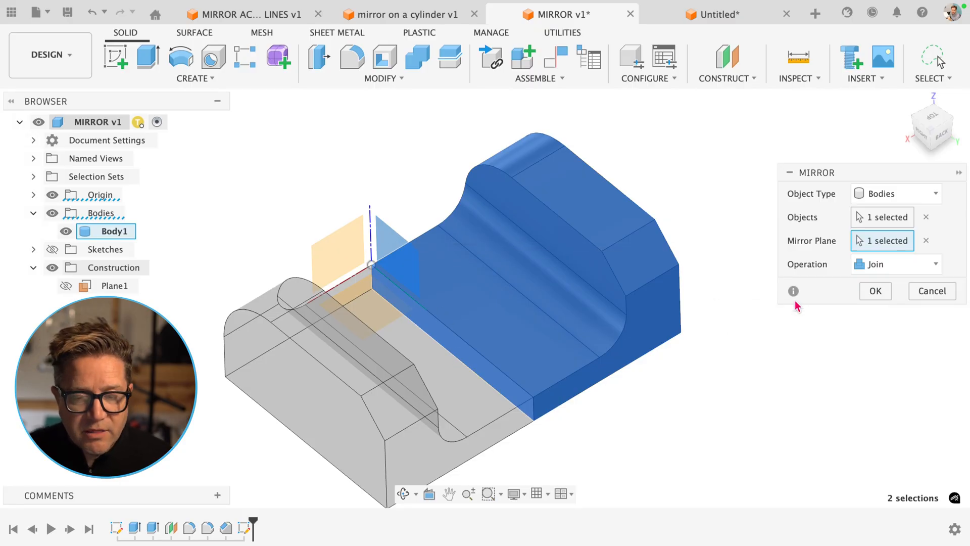
pyautogui.click(875, 291)
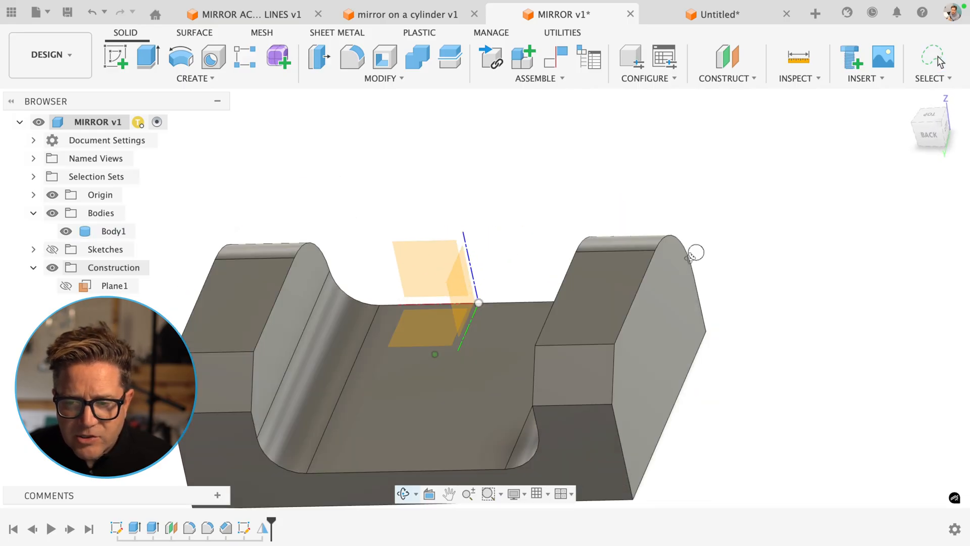
# Fillet the two top outer edges of the plate's raised ends with a set radius.
pyautogui.click(351, 57)
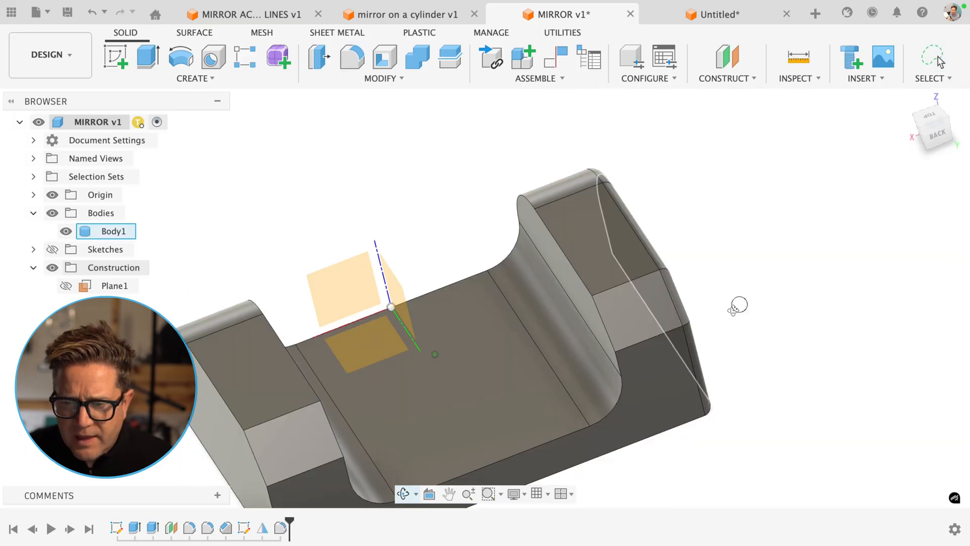
pyautogui.click(351, 57)
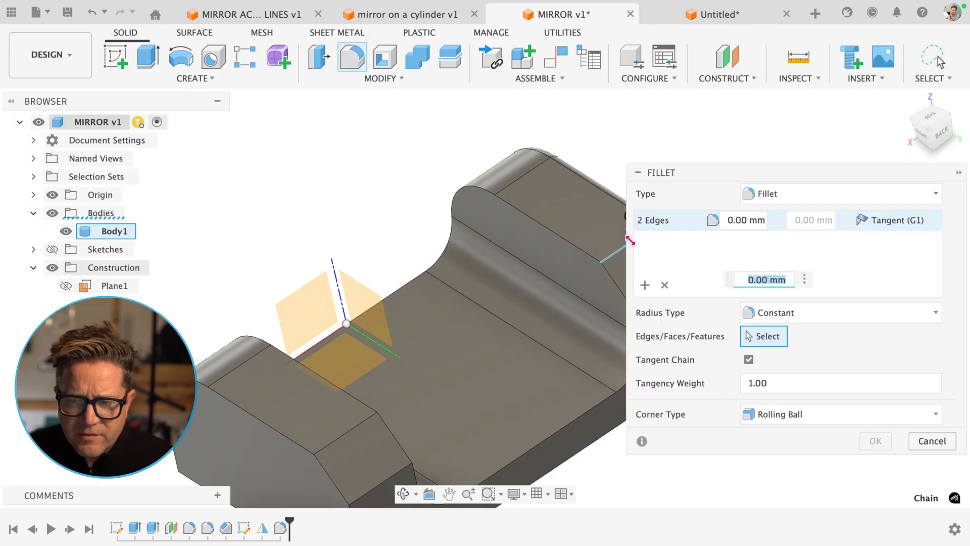
pyautogui.click(931, 441)
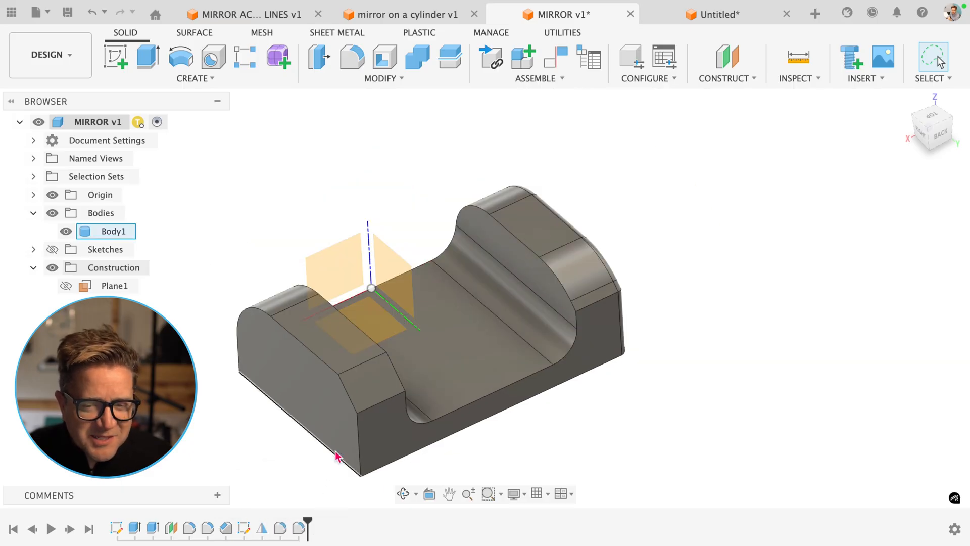
pyautogui.moveTo(262, 527)
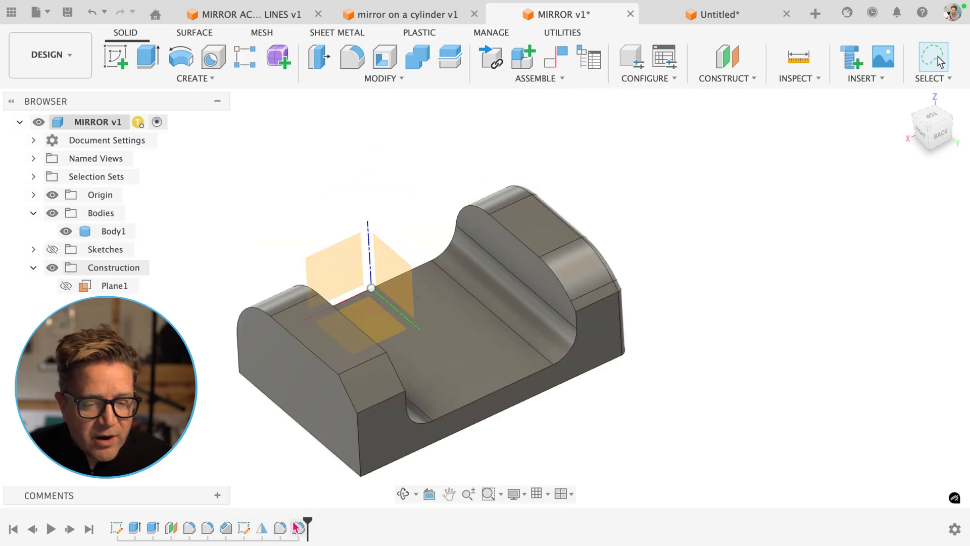
pyautogui.moveTo(262, 528)
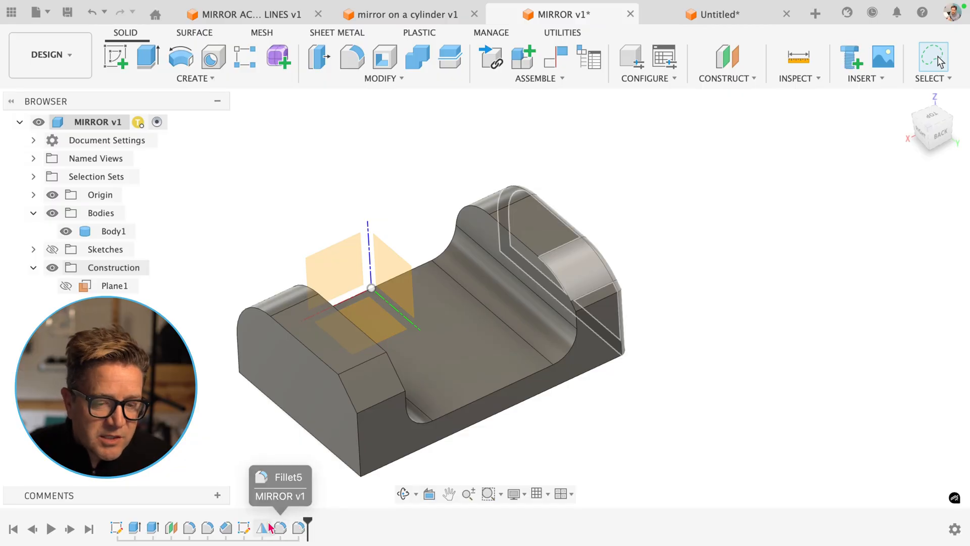
pyautogui.click(113, 231)
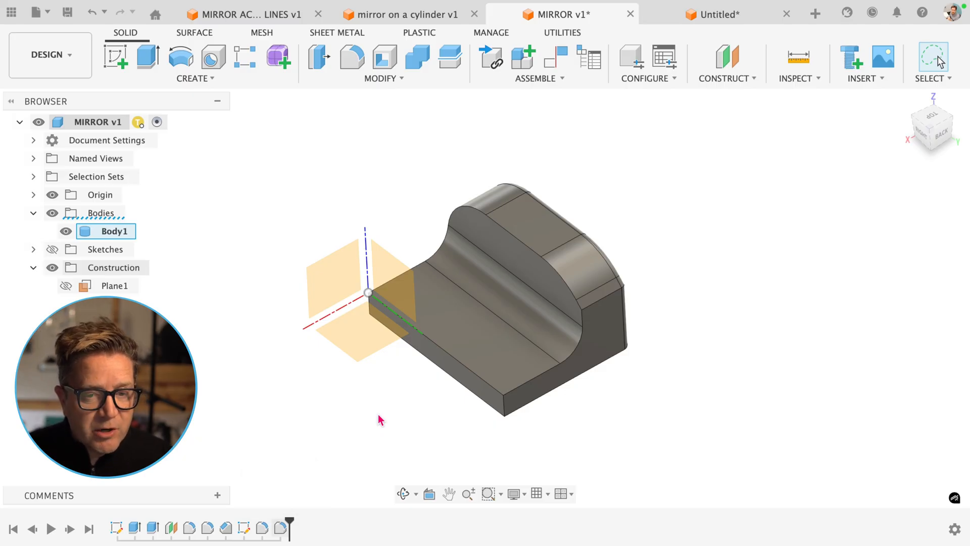
pyautogui.moveTo(337, 401)
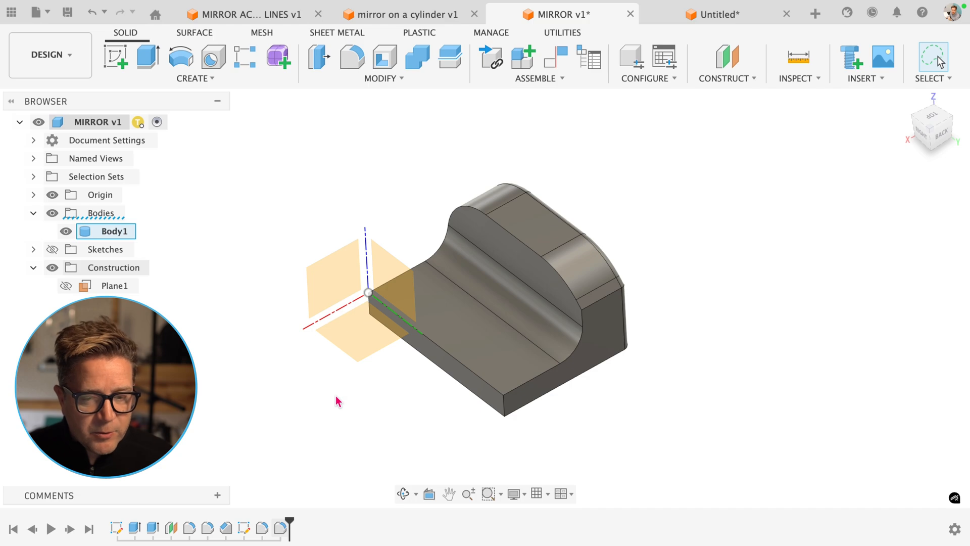
pyautogui.moveTo(736, 249)
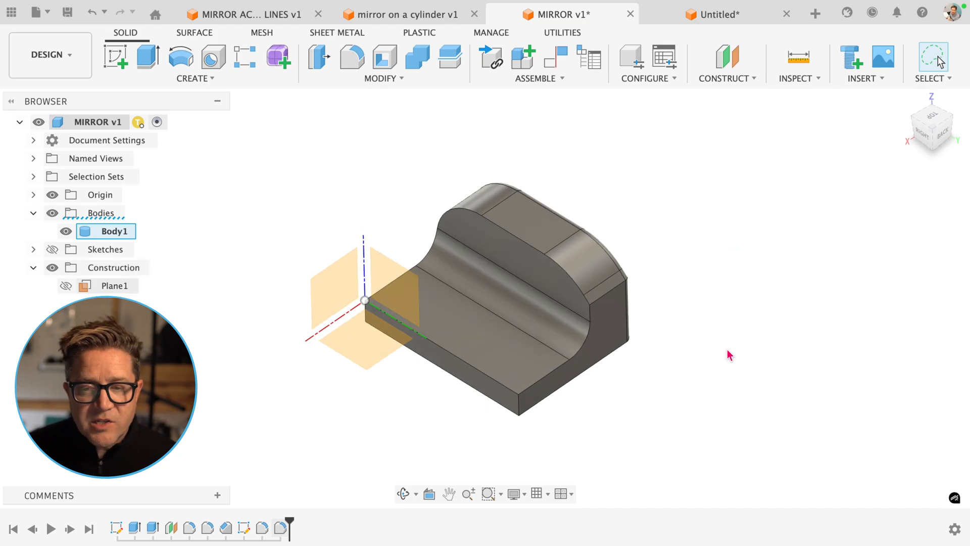
# Mirror the curved block Body1 across Plane1 as a joined body.
pyautogui.write('mir')
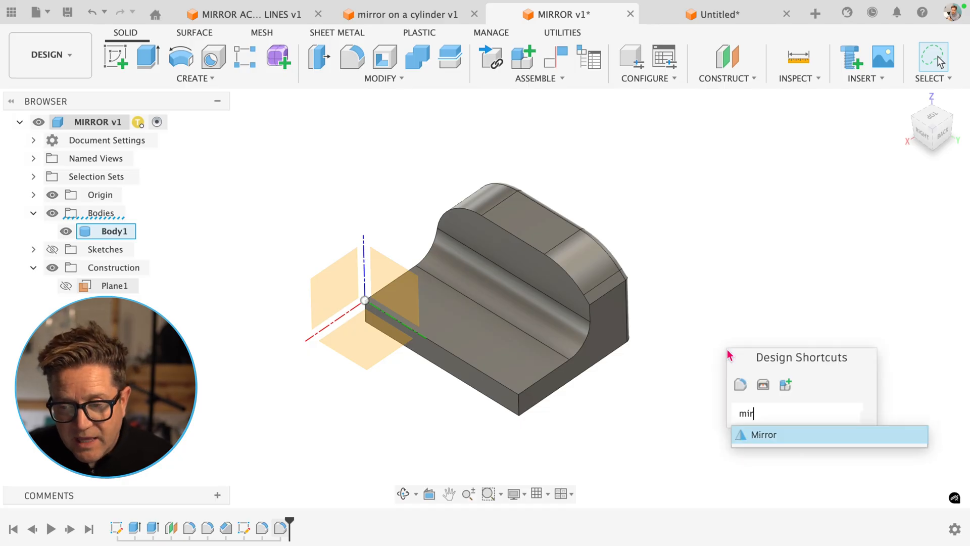
pyautogui.click(763, 434)
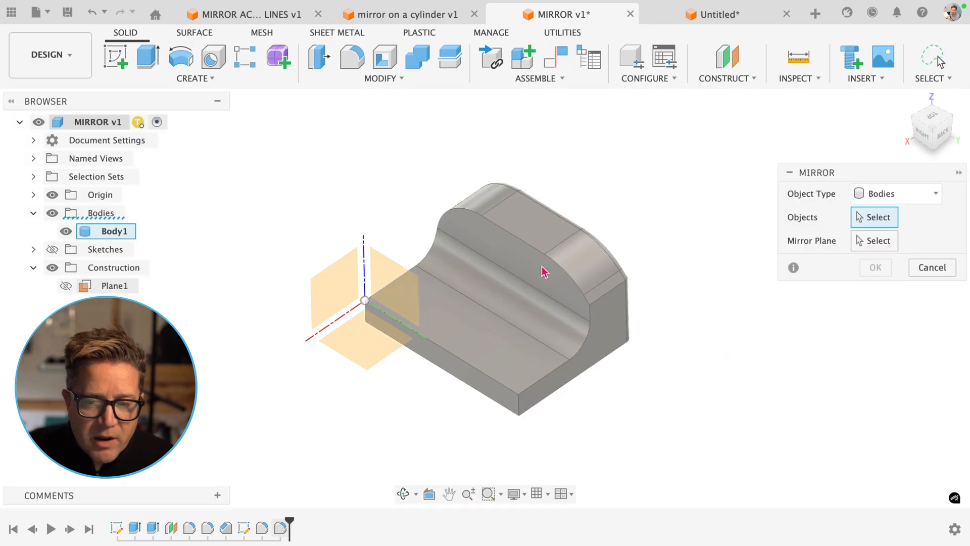
pyautogui.click(542, 272)
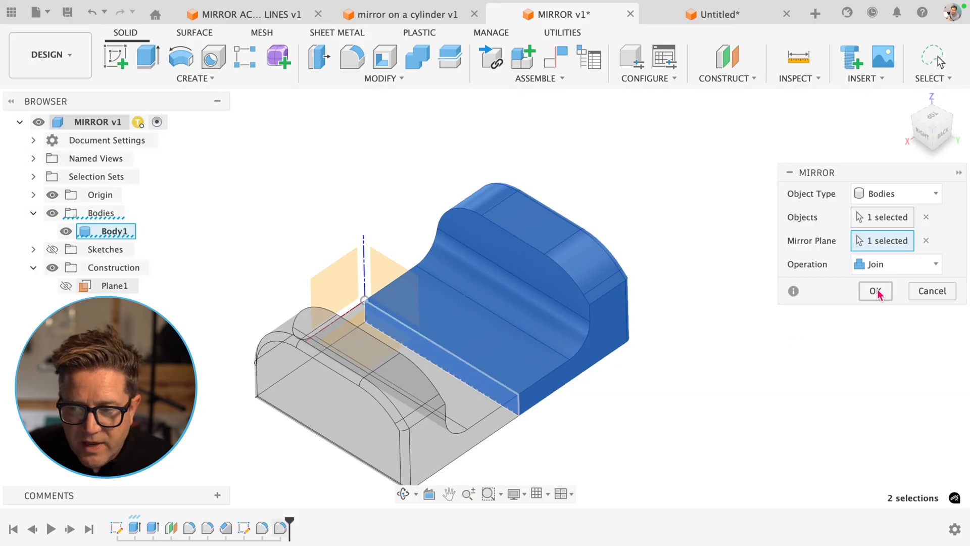
pyautogui.click(875, 291)
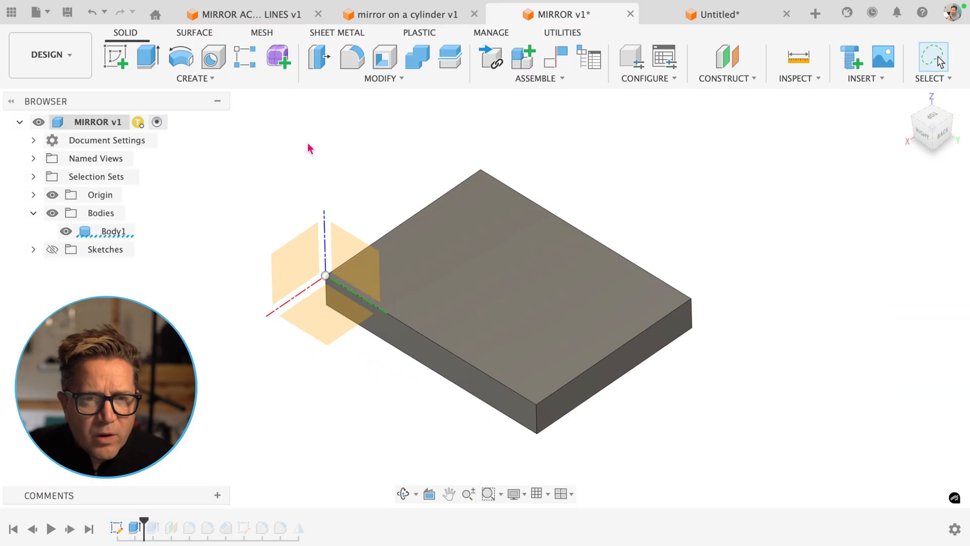
pyautogui.moveTo(406, 197)
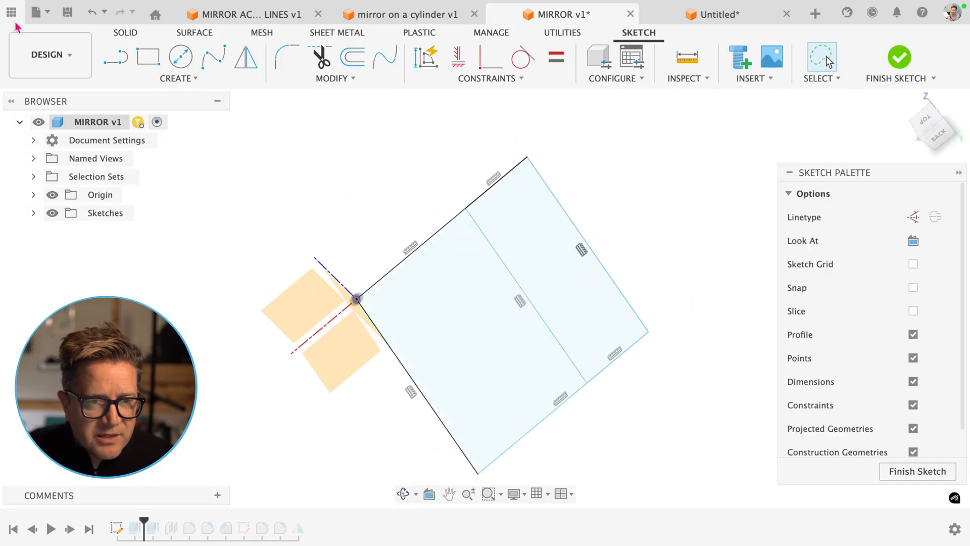
# Redraw the base sketch corner as an angled line and roll the timeline marker to the end.
pyautogui.click(115, 57)
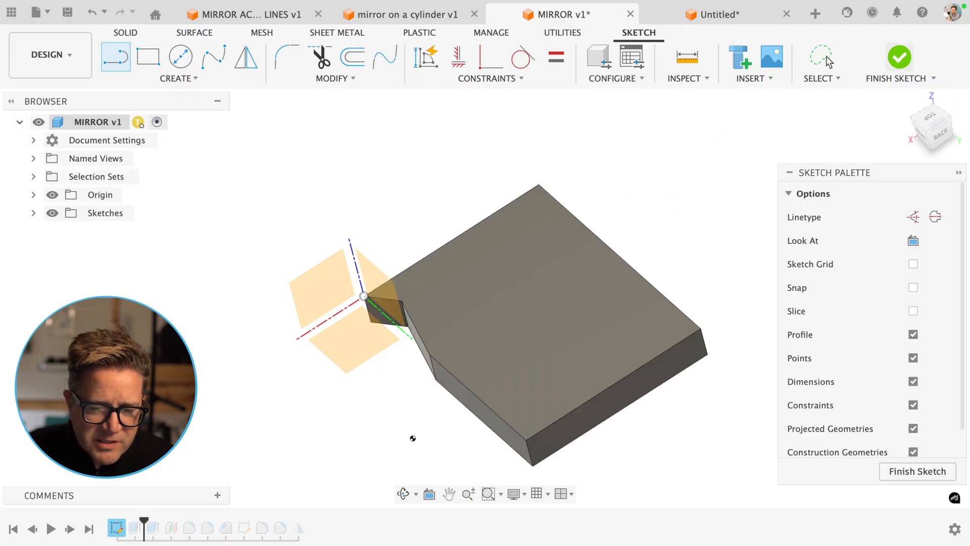
pyautogui.click(899, 59)
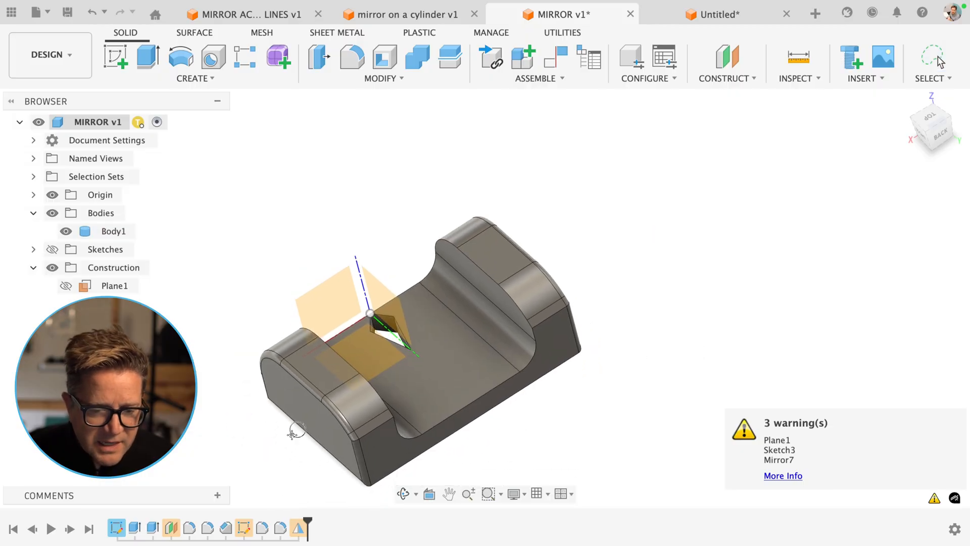
pyautogui.moveTo(294, 527)
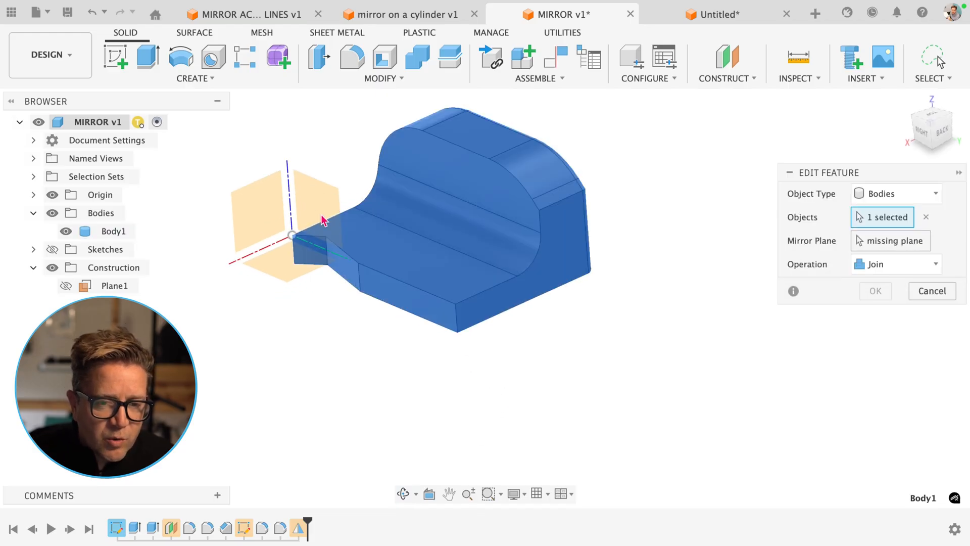
pyautogui.moveTo(314, 201)
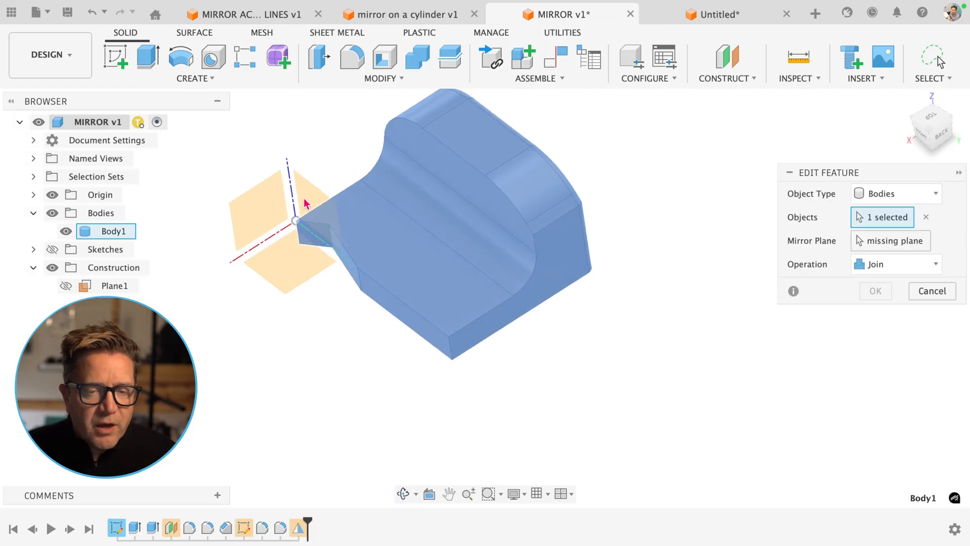
pyautogui.moveTo(465, 202)
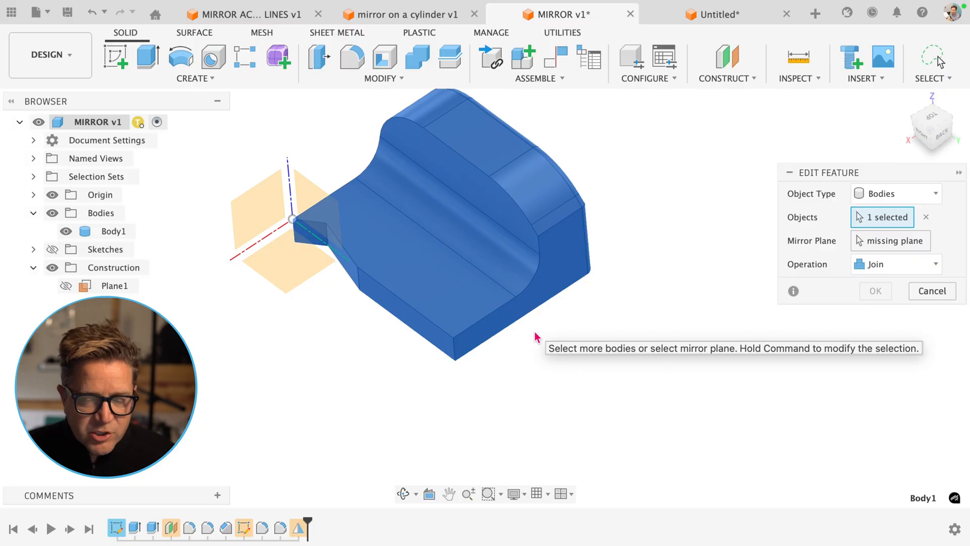
# Switch to the 'mirror on a cylinder' design to start a feature mirror there.
pyautogui.click(401, 13)
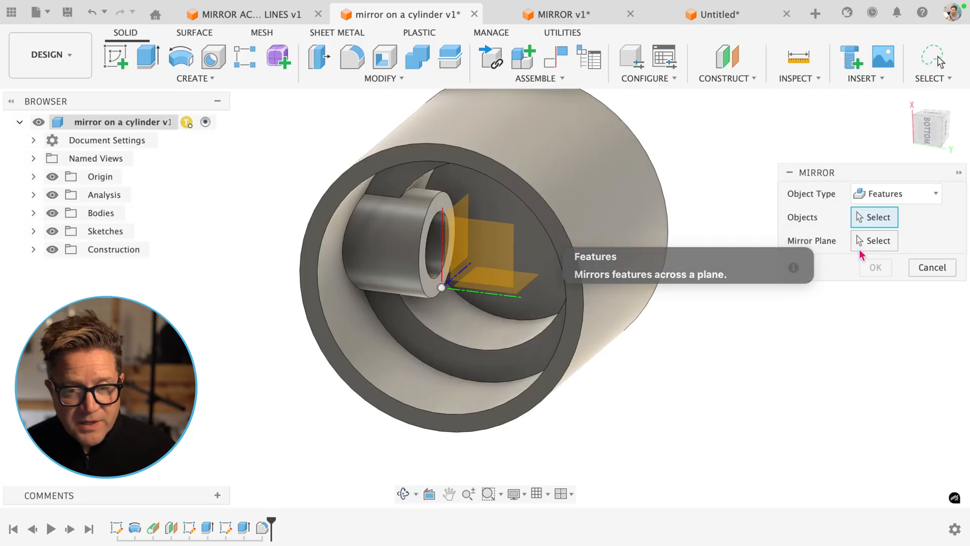
# Mirror the three hole features across the construction plane with Compute Type Adjust.
pyautogui.click(476, 241)
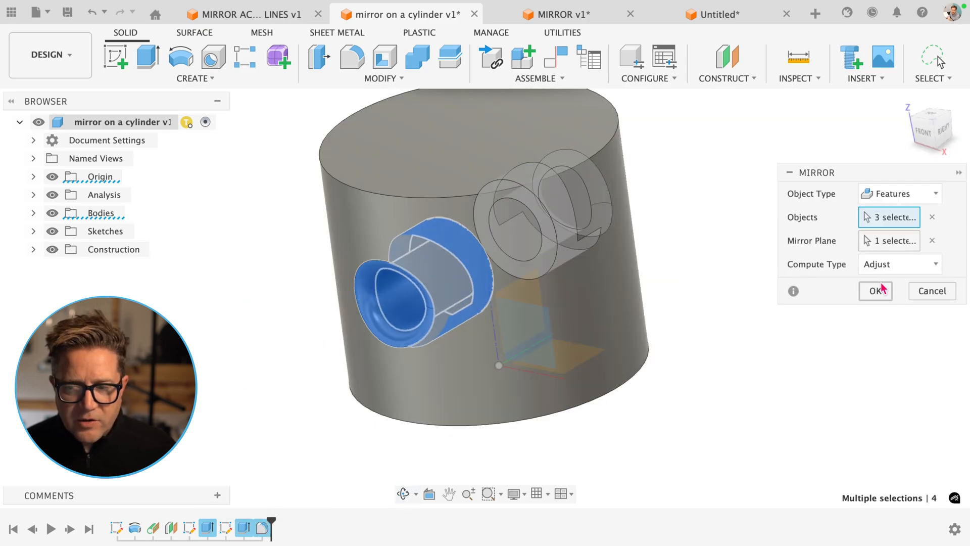
pyautogui.click(875, 291)
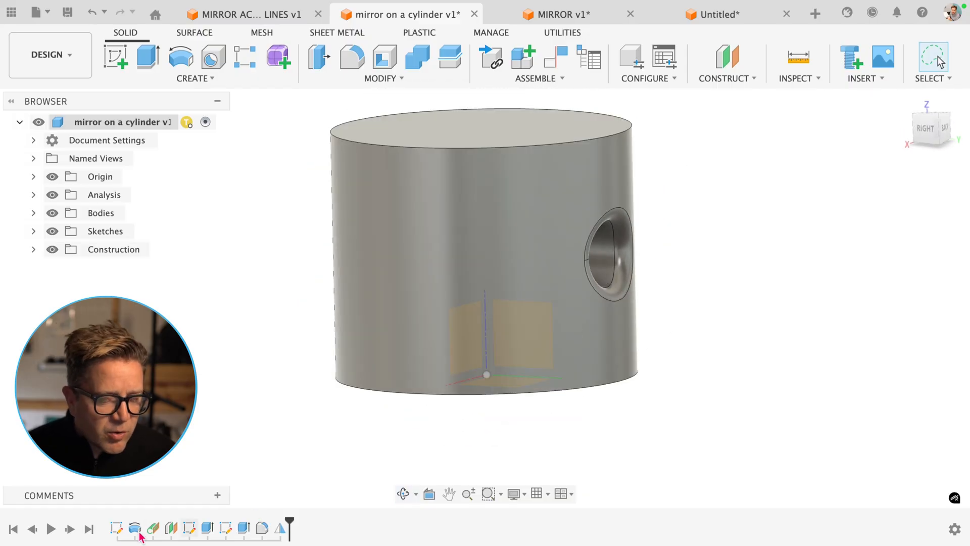
pyautogui.moveTo(851, 192)
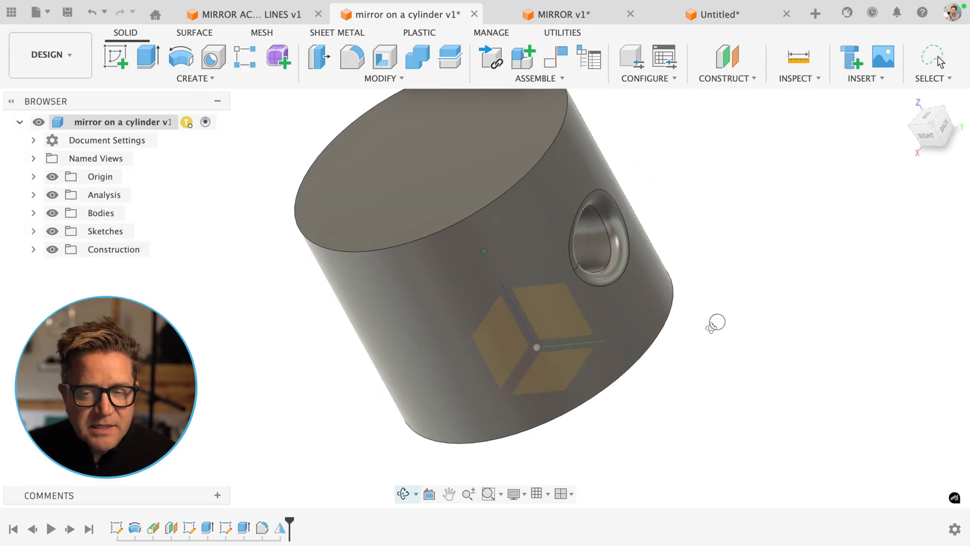
# In MIRROR v1, mirror the block's two features across the plane with Compute Type Optimized, ending in an error.
pyautogui.click(557, 13)
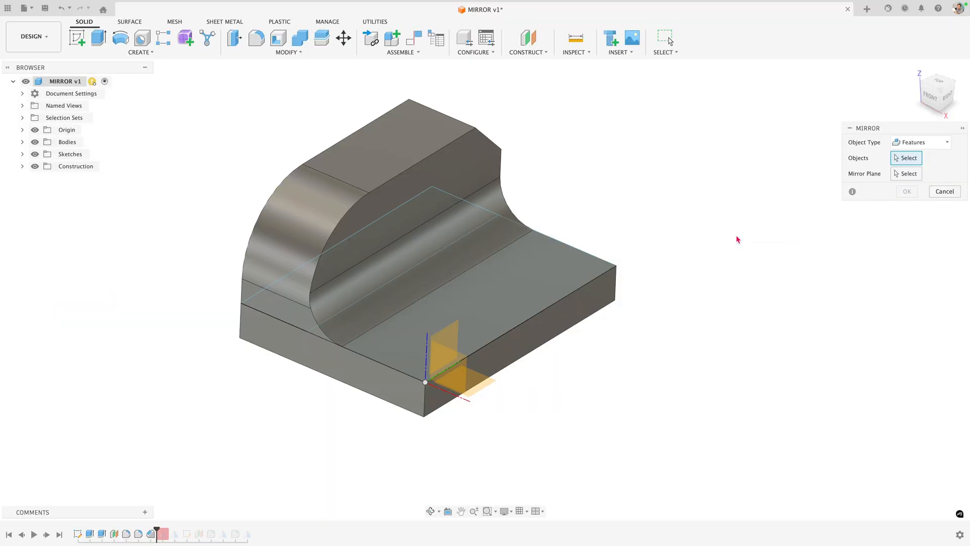
pyautogui.moveTo(377, 165)
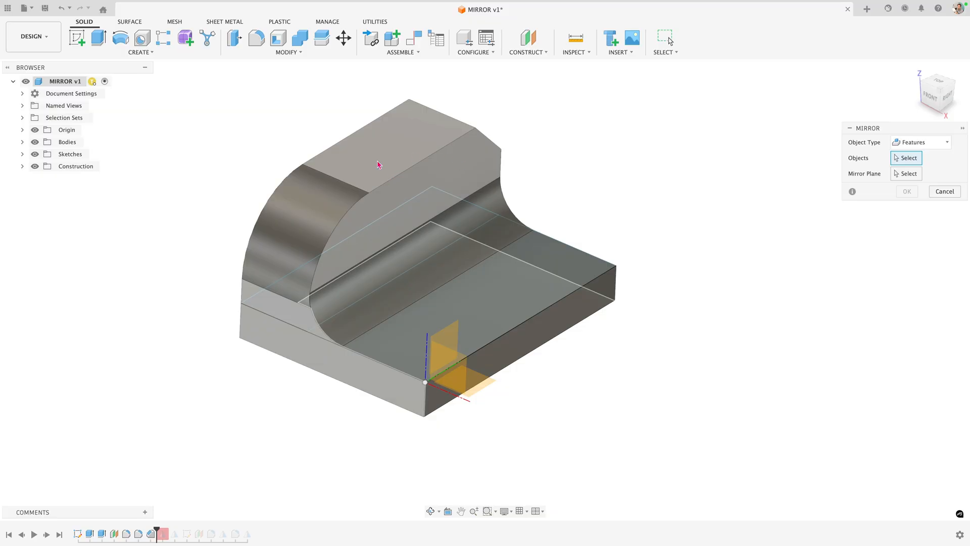
pyautogui.moveTo(450, 199)
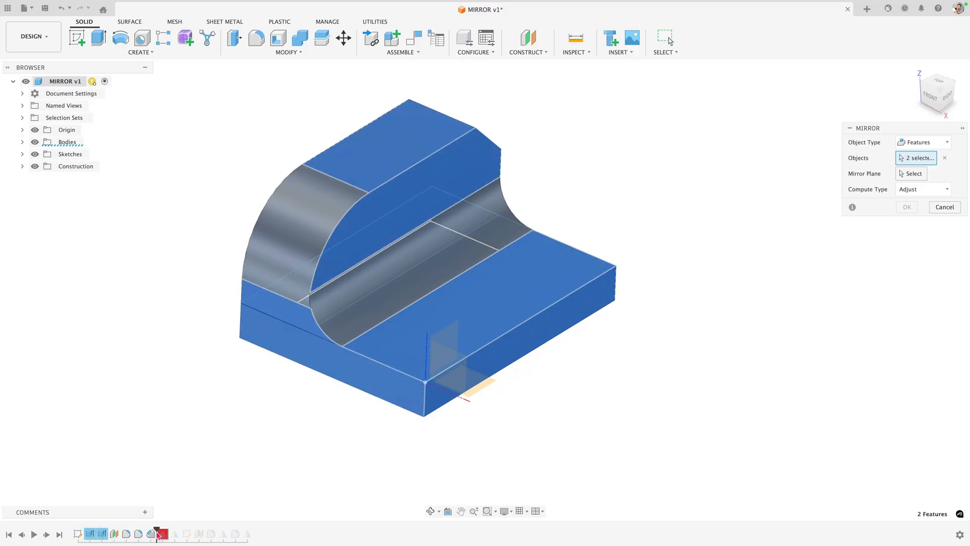
pyautogui.moveTo(690, 195)
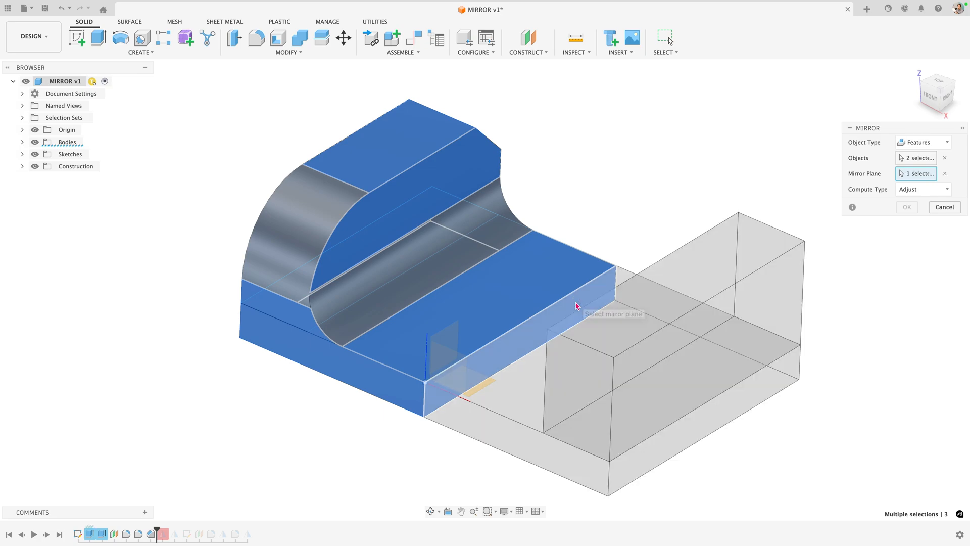
pyautogui.click(921, 189)
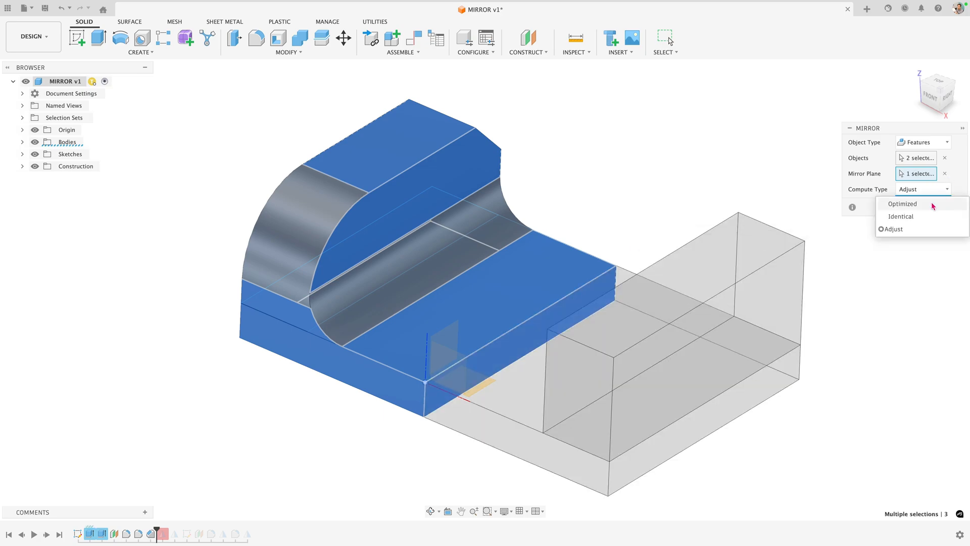
pyautogui.click(901, 203)
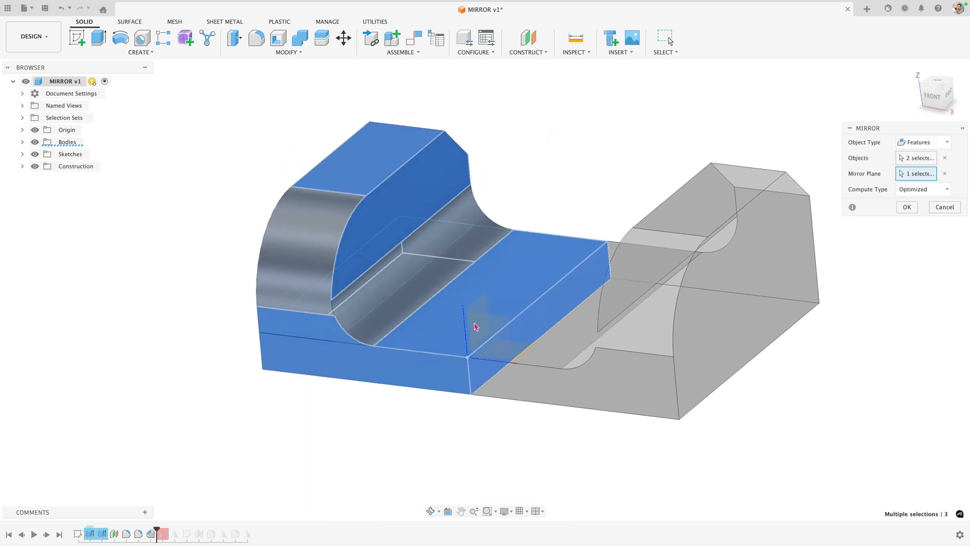
pyautogui.click(905, 207)
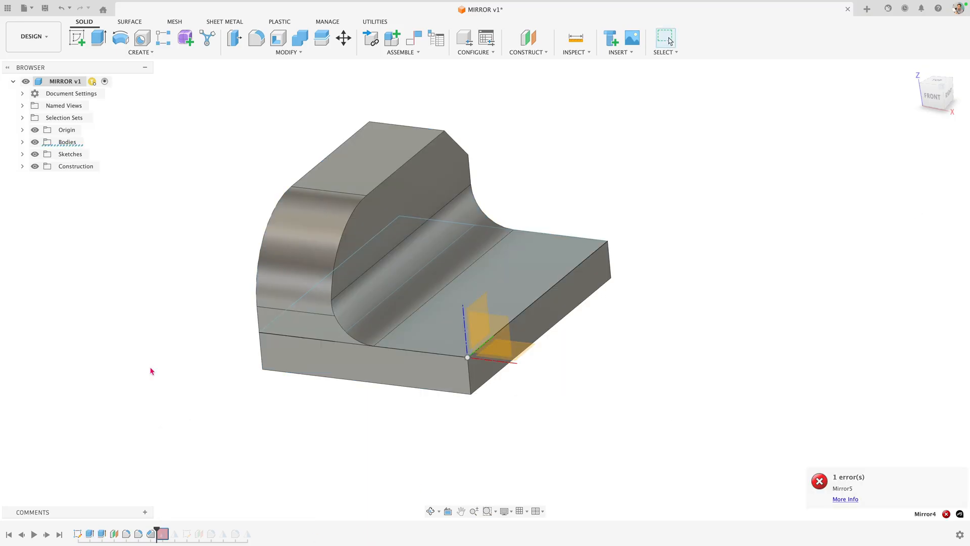
# Mirror the two extrude features across the plane and set Compute Type to Adjust, forming the full U-shaped part.
pyautogui.click(89, 534)
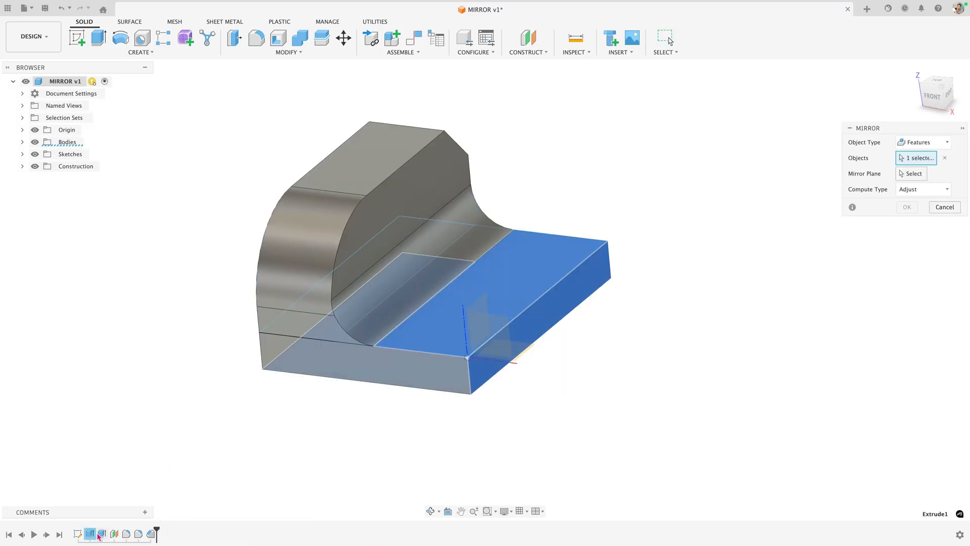
pyautogui.click(384, 167)
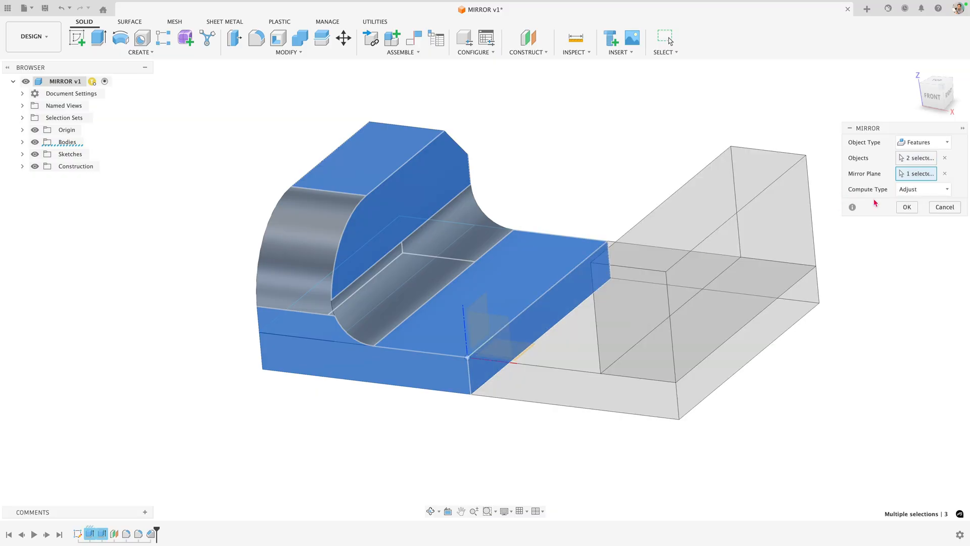
pyautogui.click(921, 189)
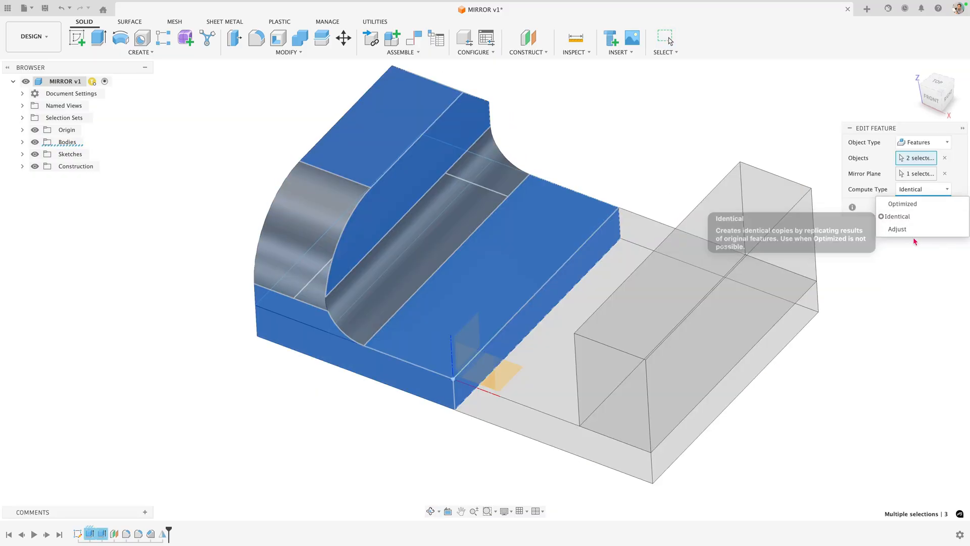
pyautogui.click(897, 230)
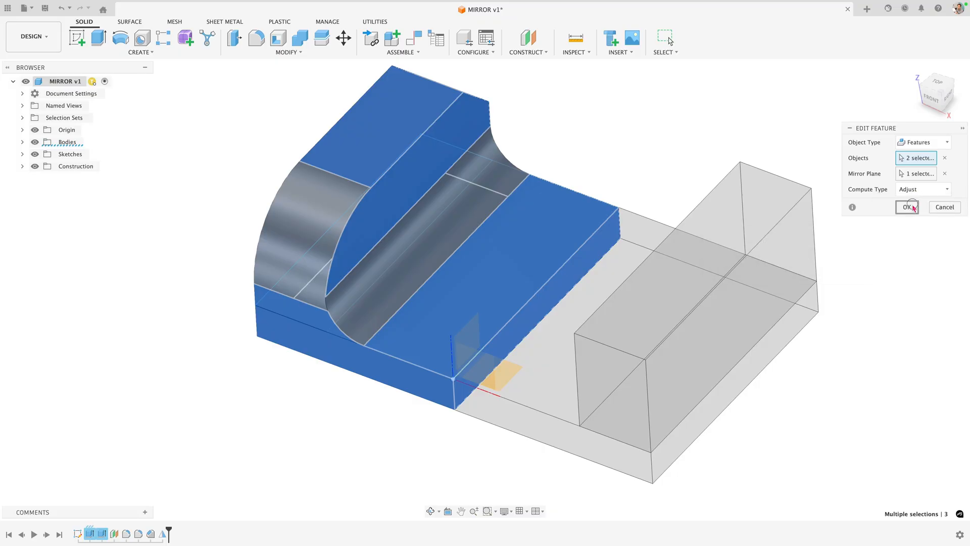
pyautogui.click(908, 206)
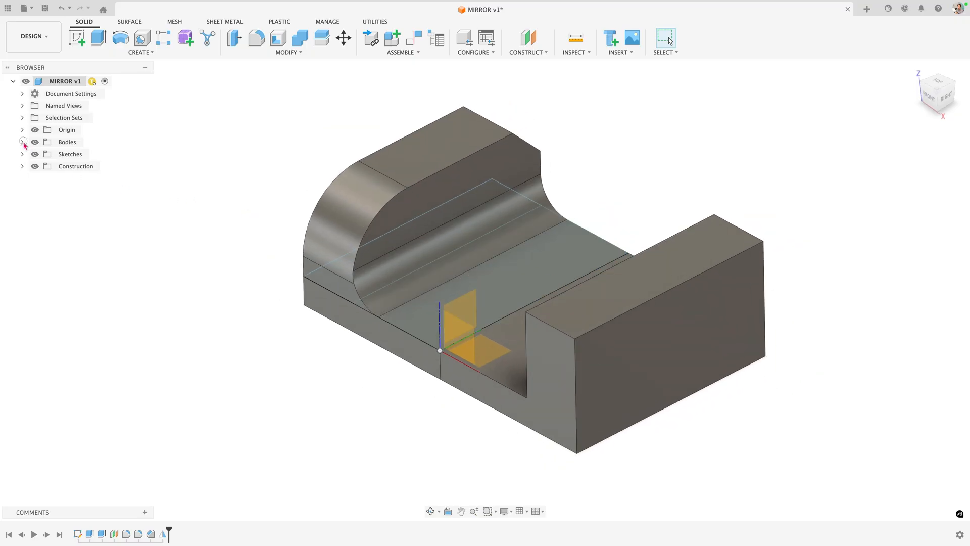
# Combine Body5 into Body1 with Join so the bracket is one body, then switch to the Untitled(1) design.
pyautogui.click(22, 141)
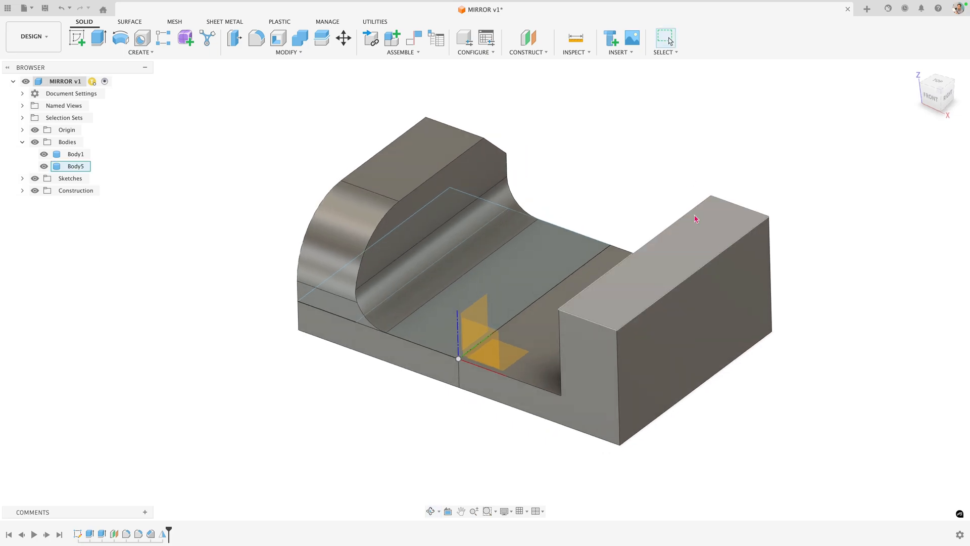
pyautogui.click(279, 395)
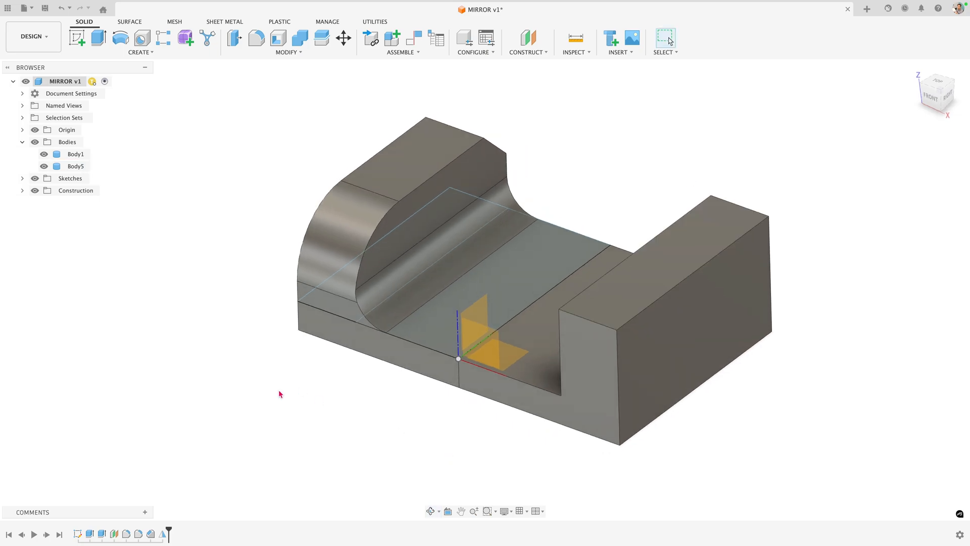
pyautogui.click(299, 37)
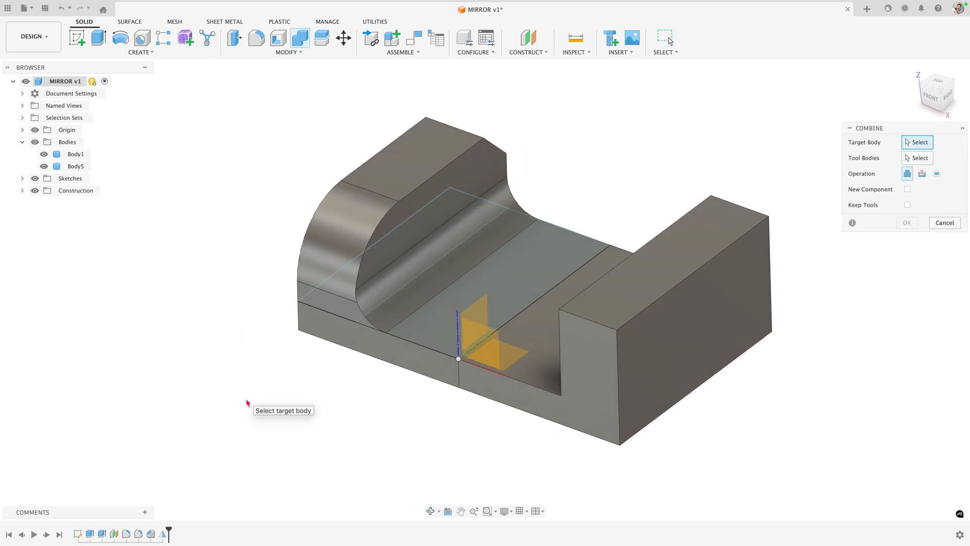
pyautogui.click(586, 299)
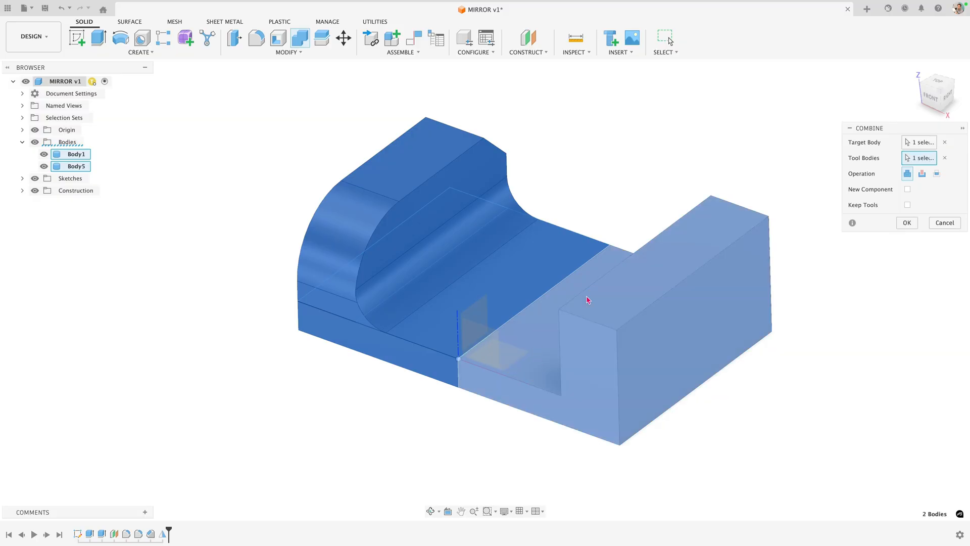
pyautogui.click(905, 223)
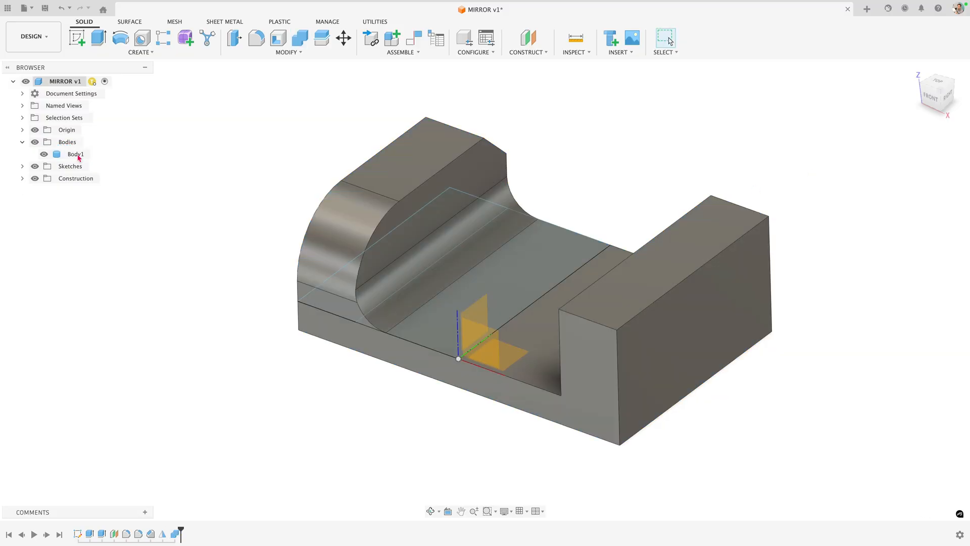
pyautogui.click(815, 14)
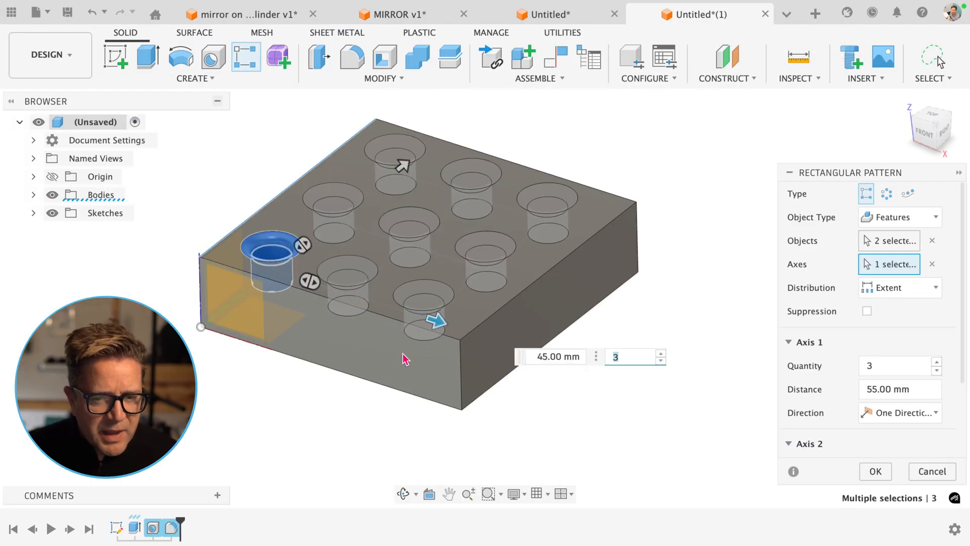
# Finish the 3×3 hole pattern and Press Pull the plate's side face outward to lengthen it.
pyautogui.click(875, 471)
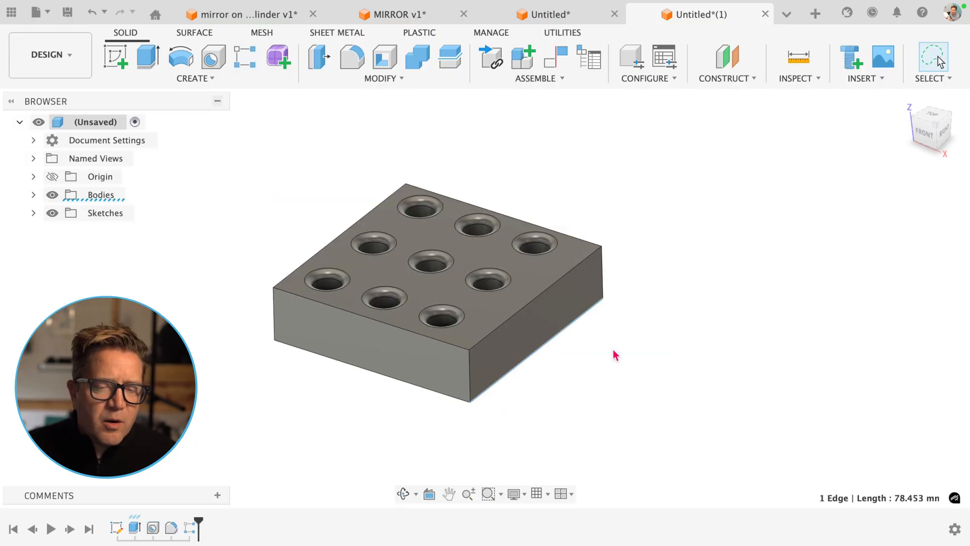
pyautogui.click(147, 57)
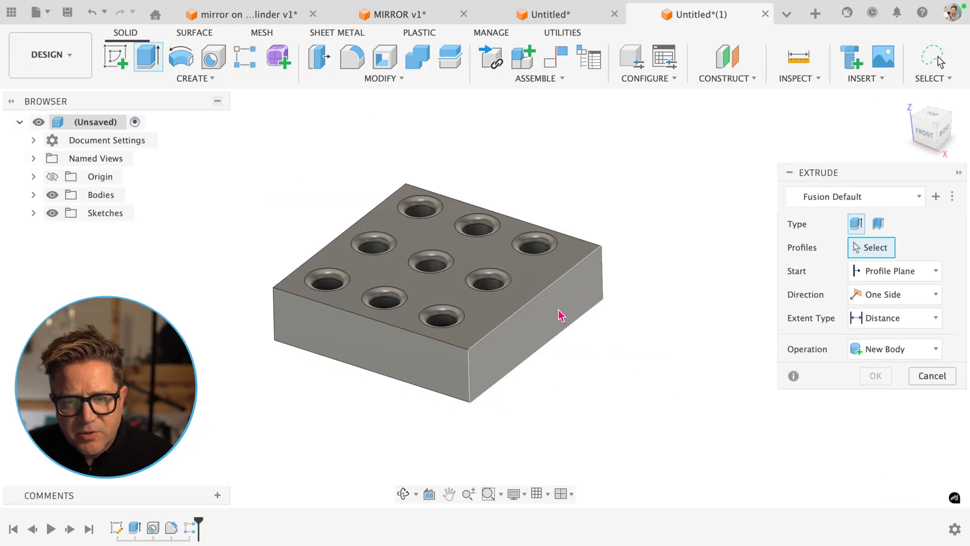
pyautogui.click(561, 303)
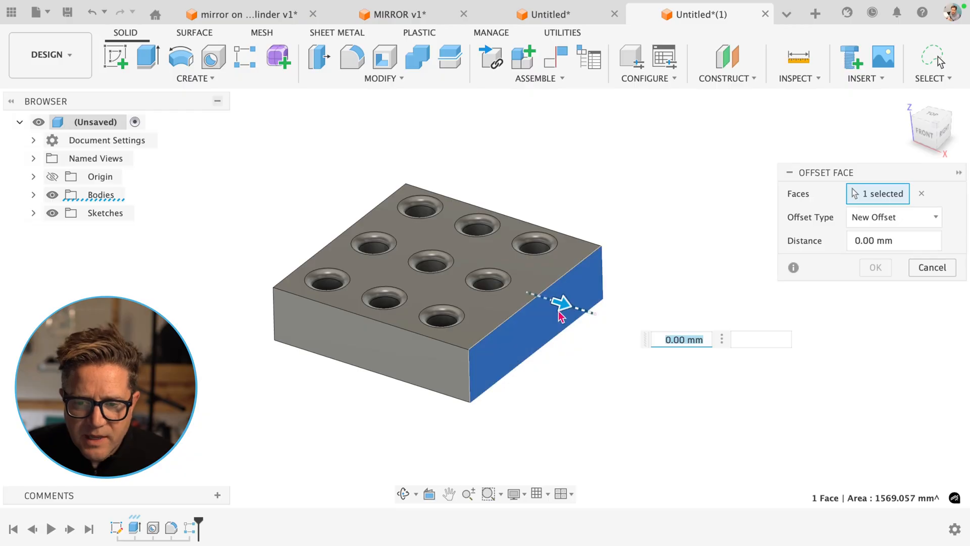
pyautogui.click(931, 267)
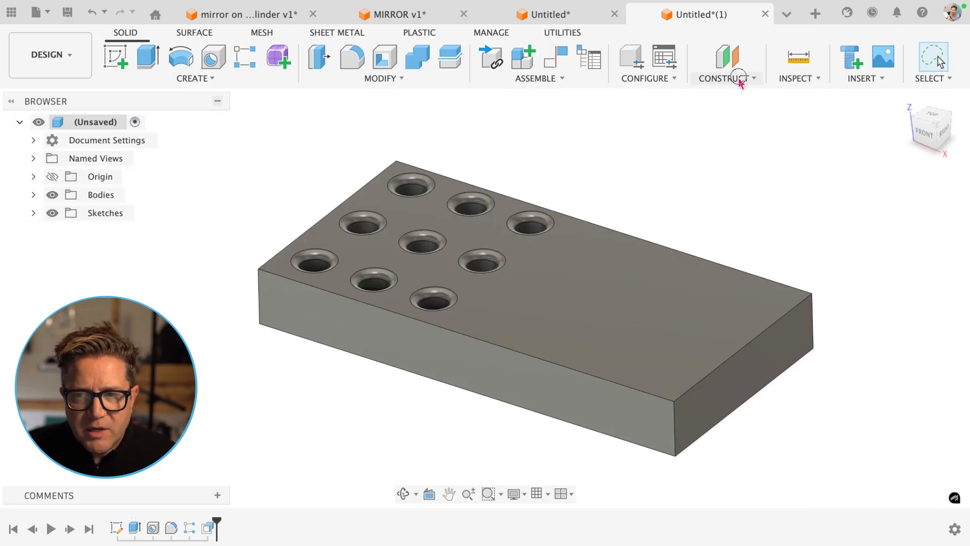
# Add a Midplane construction plane between the plate's two end faces.
pyautogui.click(723, 64)
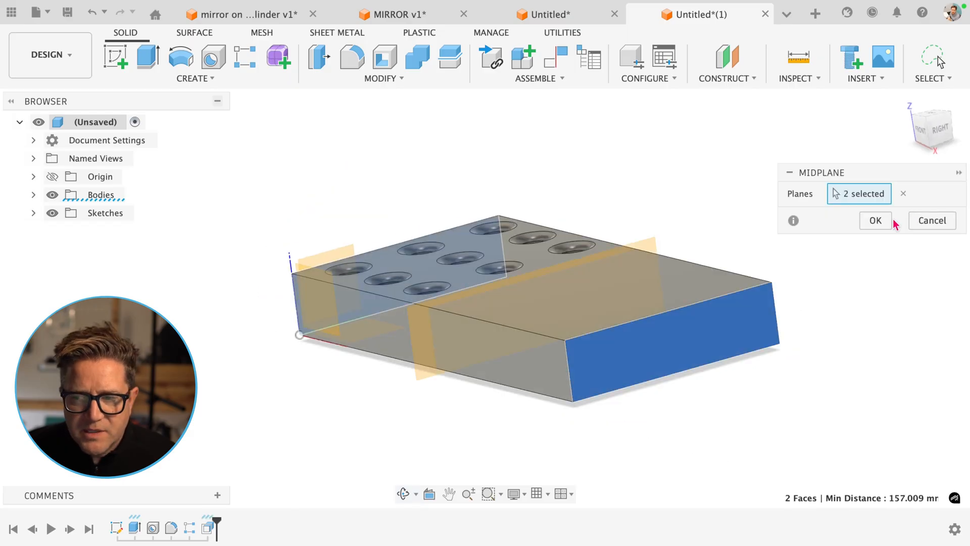
pyautogui.click(875, 220)
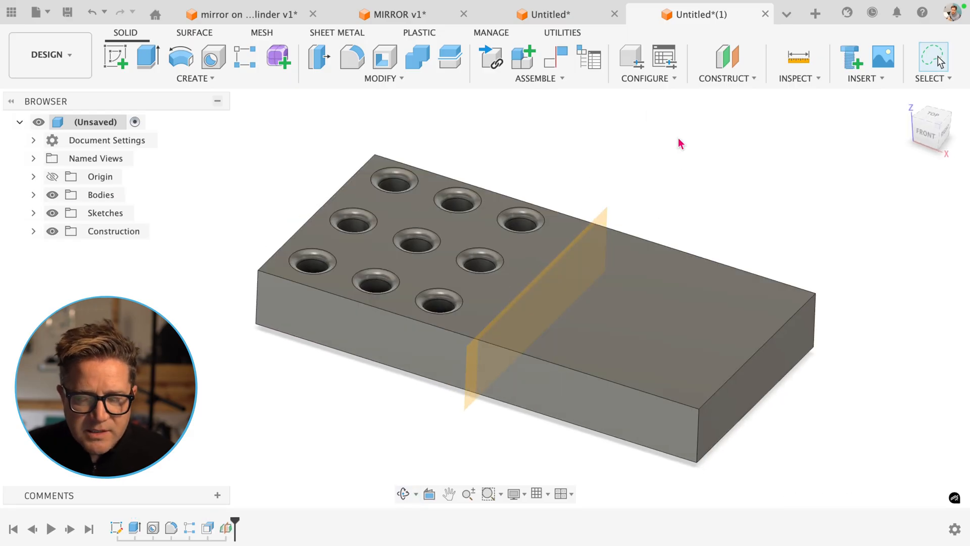
# Preview the hole features mirrored across the midplane with Object Type Features, then cancel and restart Mirror.
pyautogui.click(894, 193)
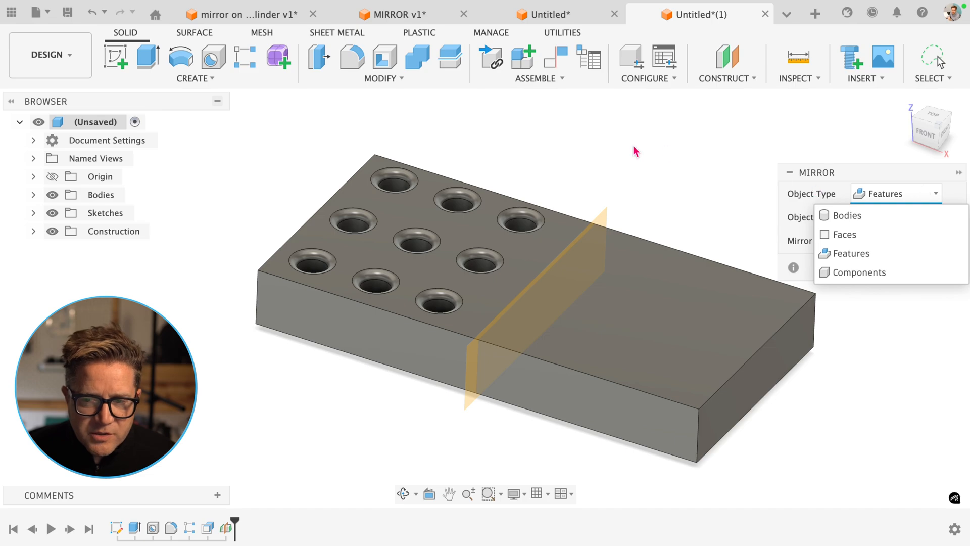
pyautogui.click(855, 252)
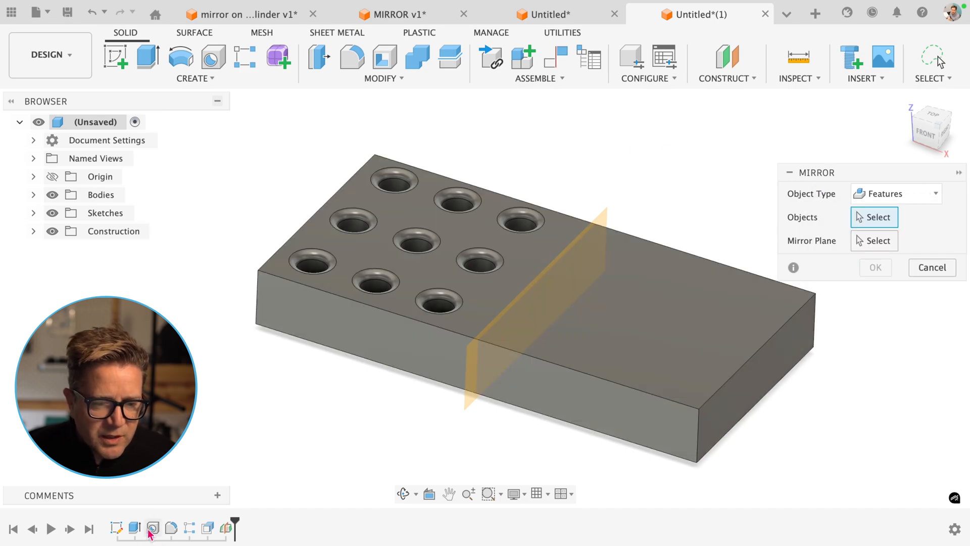
pyautogui.click(312, 272)
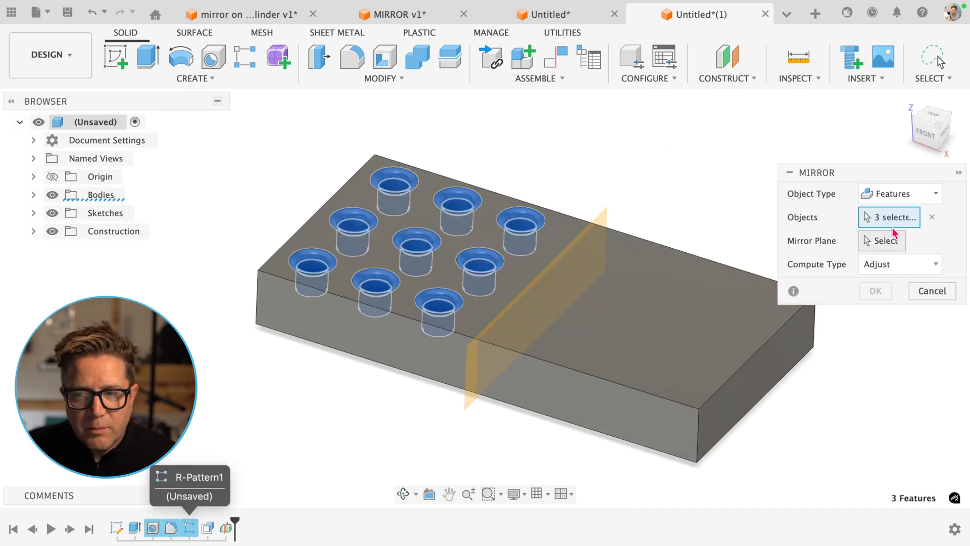
pyautogui.click(882, 240)
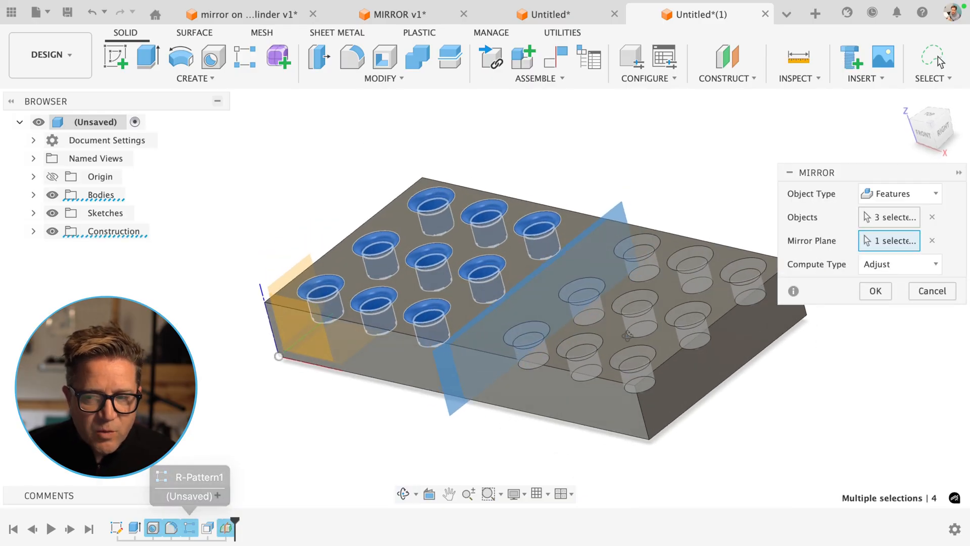
pyautogui.click(875, 291)
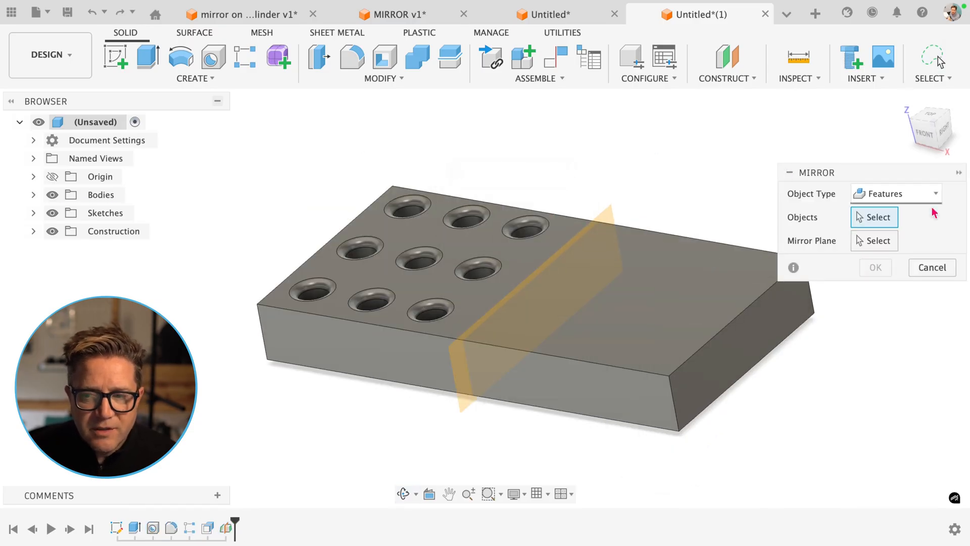
# With Object Type Faces, mirror one countersunk hole's faces across the midplane.
pyautogui.click(894, 194)
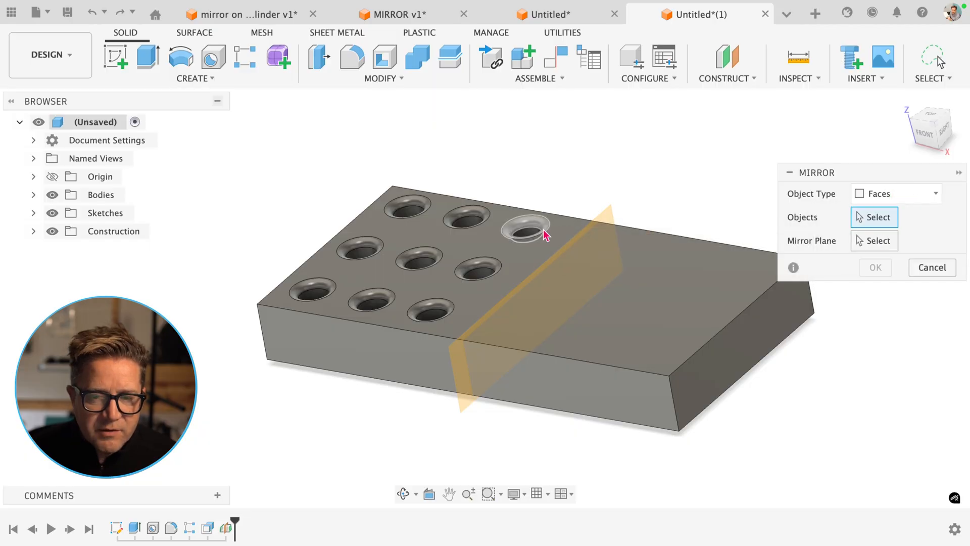
pyautogui.click(465, 218)
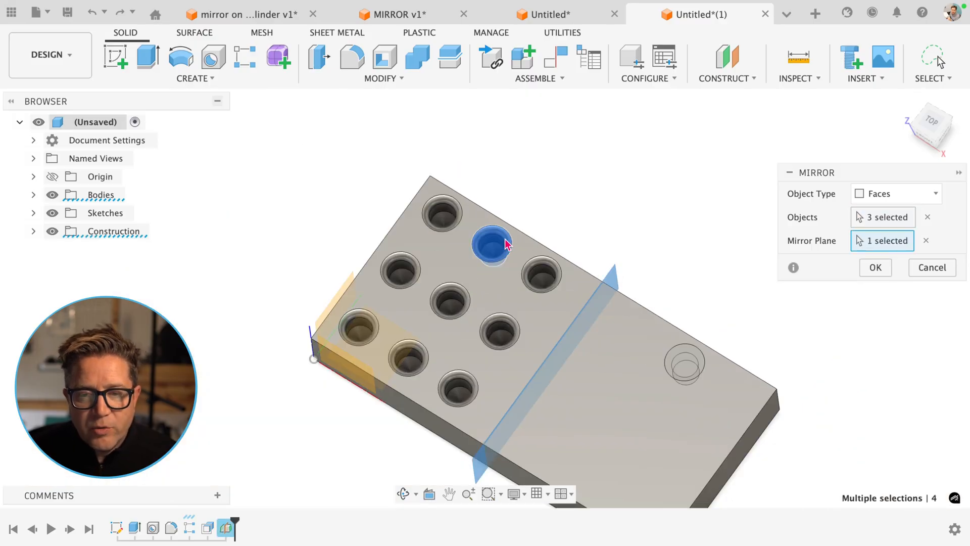
pyautogui.moveTo(467, 230)
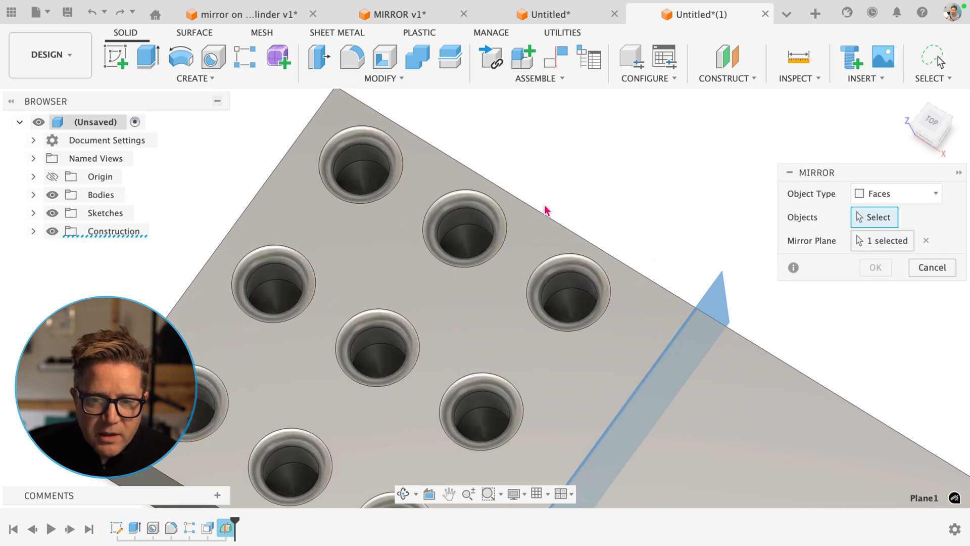
pyautogui.click(463, 231)
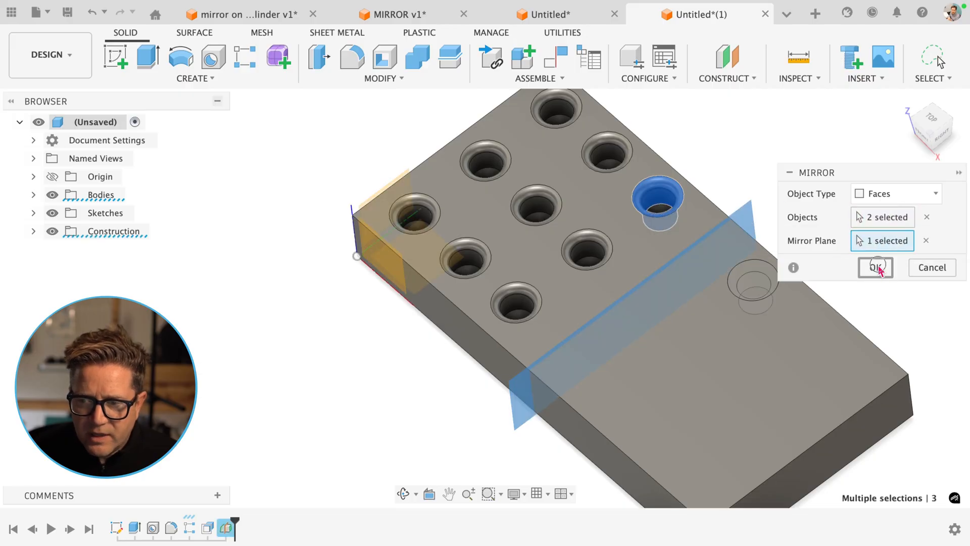
pyautogui.click(875, 266)
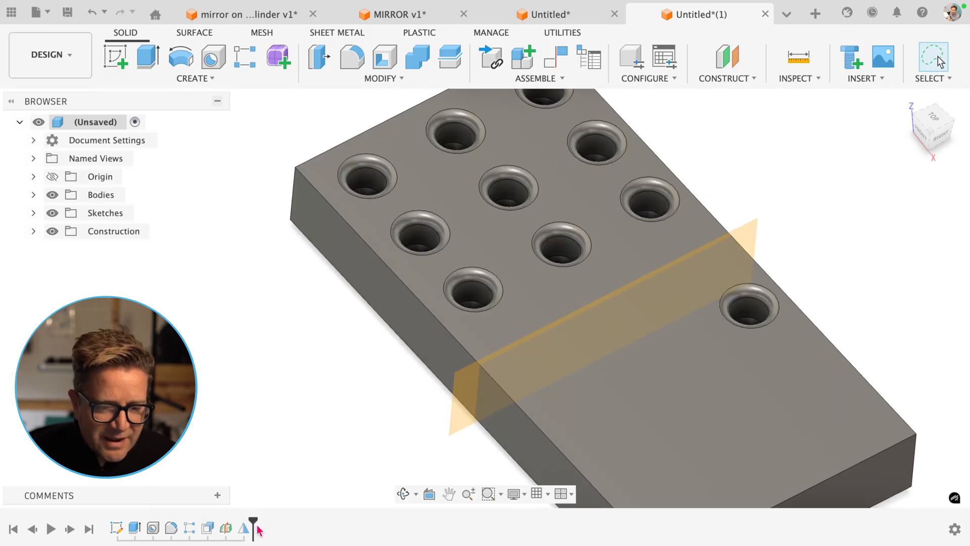
# Edit the Mirror feature to add the centre hole's three faces and confirm it.
pyautogui.rightClick(748, 307)
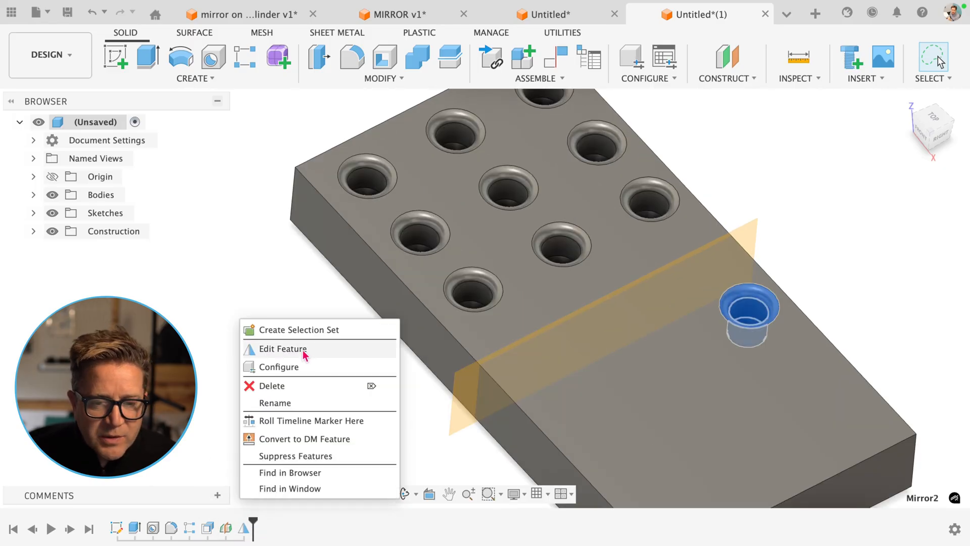
pyautogui.click(281, 349)
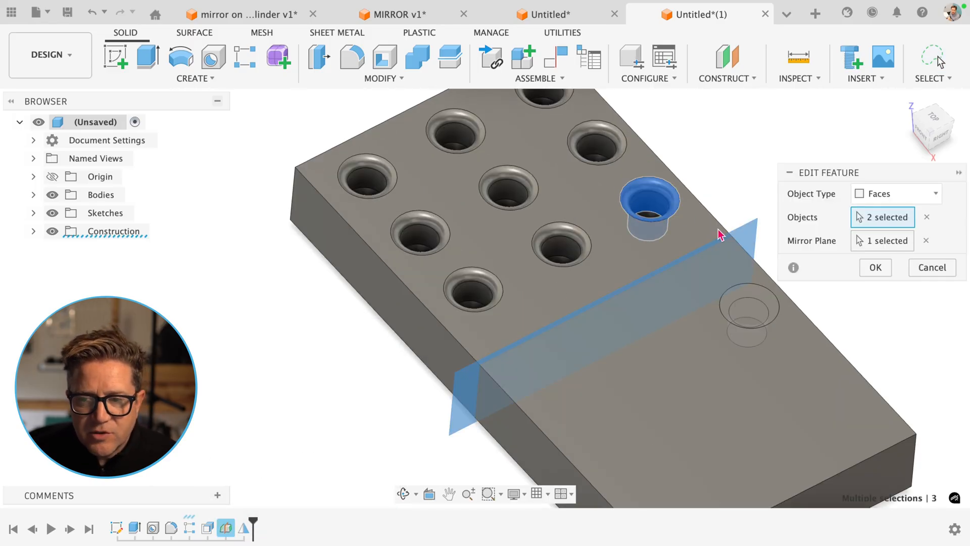
pyautogui.click(508, 186)
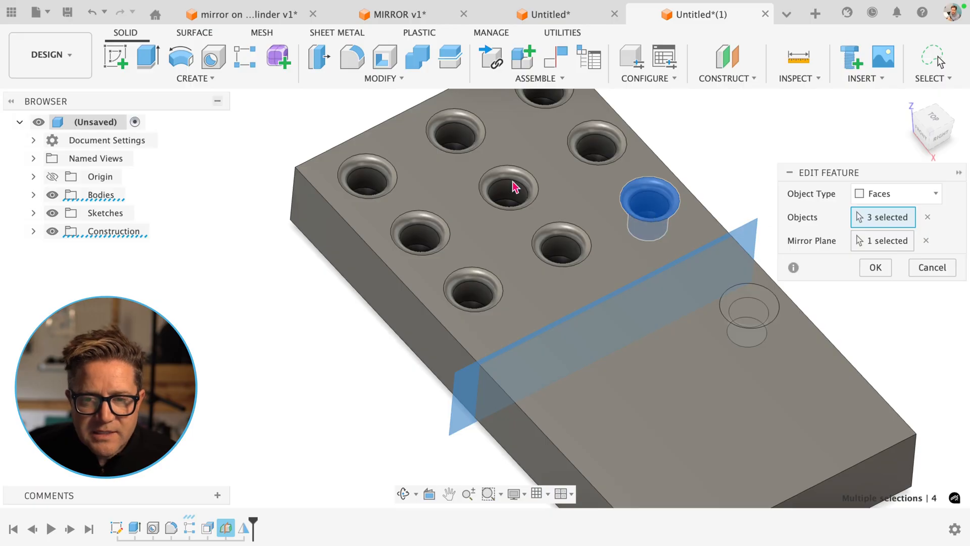
pyautogui.click(509, 189)
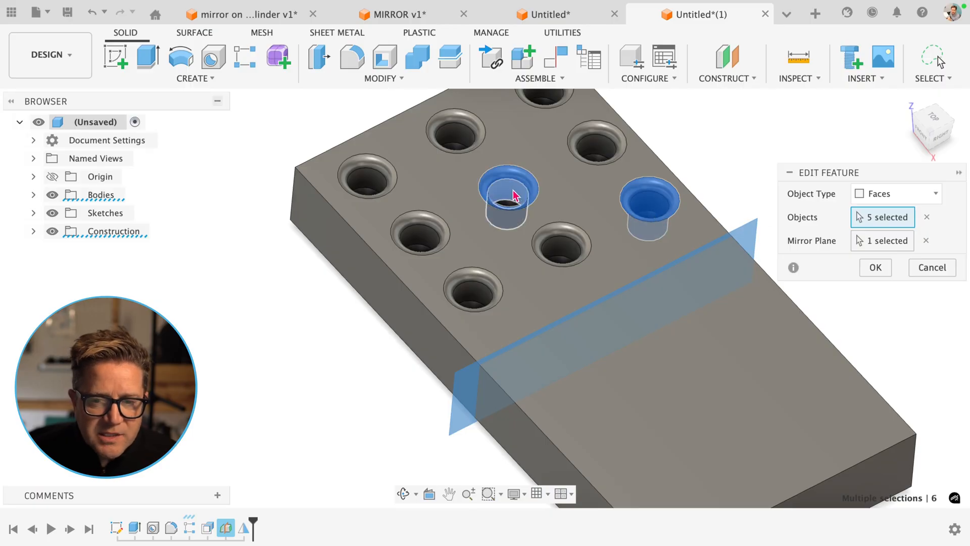
pyautogui.click(507, 198)
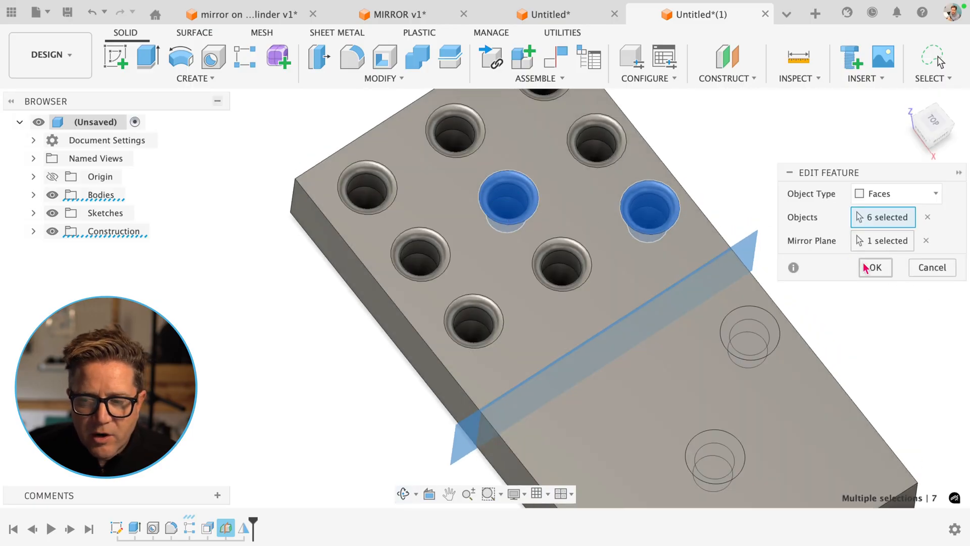
pyautogui.click(874, 267)
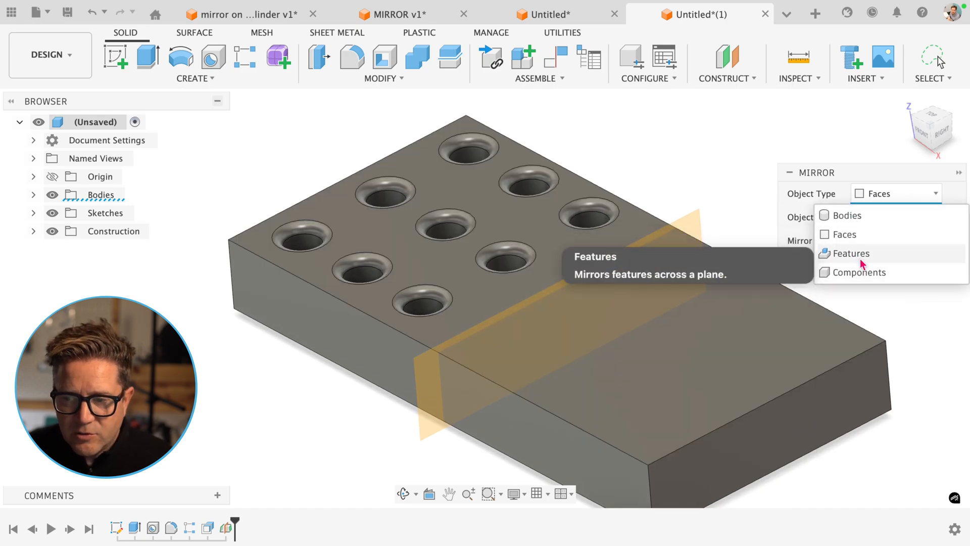
# Switch the mirror's Object Type to Features, pick R-Pattern1 and show the Compute Type choices.
pyautogui.click(851, 253)
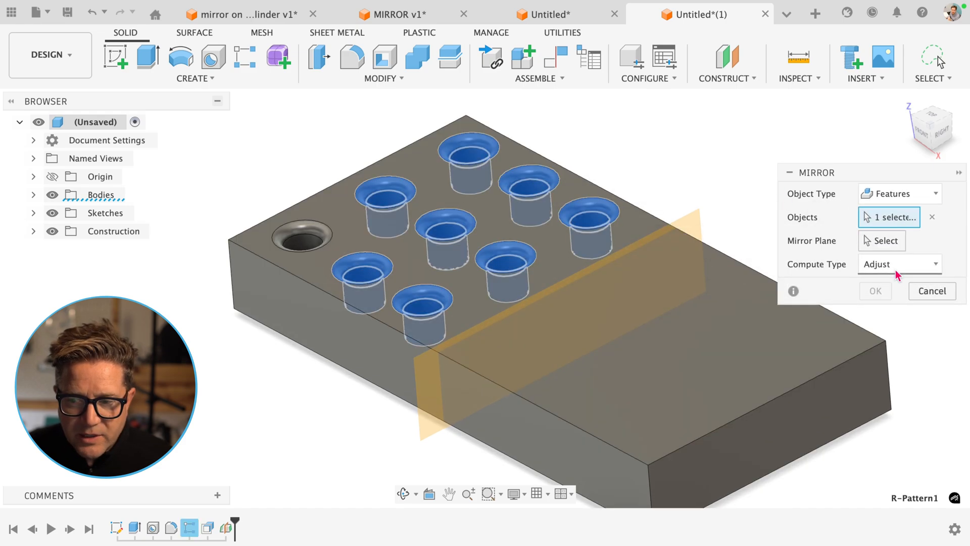
pyautogui.click(897, 263)
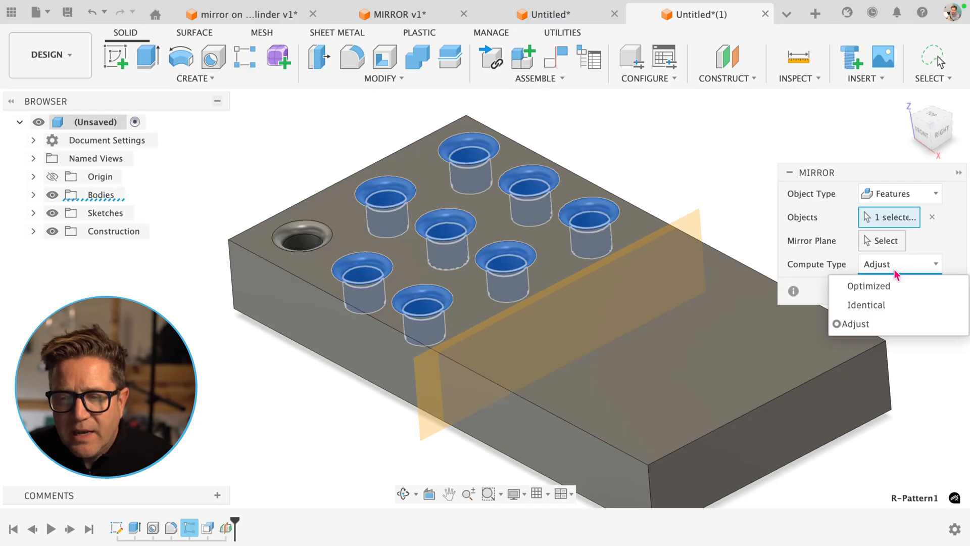
pyautogui.click(795, 291)
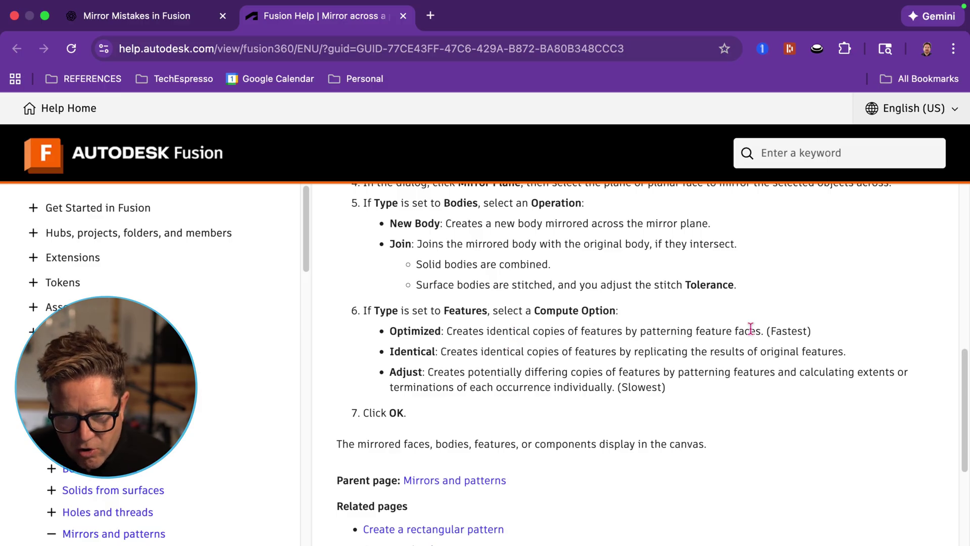
pyautogui.moveTo(463, 355)
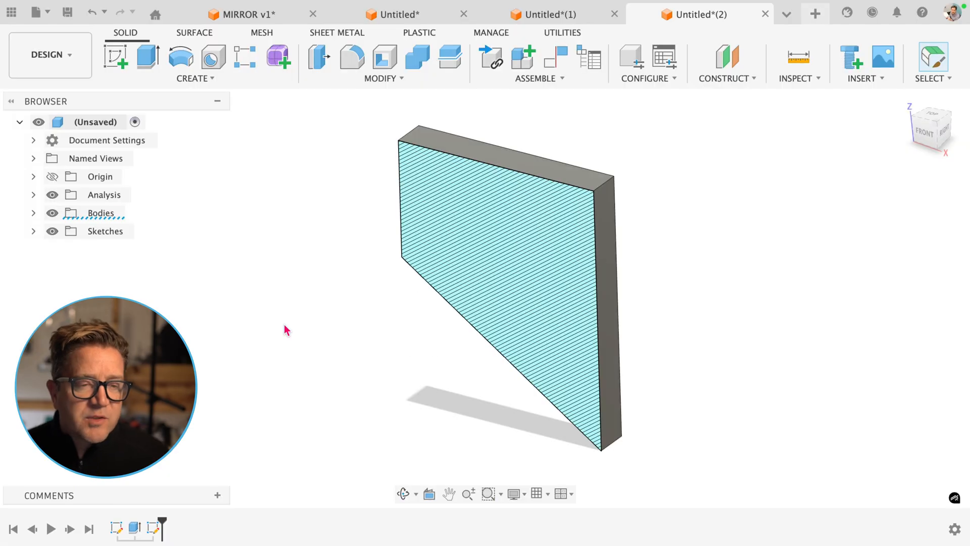
# Extrude Sketch2's circle as a Cut to the slanted face (To Object) with a -20 offset.
pyautogui.click(34, 230)
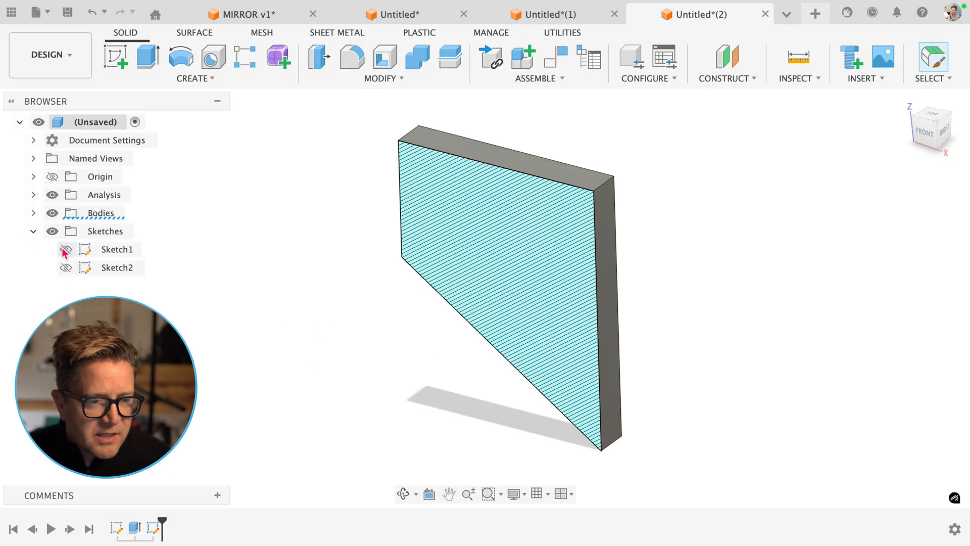
pyautogui.click(66, 249)
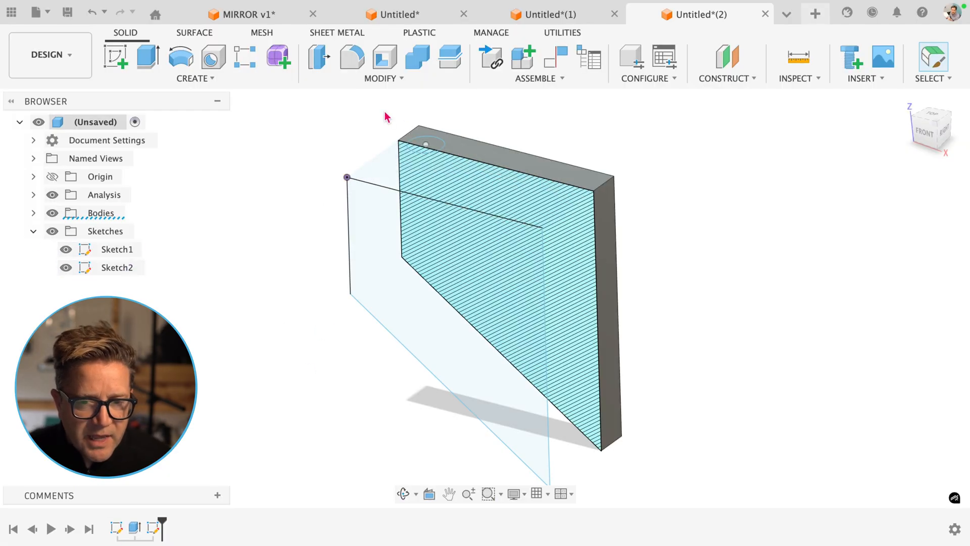
pyautogui.click(147, 58)
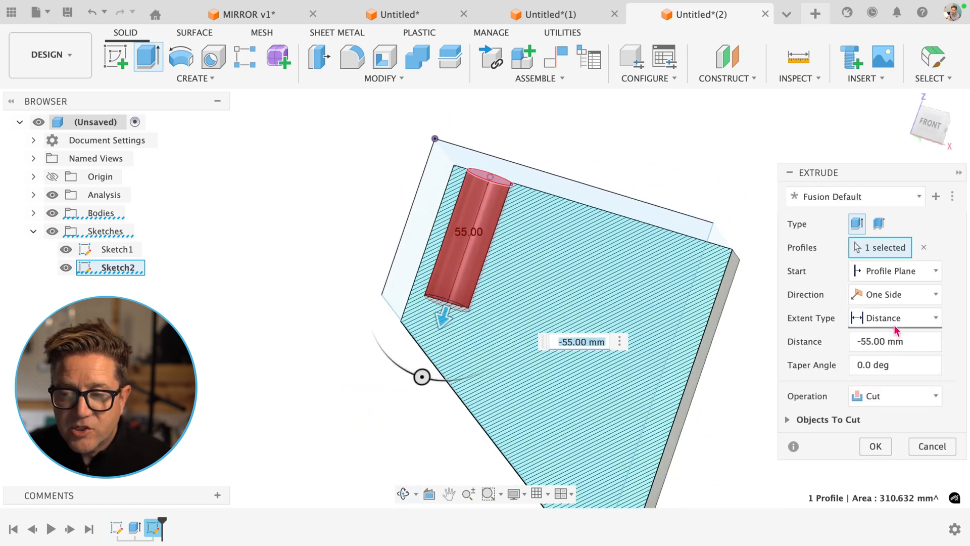
pyautogui.click(894, 318)
pyautogui.write('-20')
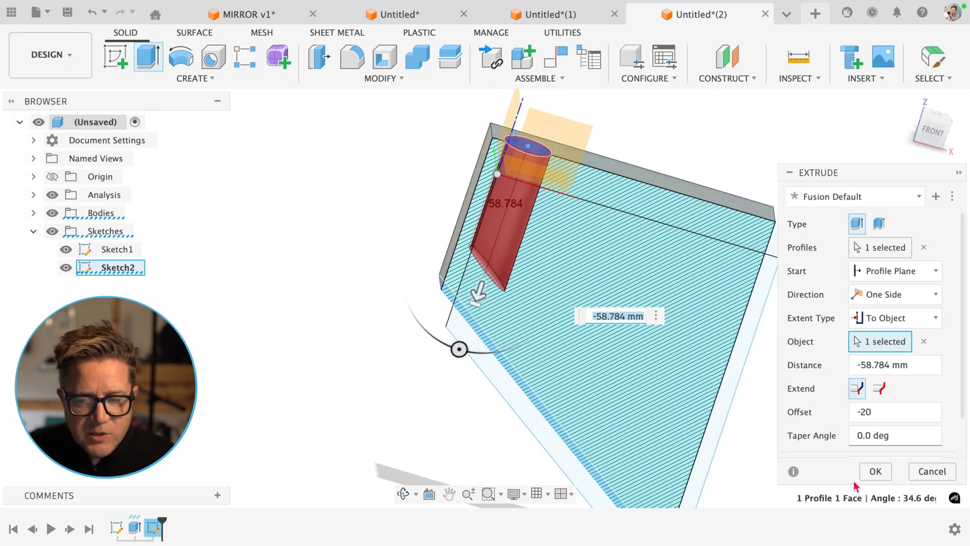
pyautogui.click(875, 471)
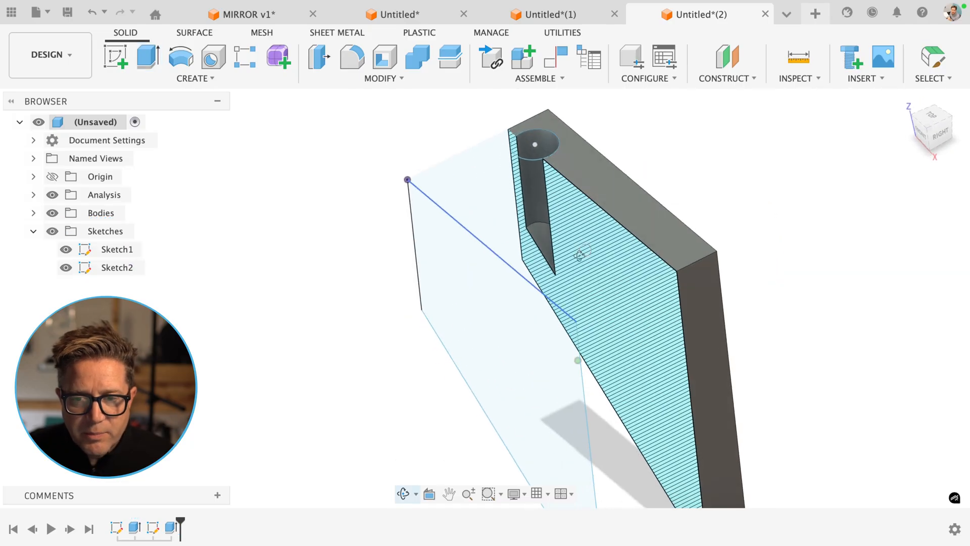
# Create a midplane between the plate ends and mirror the hole feature across it with Optimized compute.
pyautogui.click(727, 63)
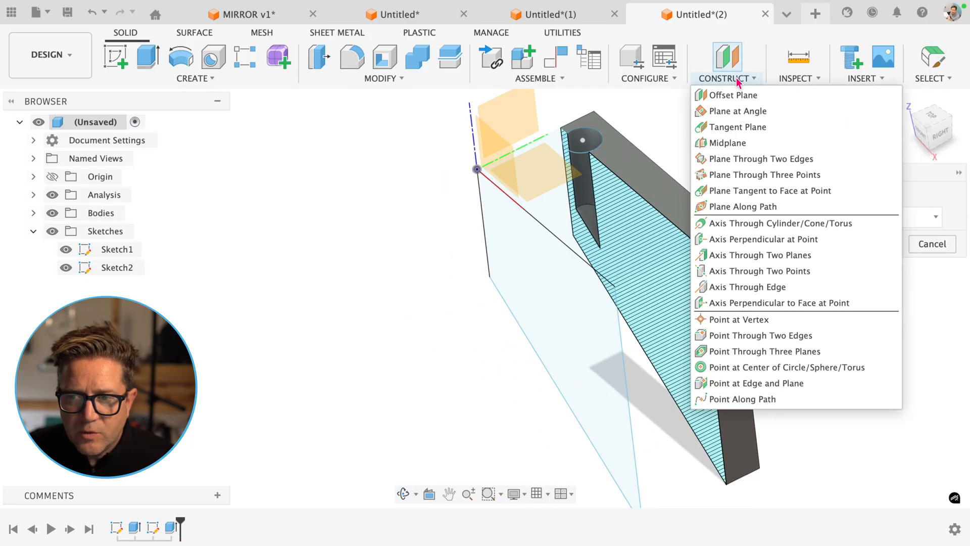
pyautogui.click(727, 143)
pyautogui.write('mir')
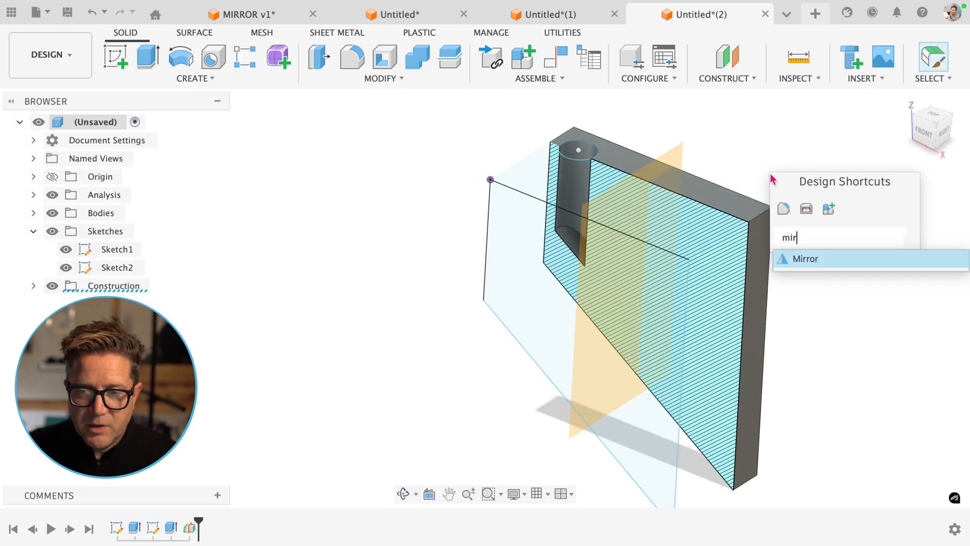
pyautogui.click(805, 259)
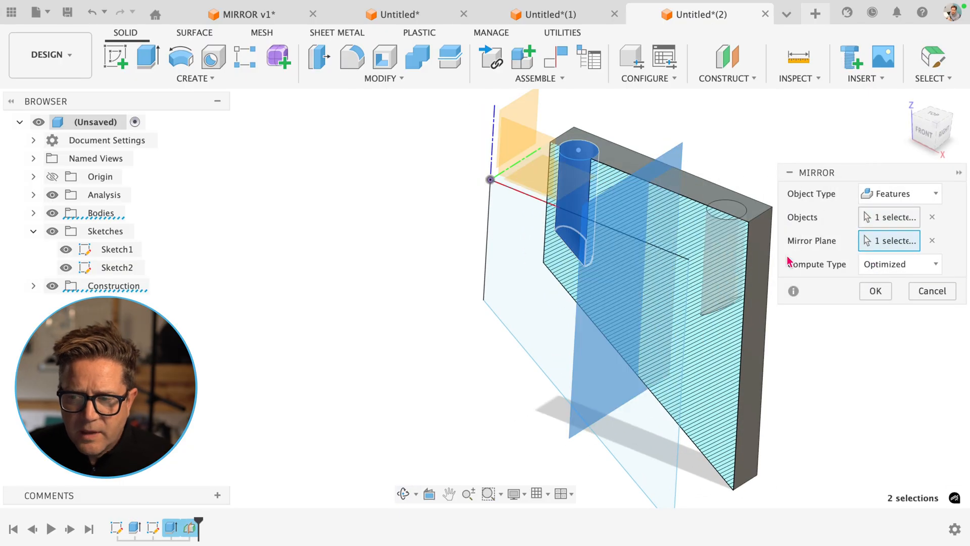
pyautogui.moveTo(875, 291)
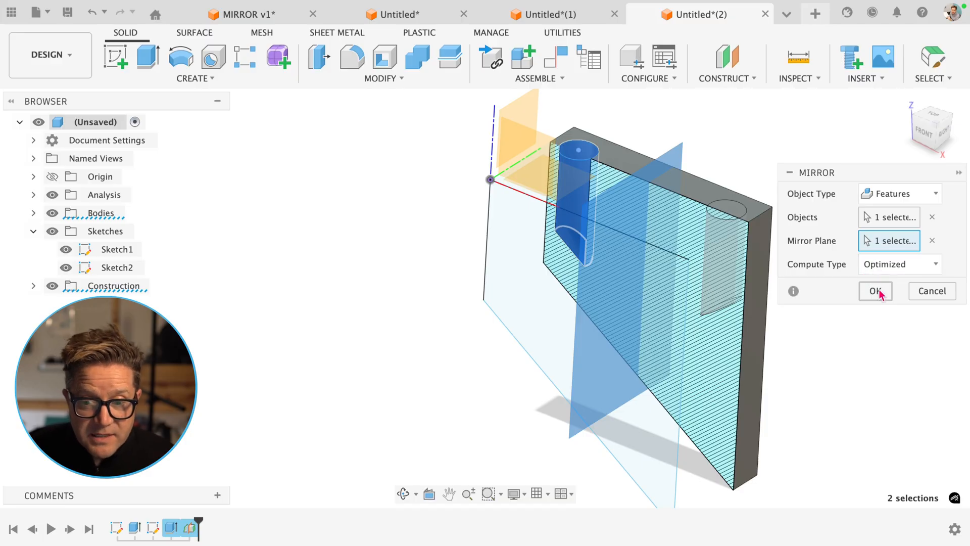
pyautogui.click(875, 291)
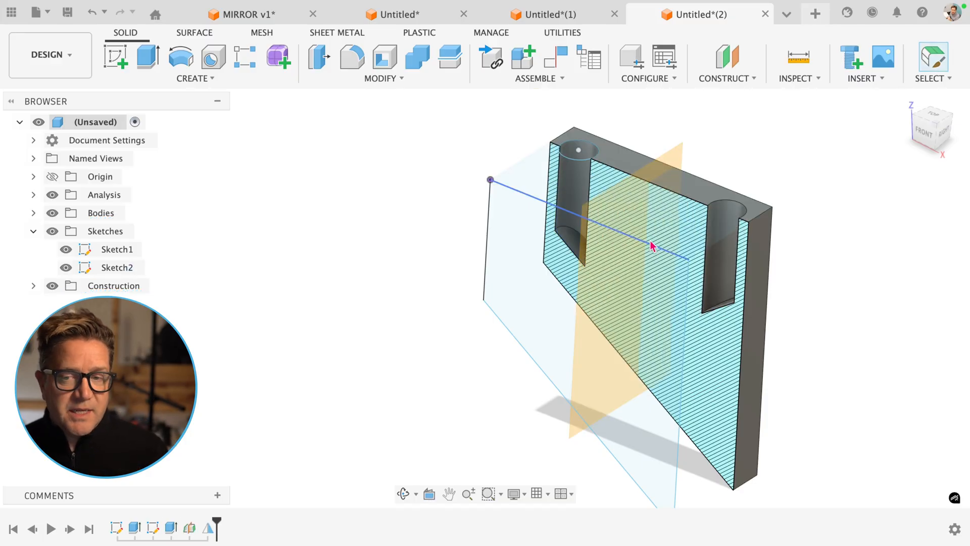
# Edit the Mirror feature and switch its Compute Type to Adjust.
pyautogui.rightClick(726, 241)
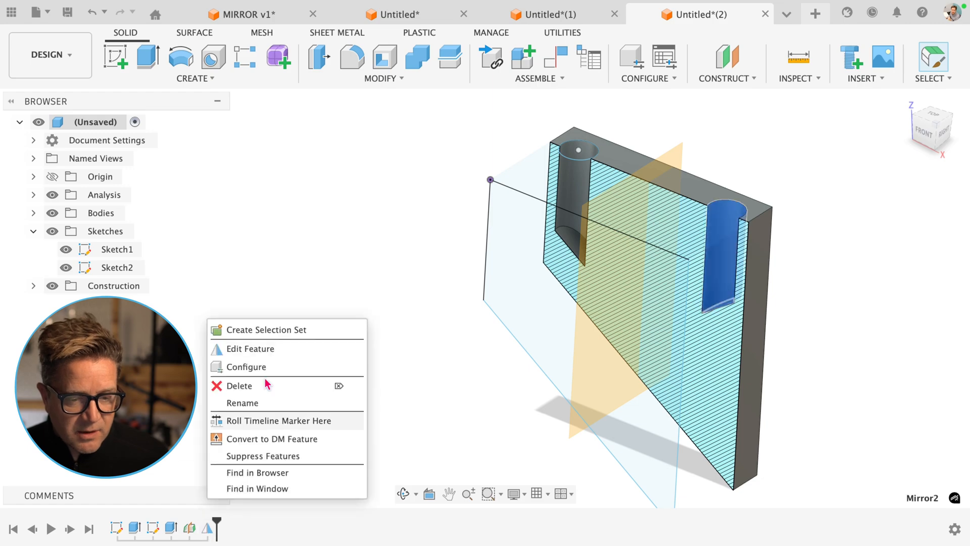
pyautogui.click(250, 348)
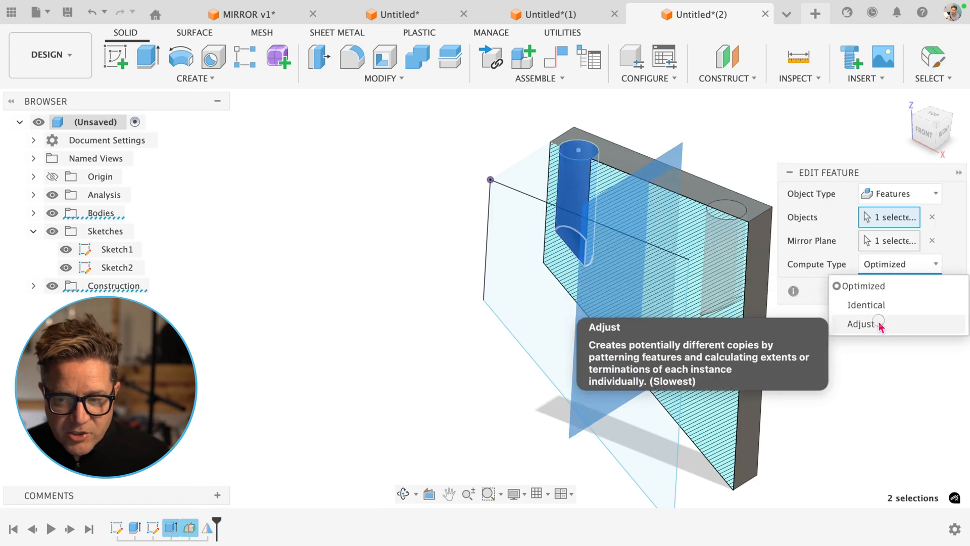
pyautogui.click(861, 324)
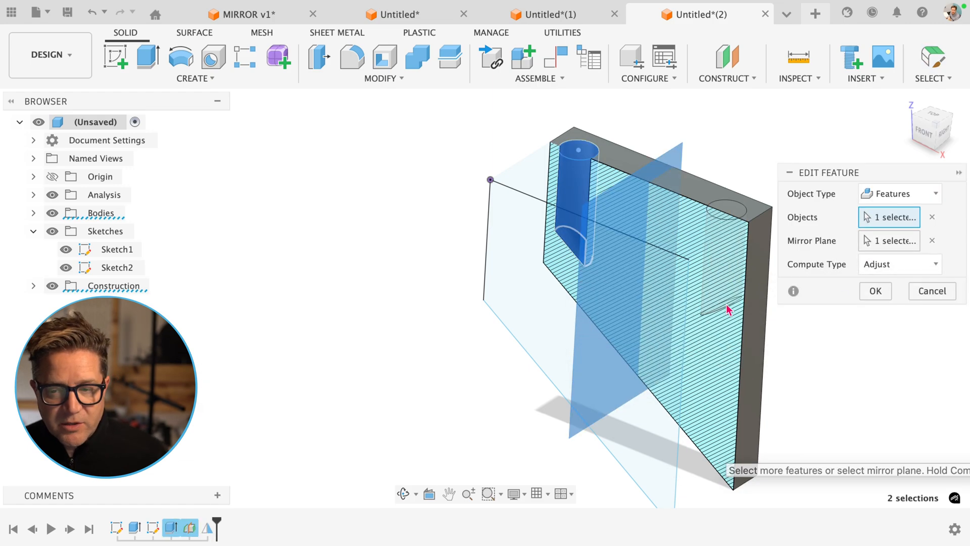
pyautogui.moveTo(708, 449)
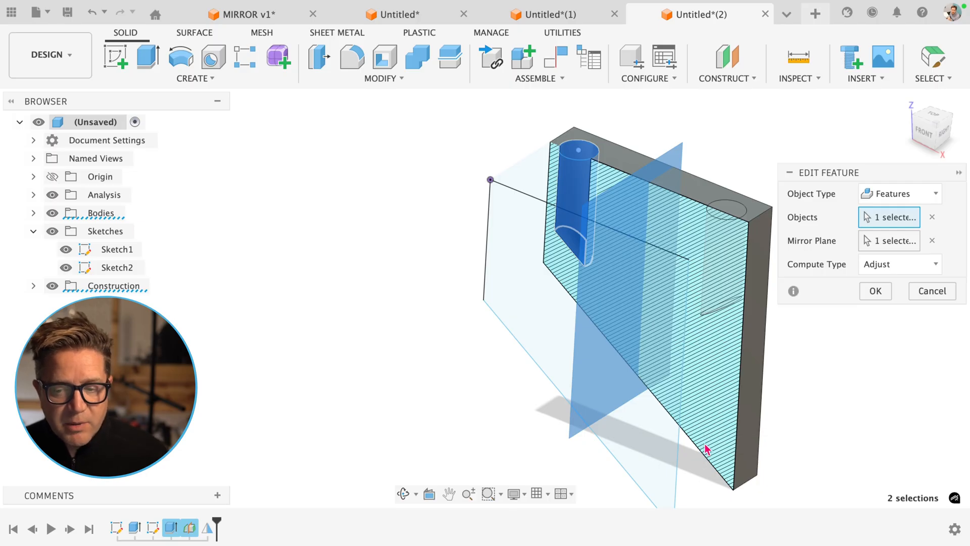
pyautogui.click(875, 291)
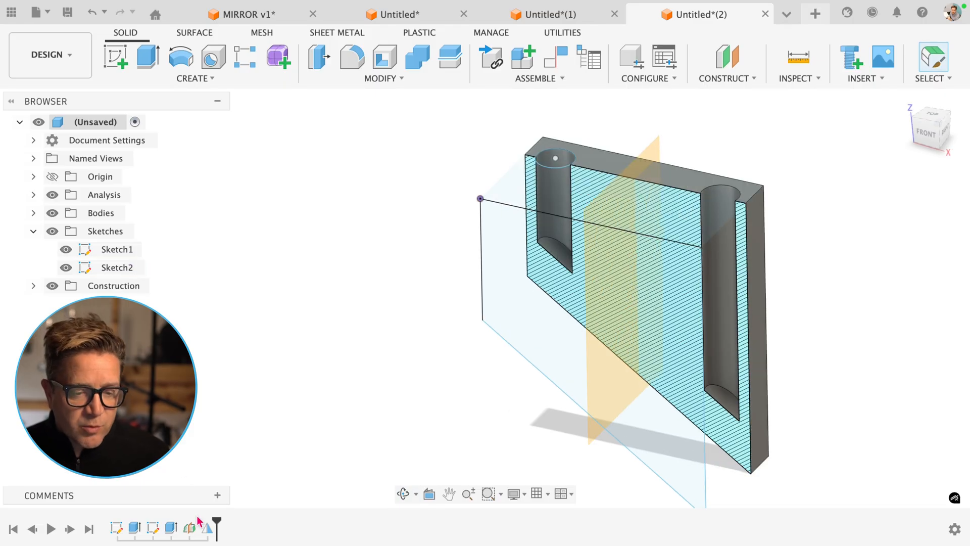
pyautogui.rightClick(206, 528)
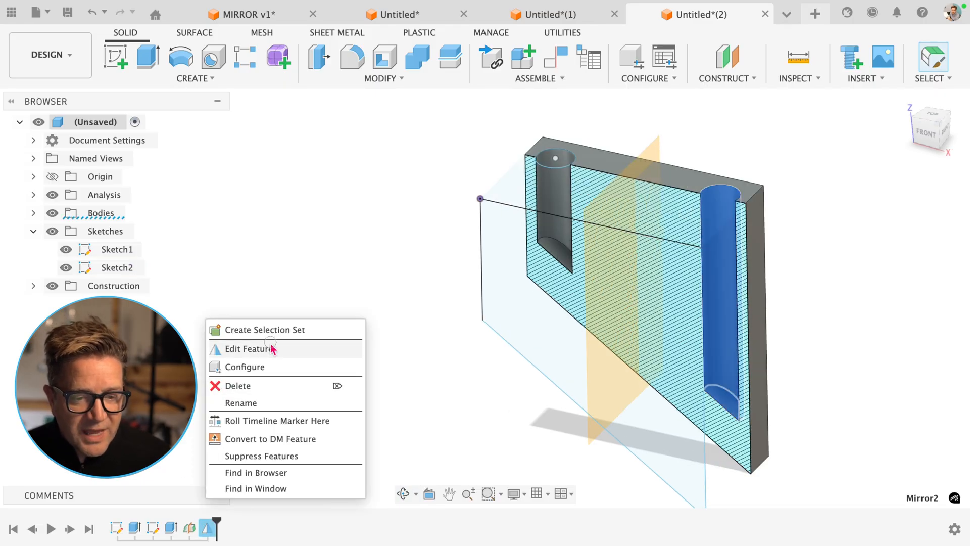
pyautogui.click(251, 349)
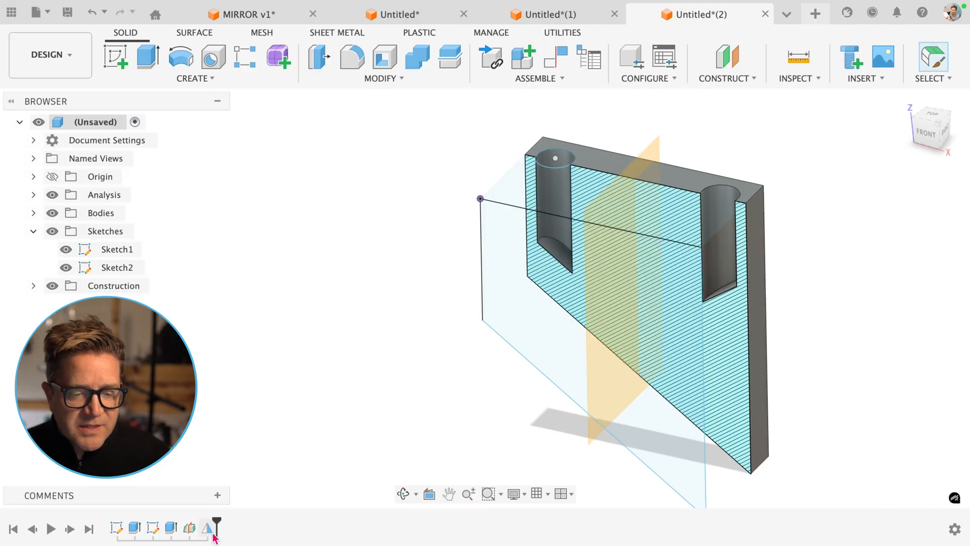
pyautogui.click(717, 222)
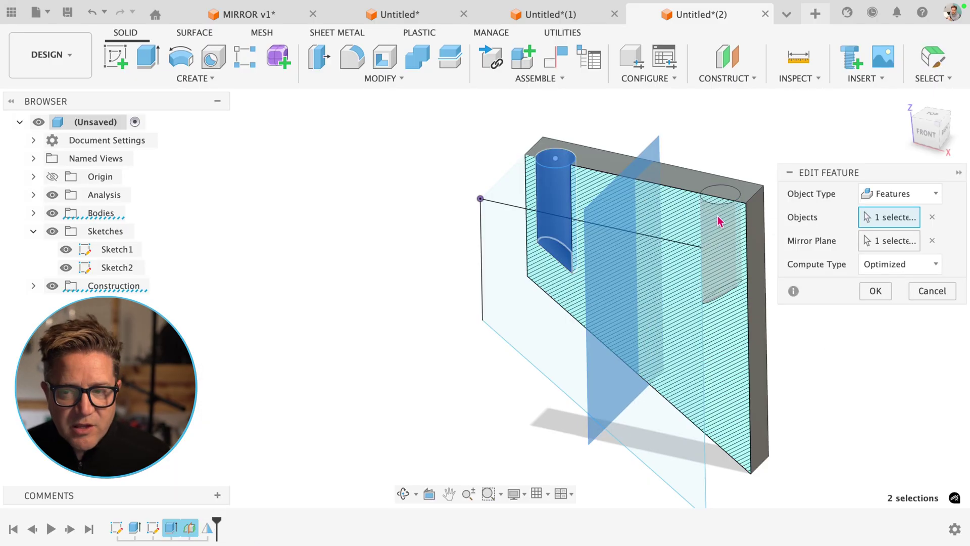
pyautogui.click(900, 264)
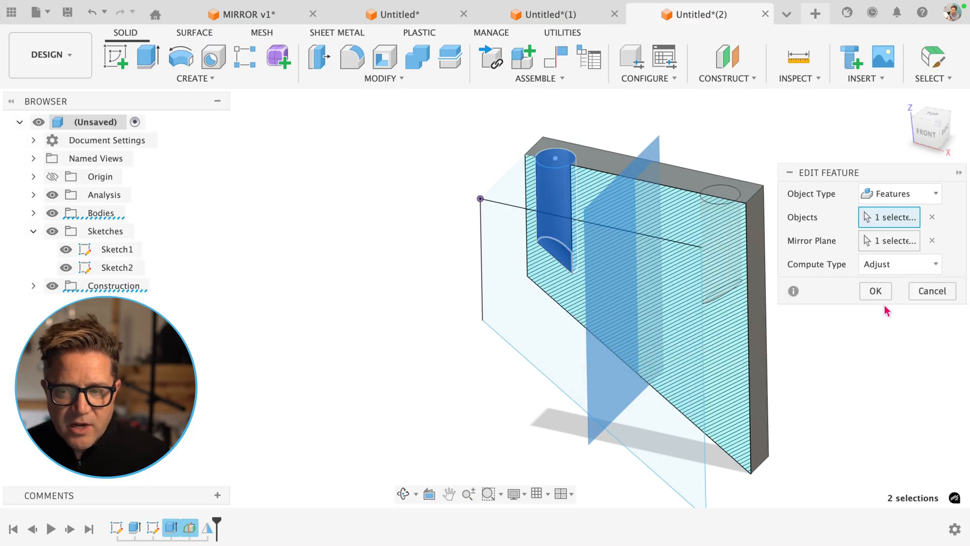
pyautogui.click(875, 291)
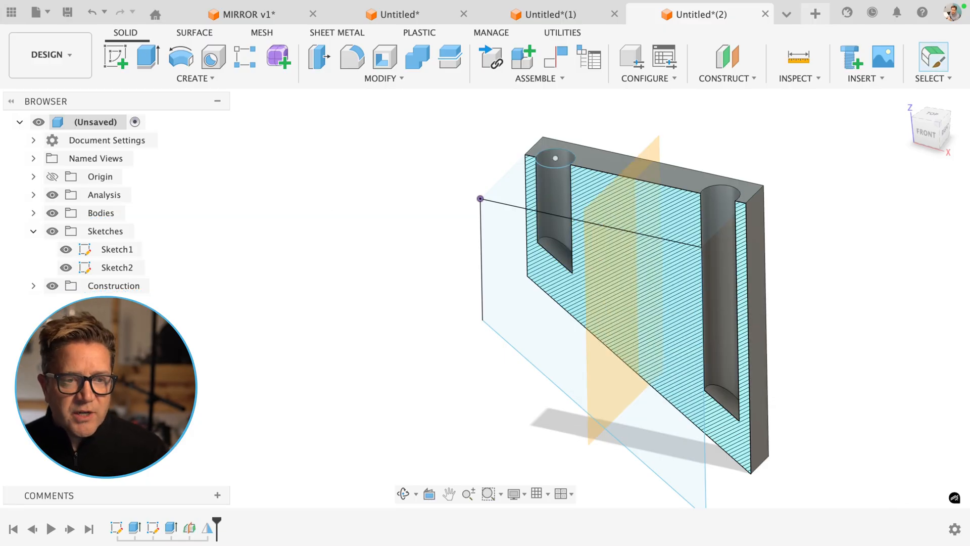
pyautogui.click(702, 14)
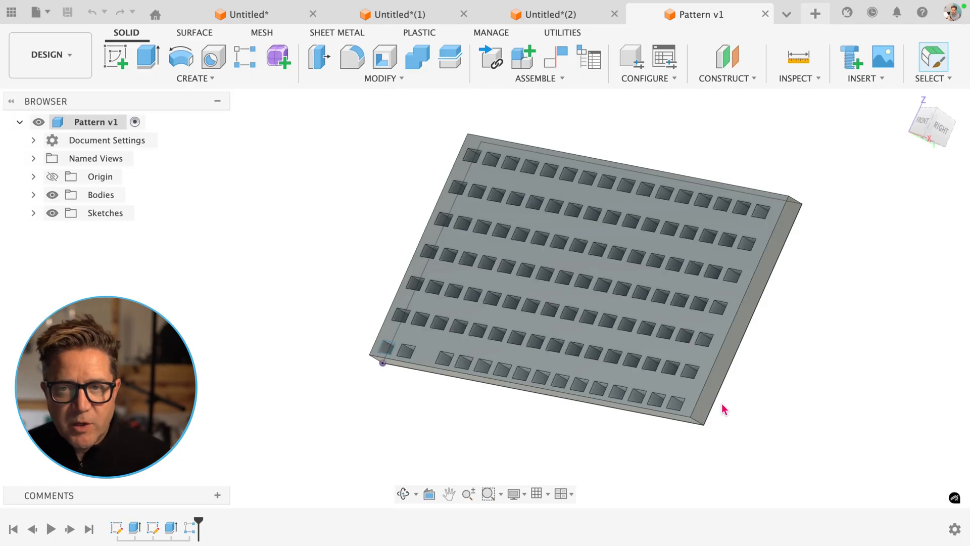
pyautogui.moveTo(554, 425)
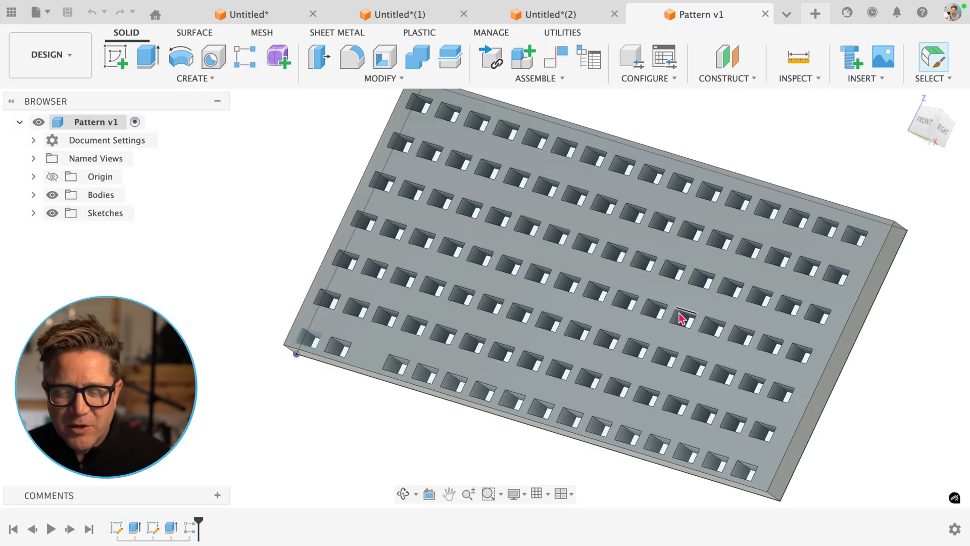
pyautogui.moveTo(233, 416)
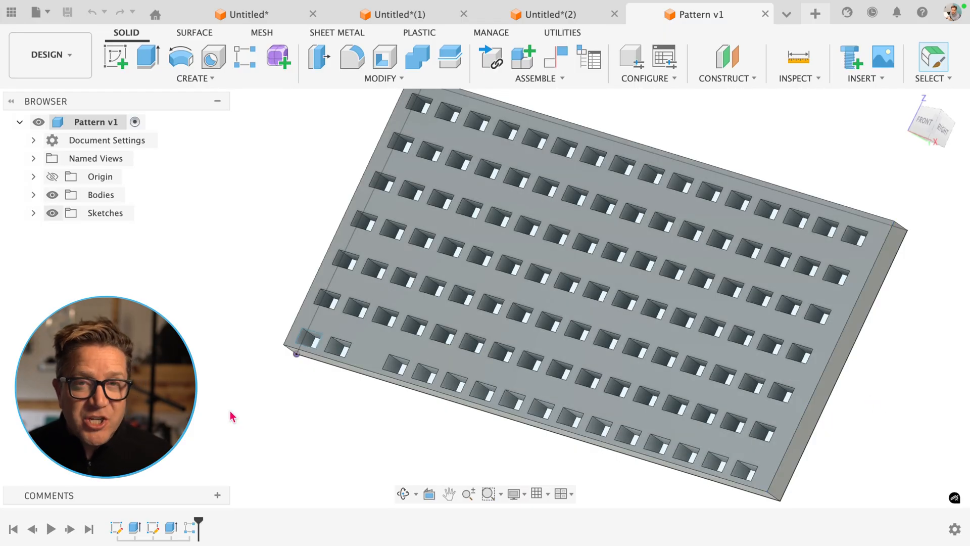